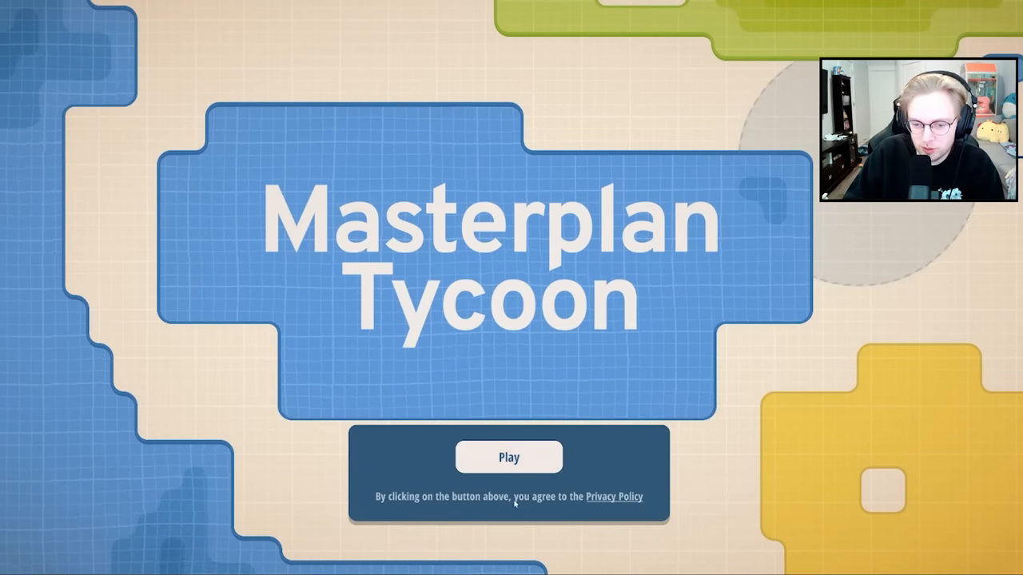
Start a new game, then lower the sound volume in the Audio settings.
left_click(508, 457)
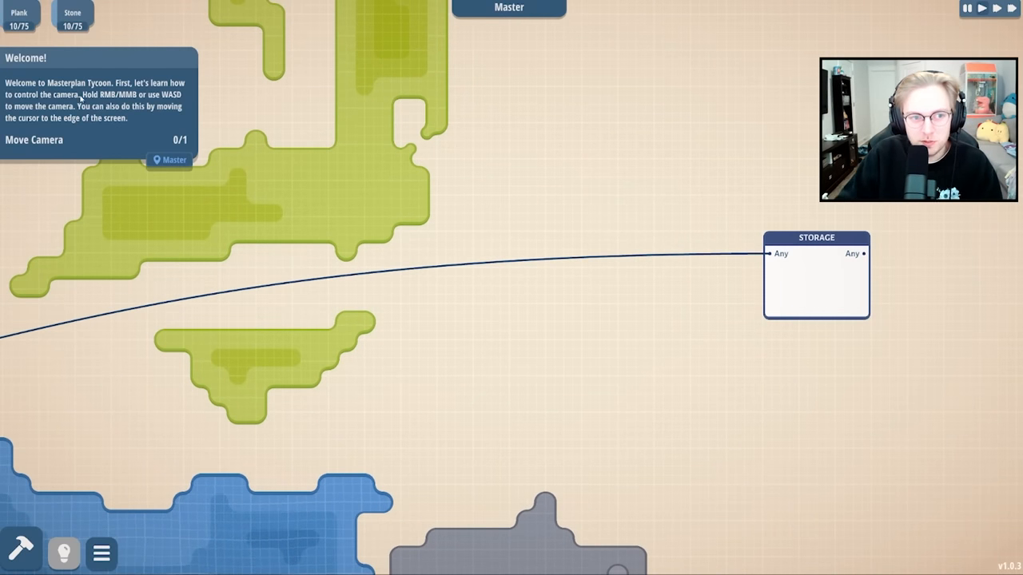
mouse_move(104, 129)
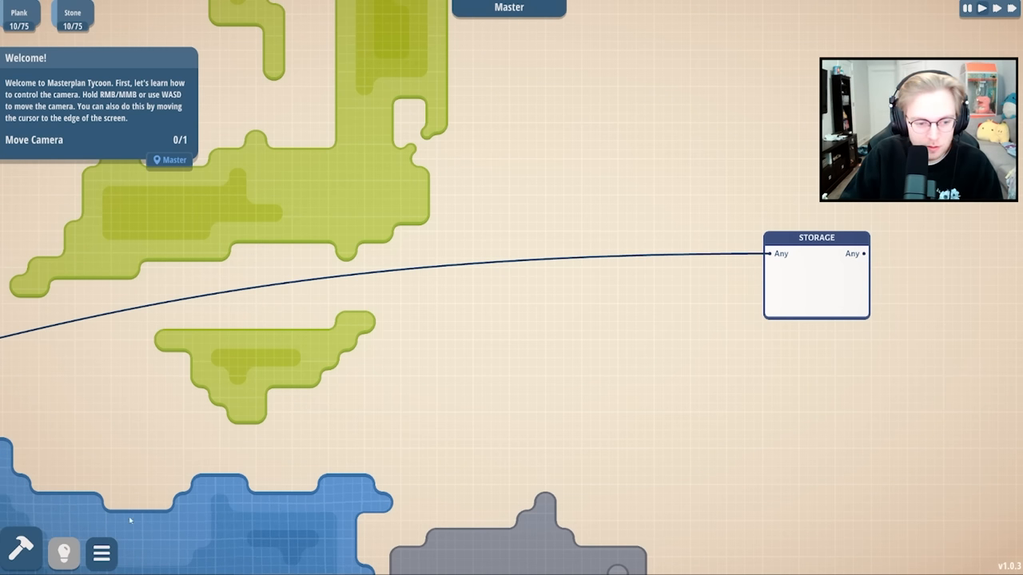
left_click(101, 553)
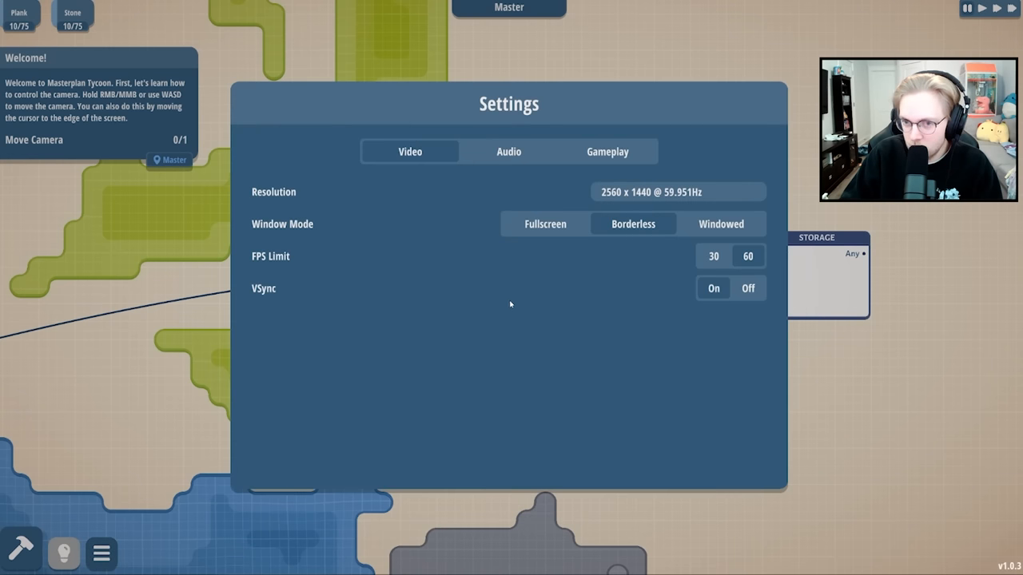
left_click(508, 151)
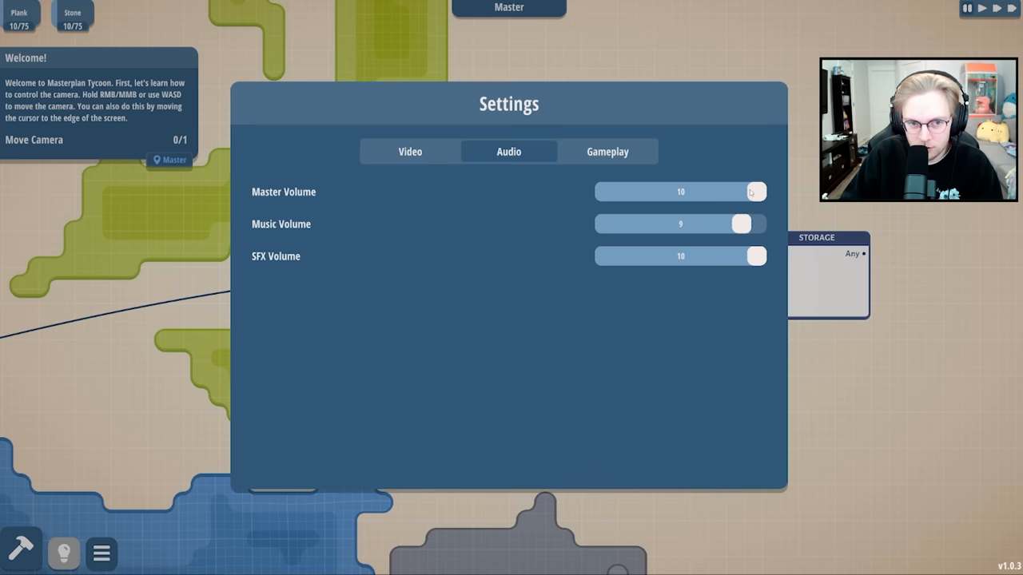
left_click_drag(755, 192, 695, 192)
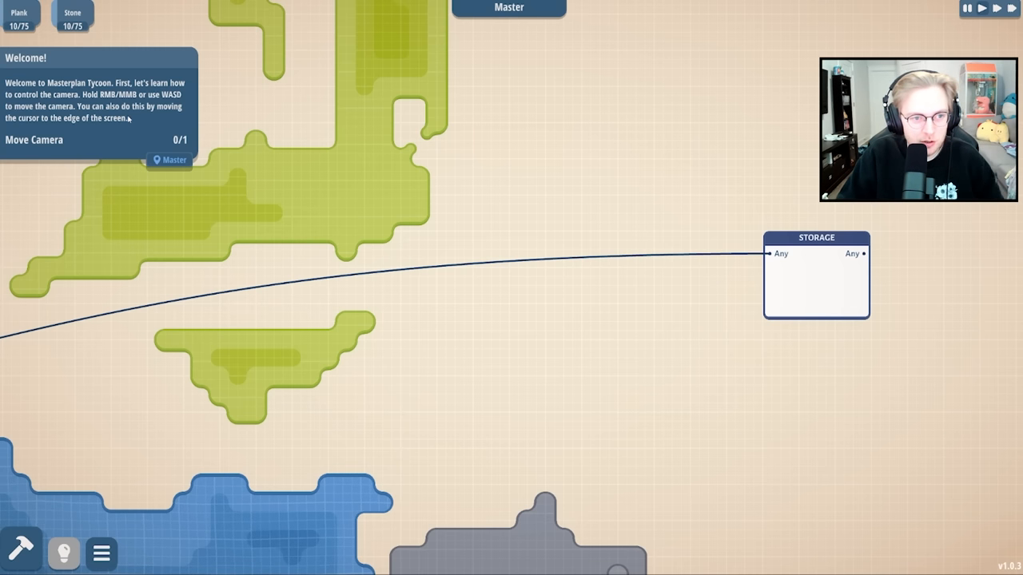
mouse_move(555, 222)
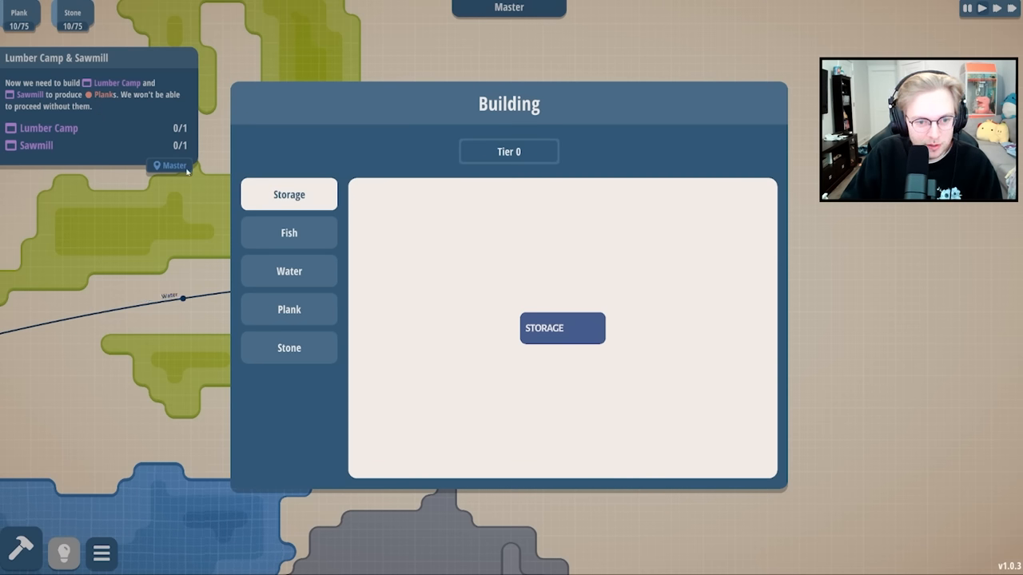
Browse the Plank building category, then review the Video and Audio settings tabs.
left_click(288, 309)
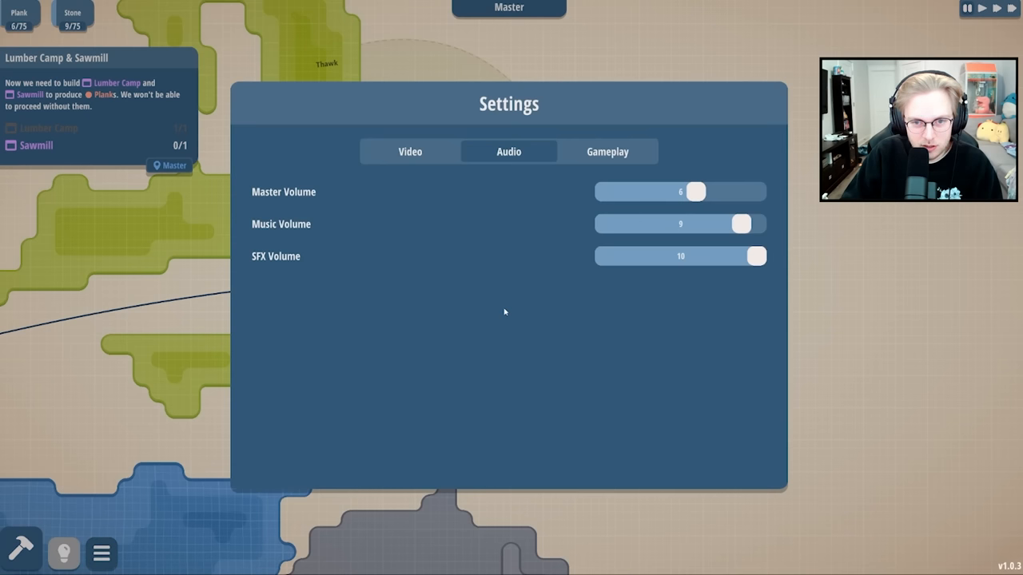
left_click(409, 151)
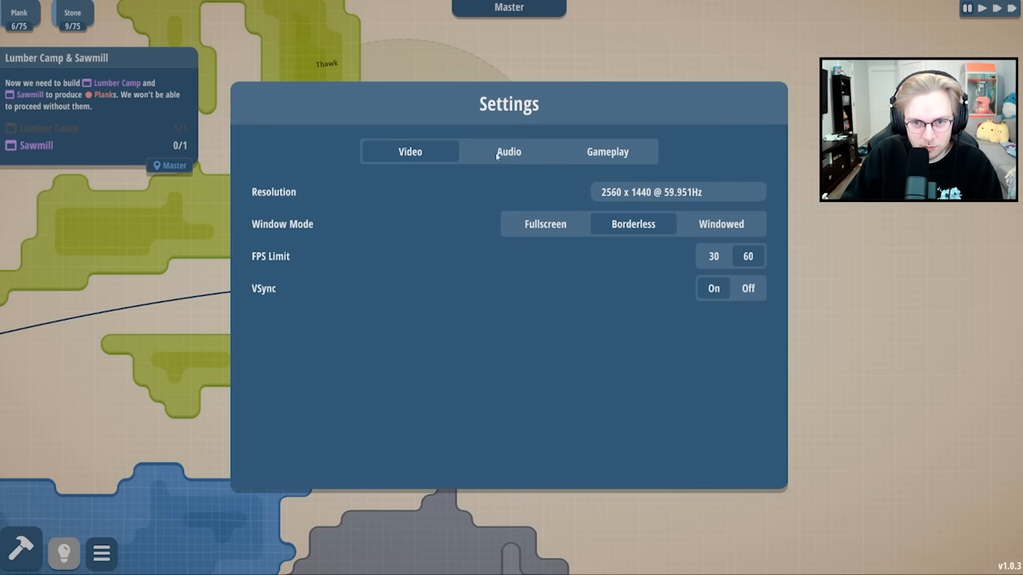
left_click(607, 152)
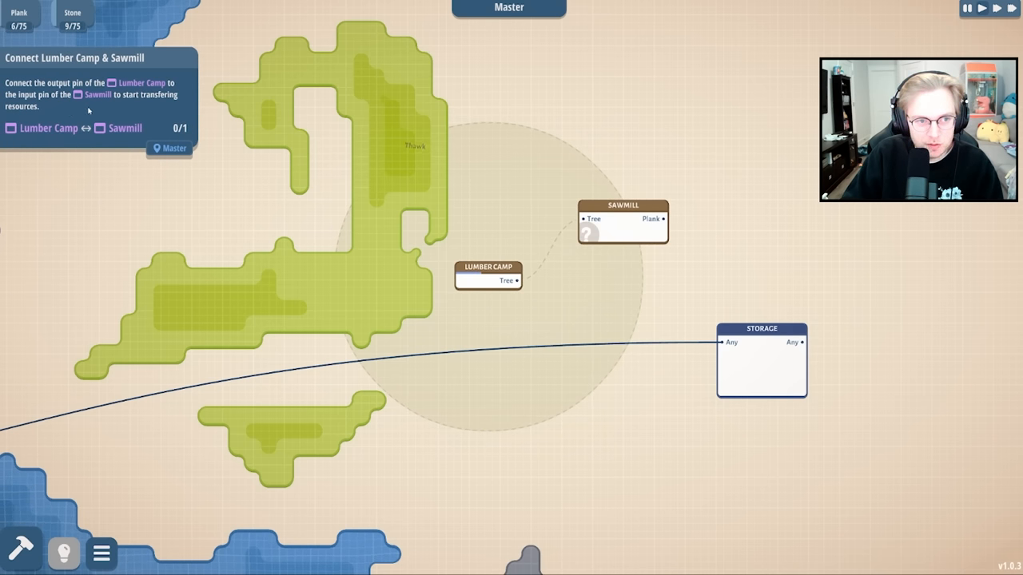
Link the Lumber Camp's Tree output to the Sawmill and the Sawmill's Plank output to Storage.
left_click_drag(517, 280, 560, 252)
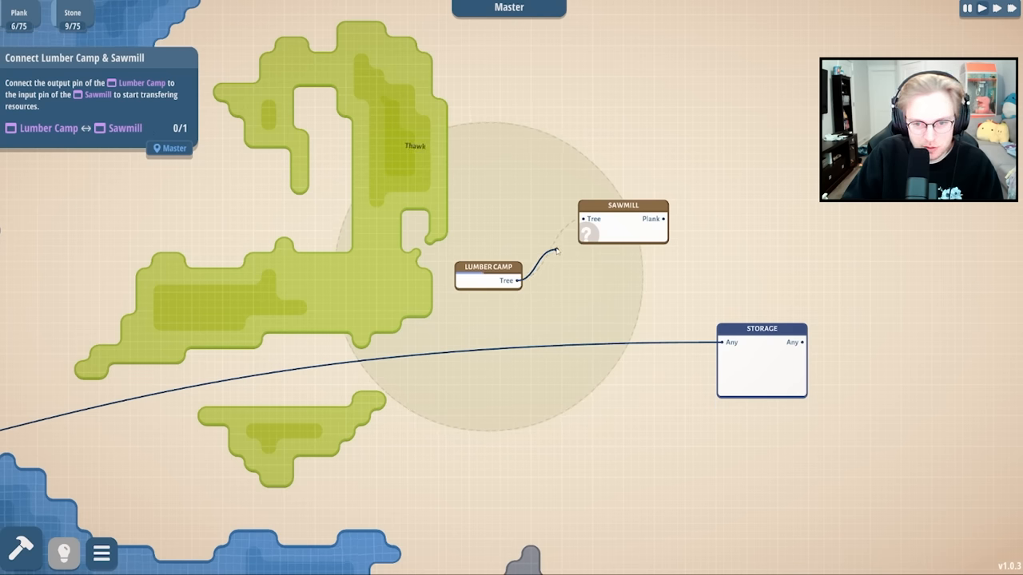
left_click_drag(520, 280, 581, 218)
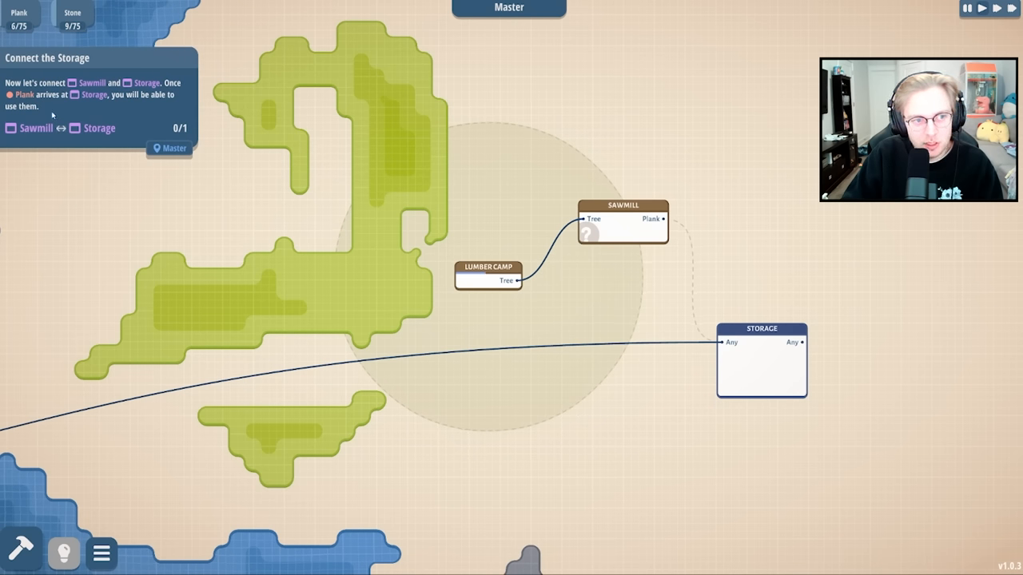
mouse_move(76, 102)
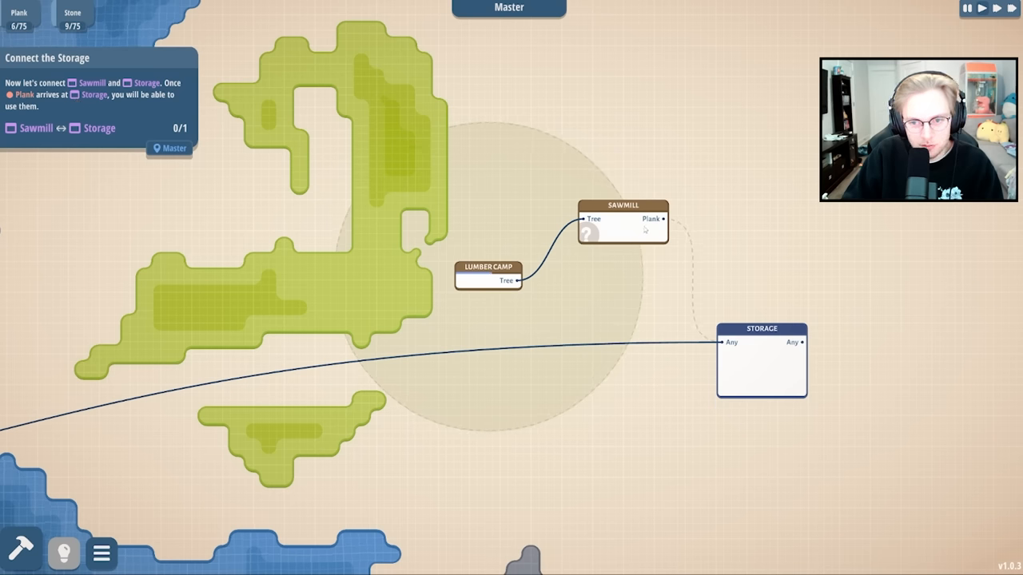
left_click_drag(662, 219, 723, 342)
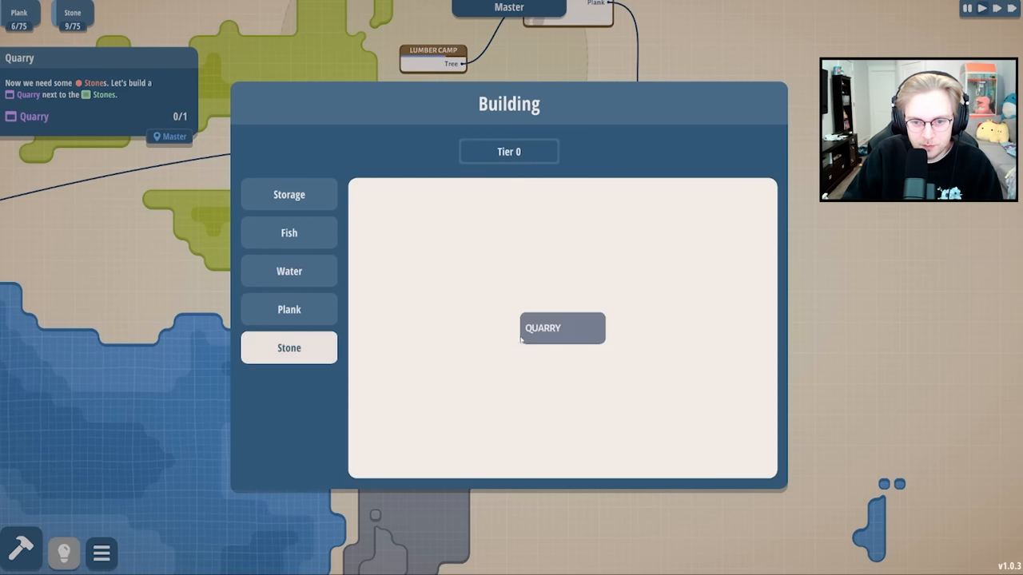
Select the Quarry from the Stone category to build beside the stones.
left_click(561, 327)
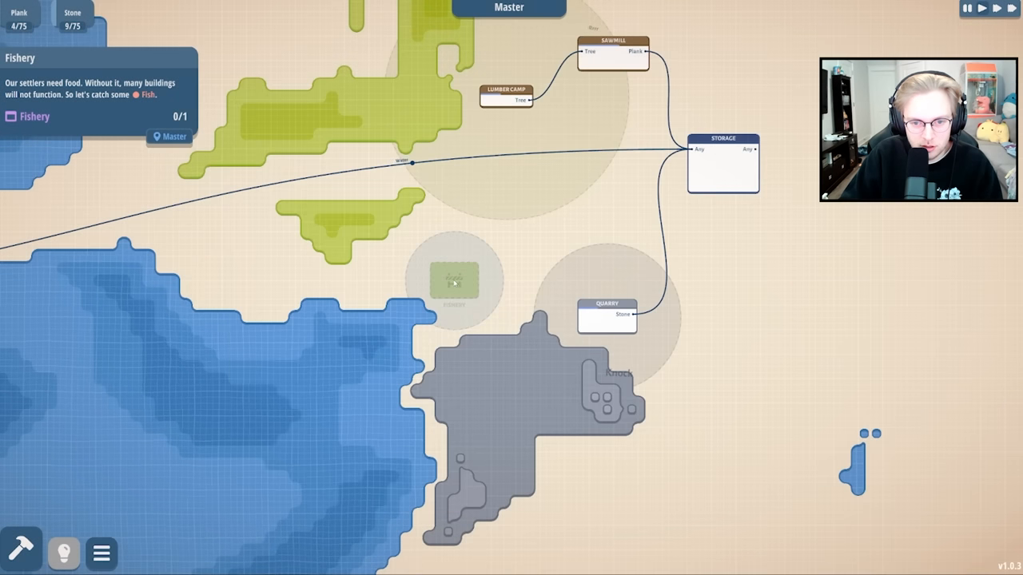
Place the Fishery on the shoreline, then drag it to a new spot.
left_click(455, 279)
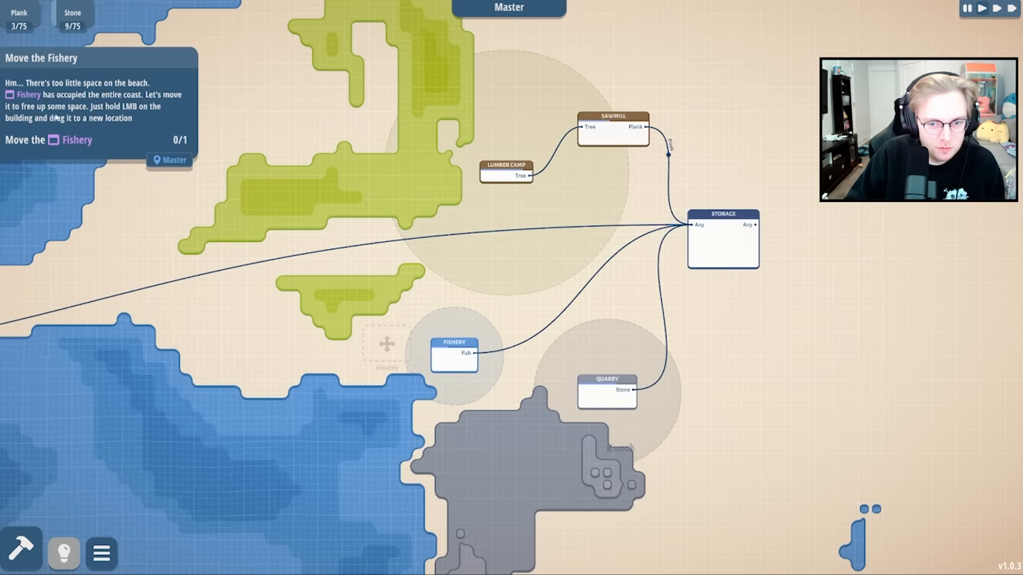
left_click_drag(453, 354, 387, 344)
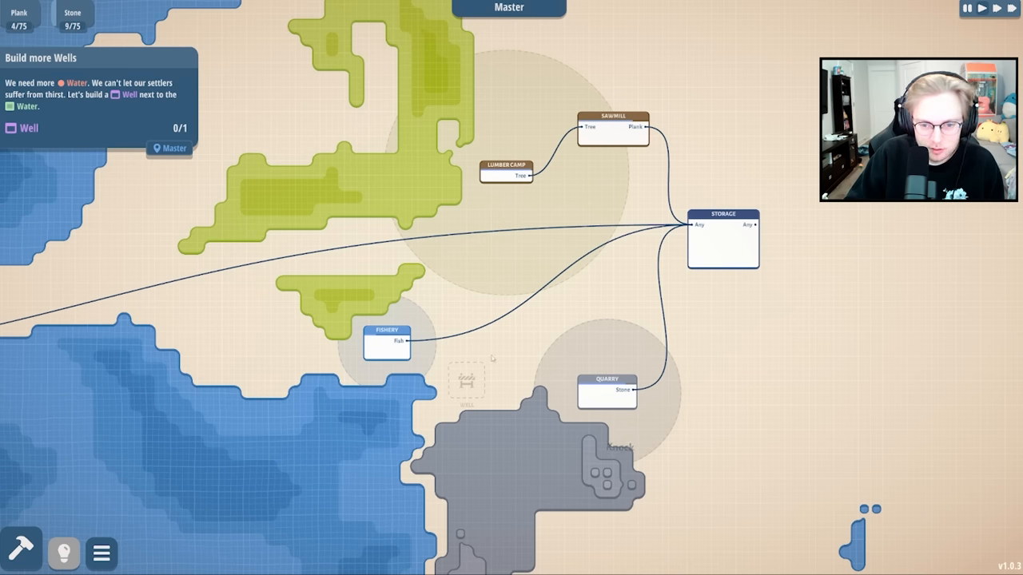
Pick the Well from the Build menu and place it beside the water.
left_click(21, 552)
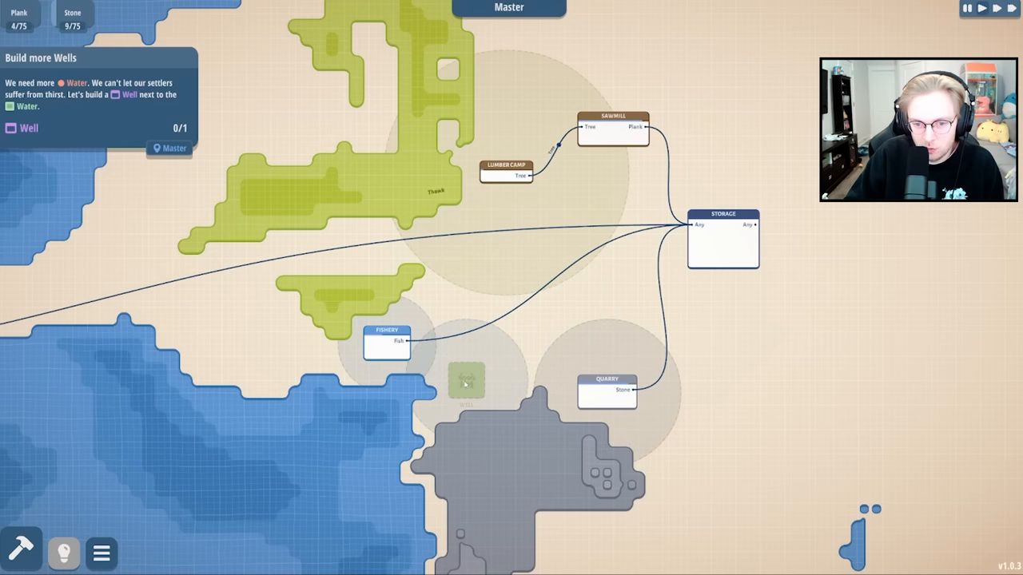
left_click(465, 382)
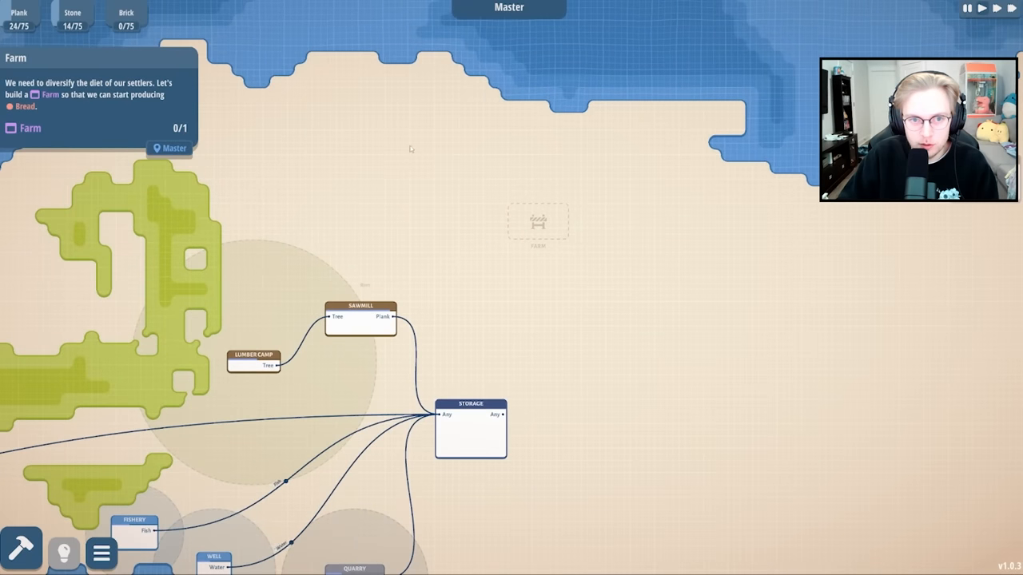
Browse the Tier 0 building catalogue, including the fish and basic resource buildings.
left_click(21, 551)
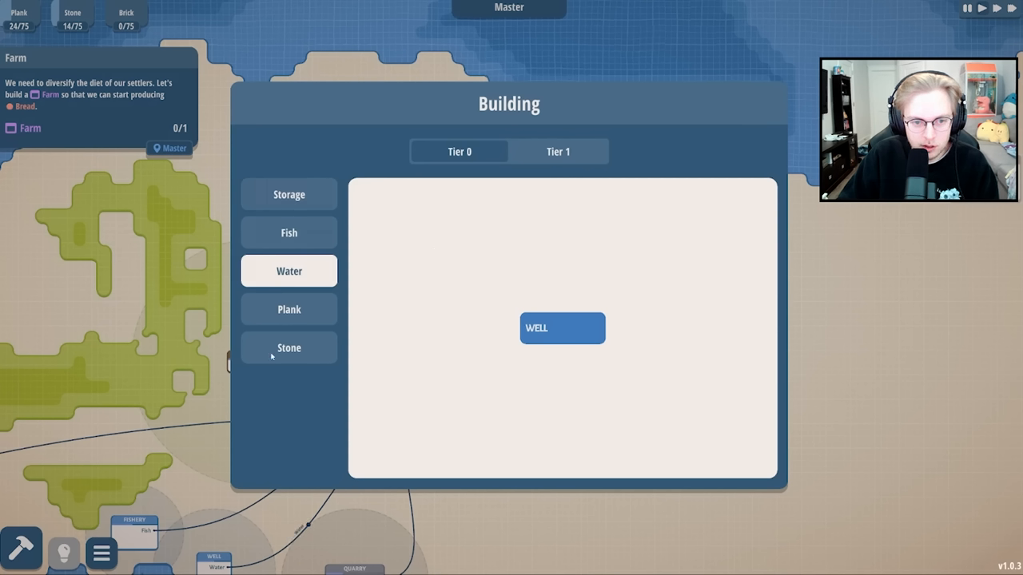
left_click(289, 232)
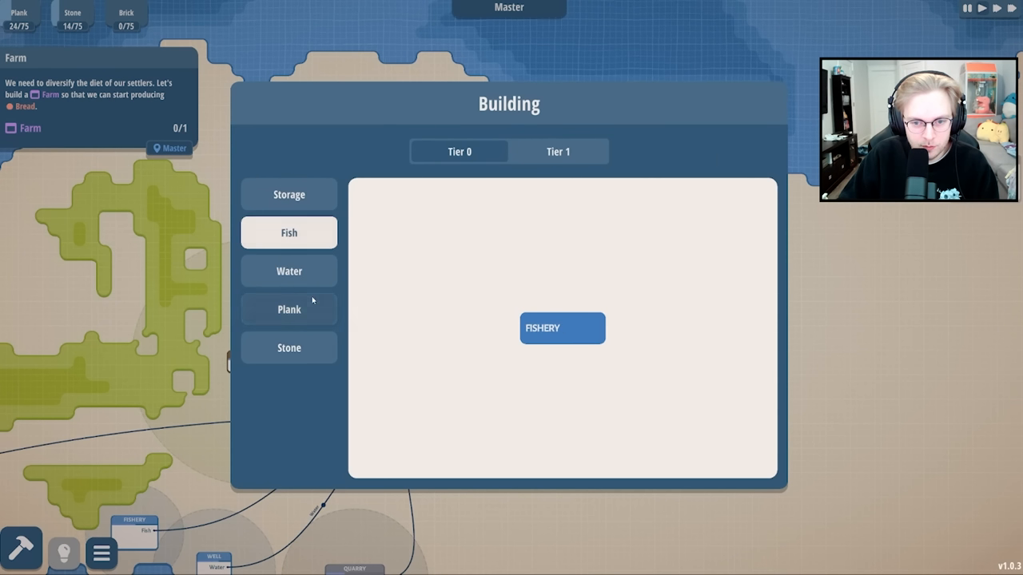
left_click(289, 347)
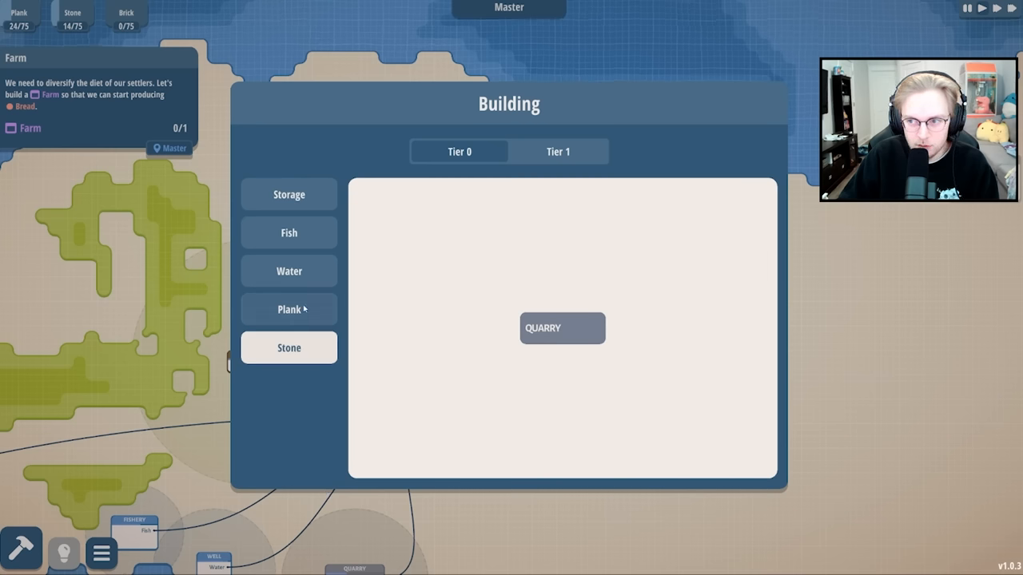
Browse the Tier 1 production chains for bread, beer and clothes.
left_click(557, 151)
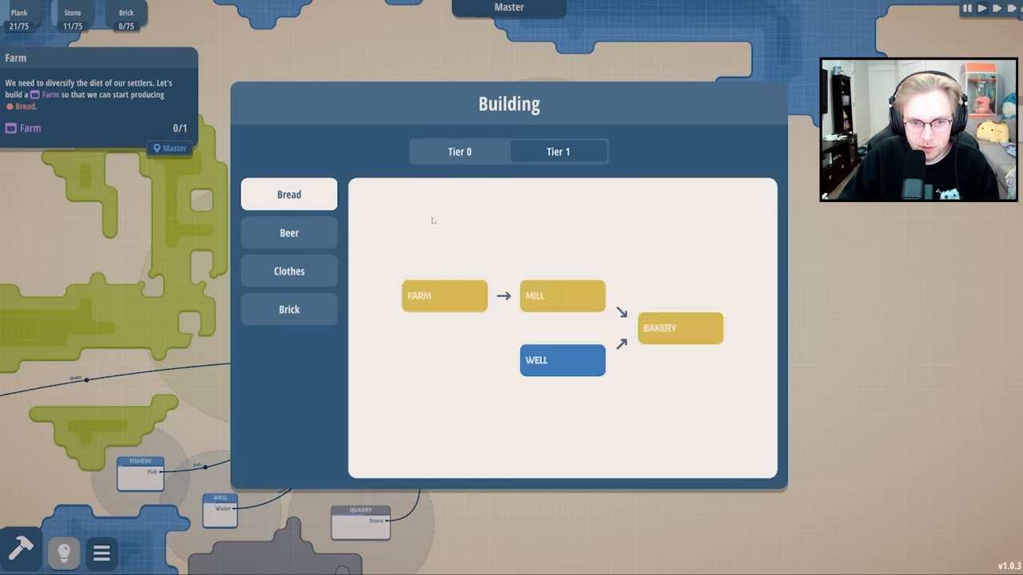
left_click(444, 296)
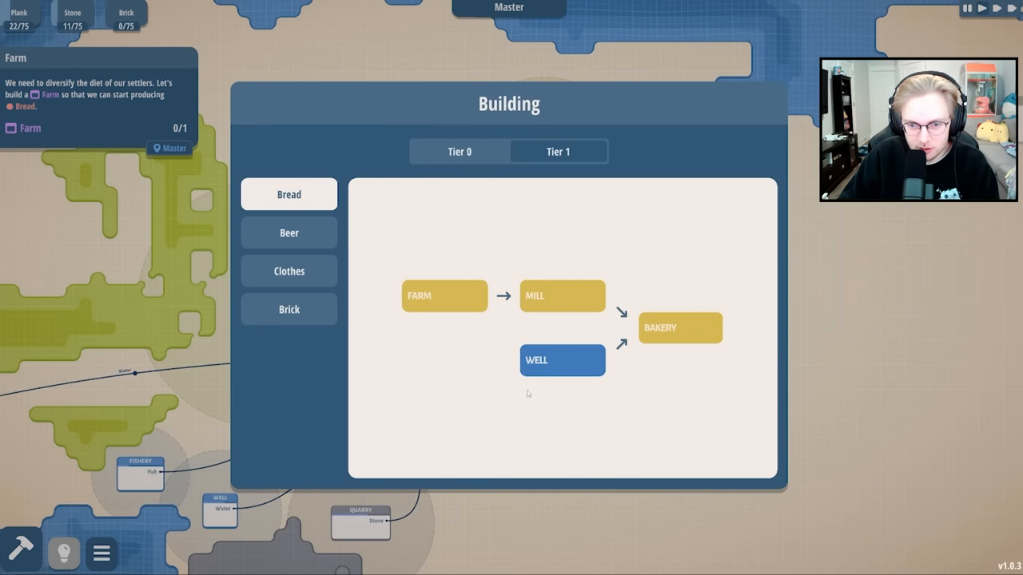
left_click(289, 233)
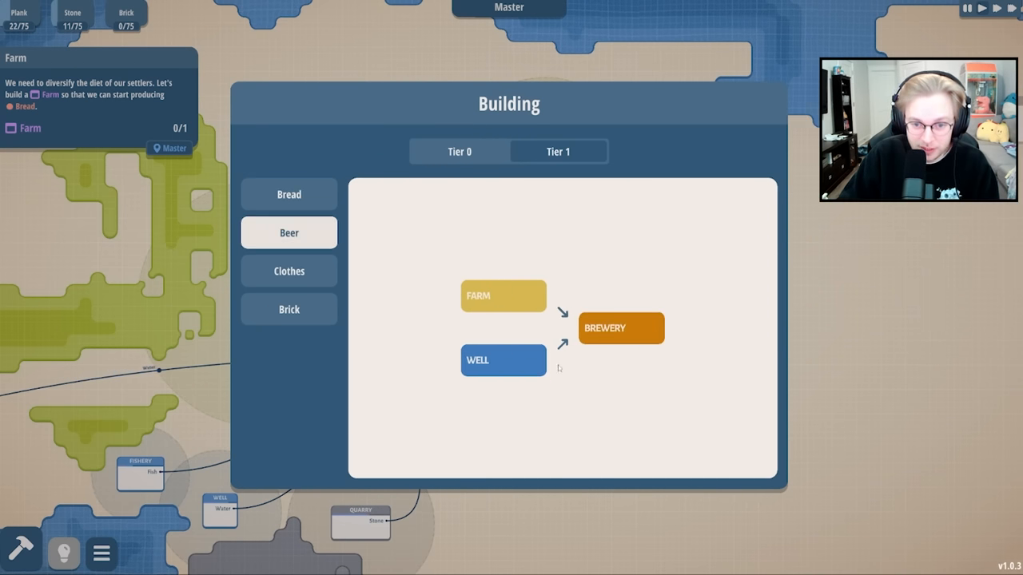
left_click(288, 271)
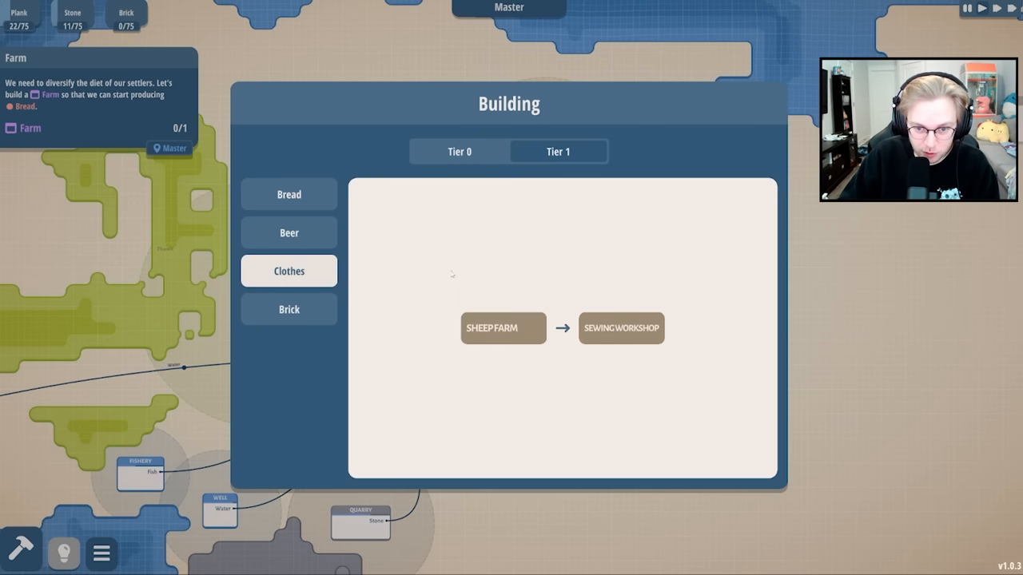
left_click(288, 309)
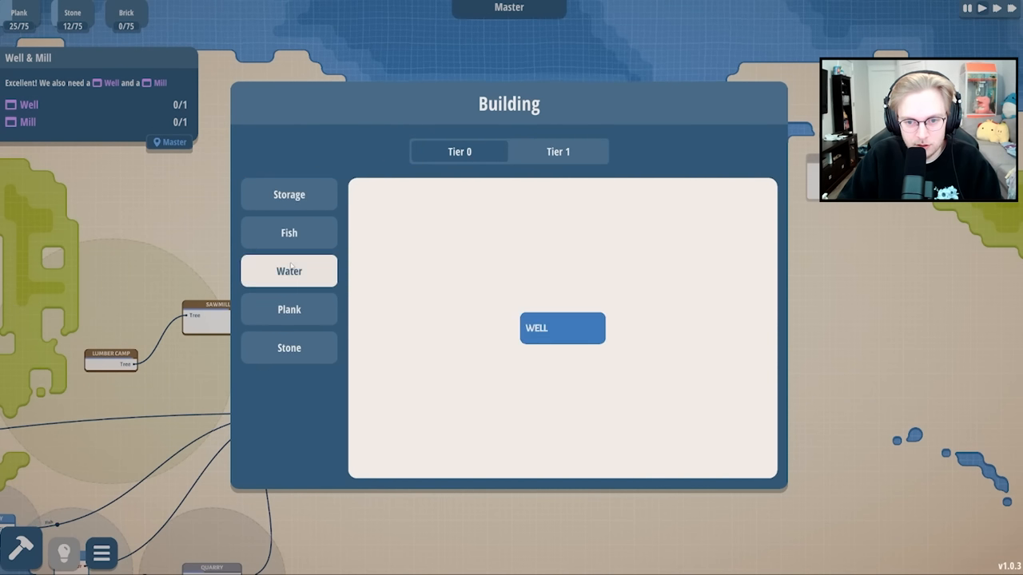
Choose the Well and Mill from the Building menu and place them beside the Farm.
left_click(562, 328)
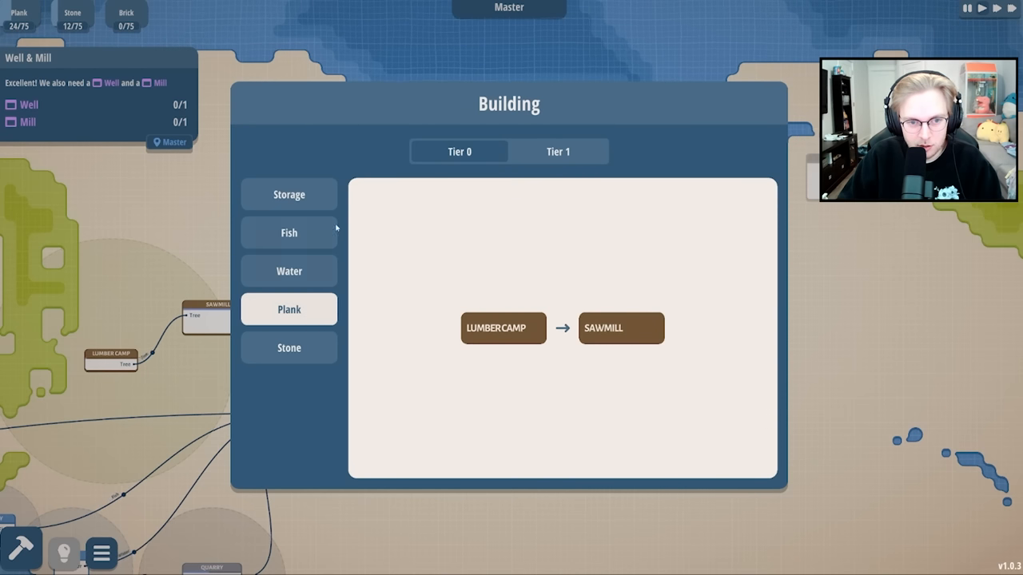
left_click(558, 151)
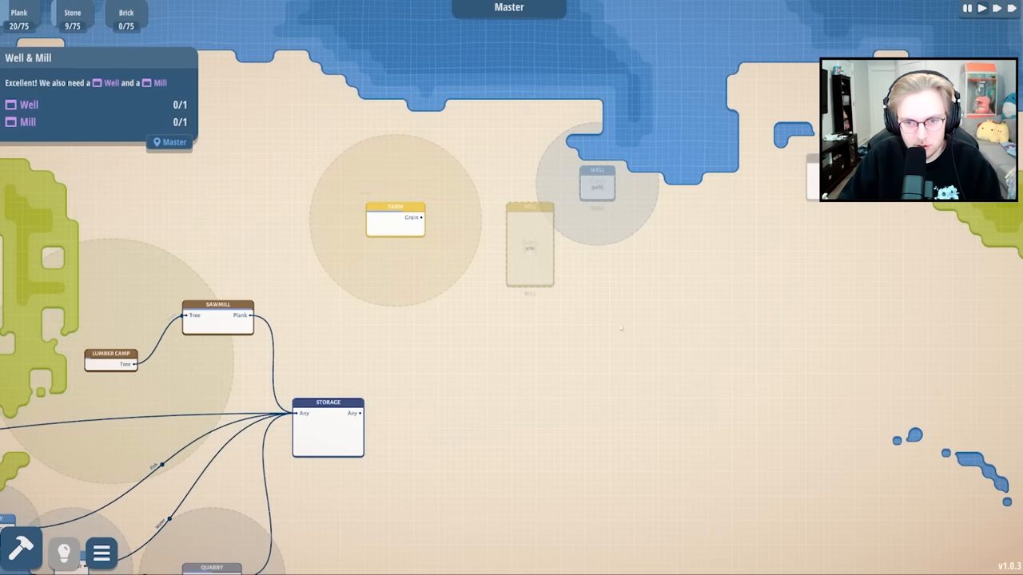
left_click(597, 182)
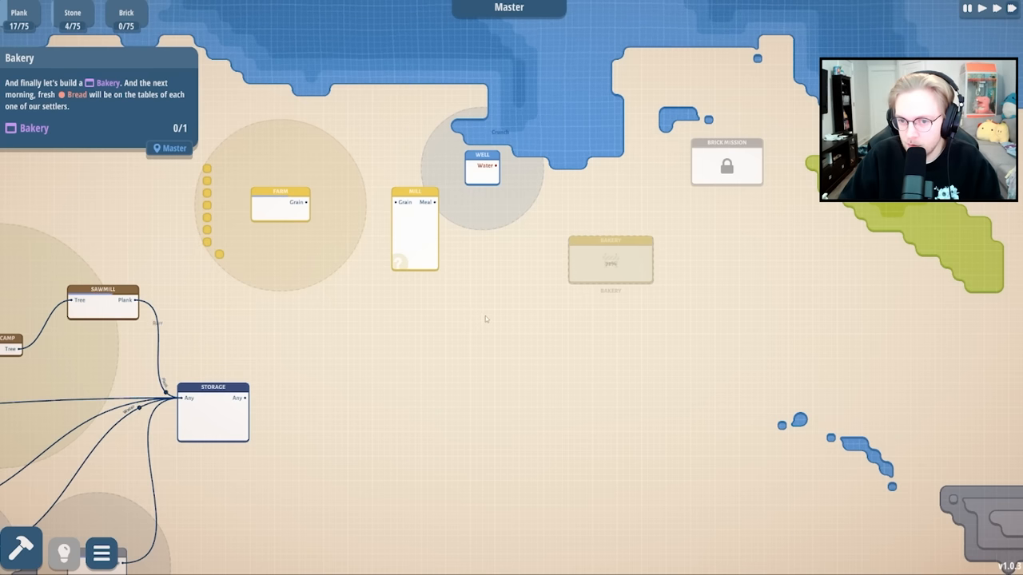
Place the Bakery right of the Mill and link the Mill's Meal output into it.
left_click(610, 260)
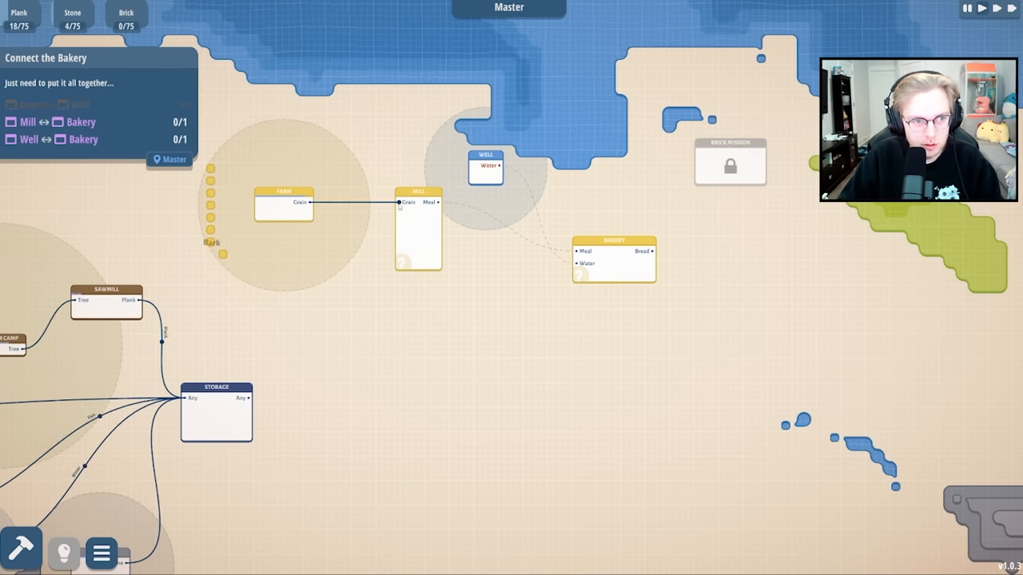
left_click_drag(438, 201, 576, 262)
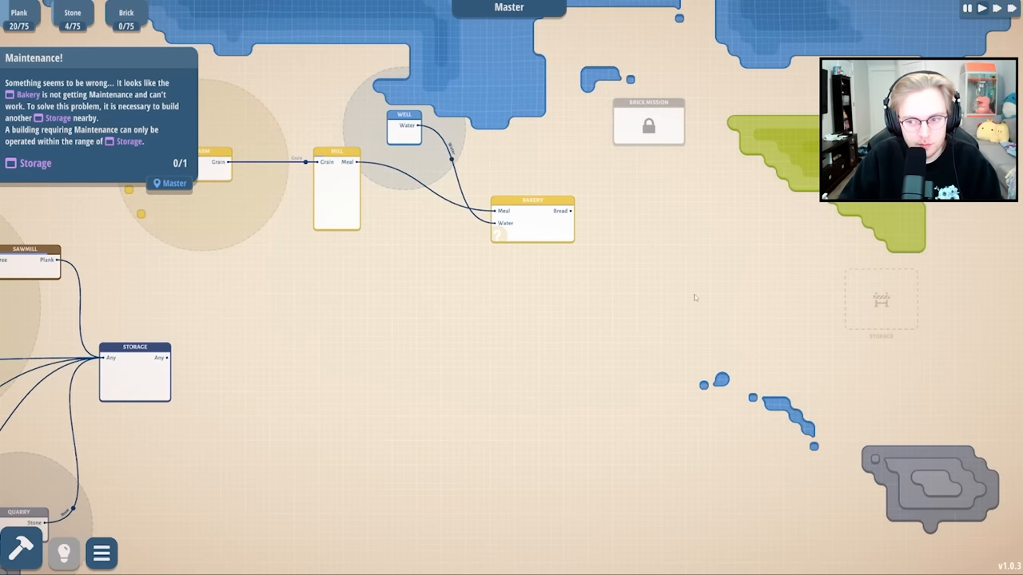
Place the new Storage within range of the Bakery.
left_click(22, 552)
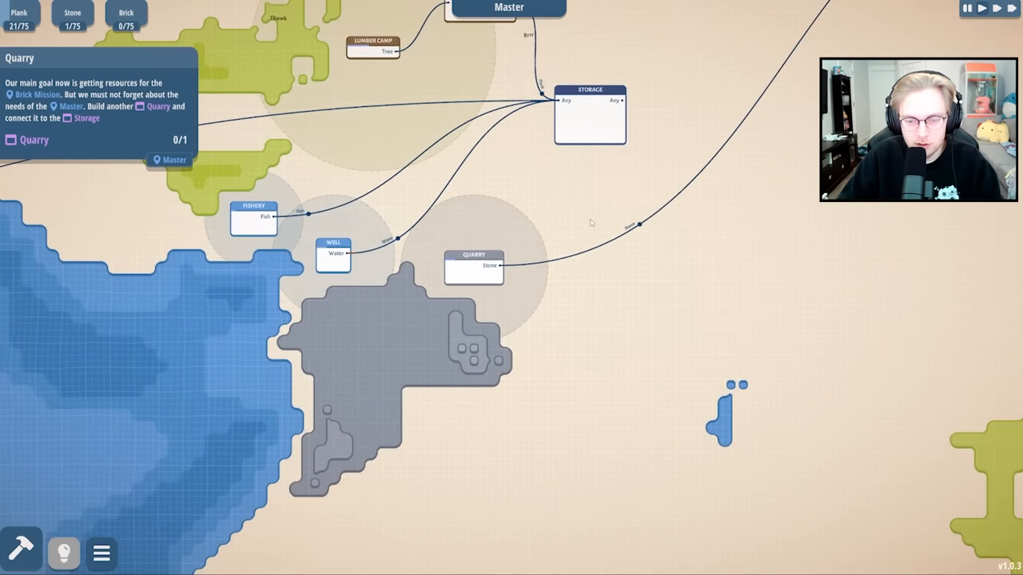
Pick Quarry from the building catalogue to add a second quarry supplying Stone.
left_click(21, 553)
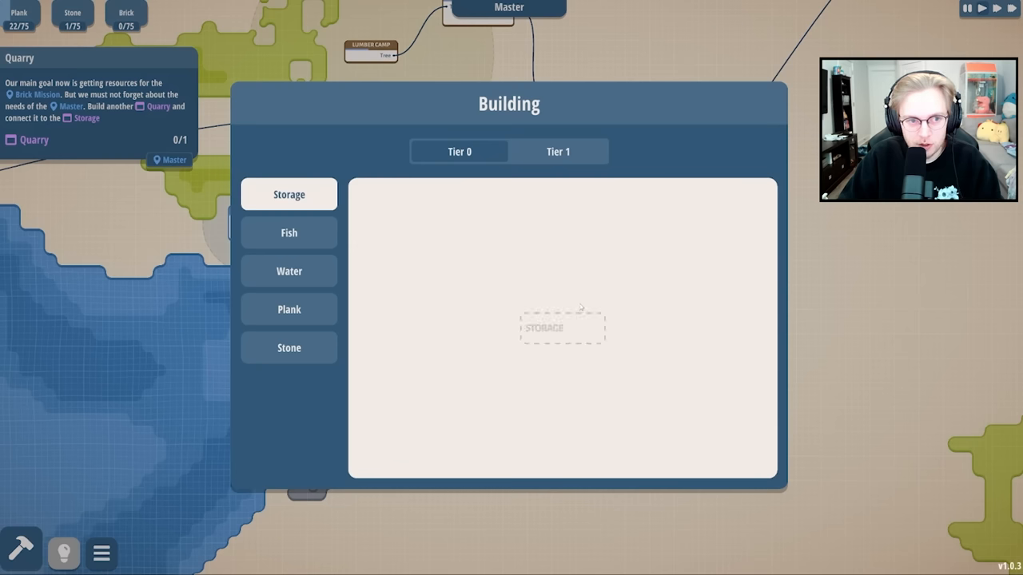
left_click(288, 271)
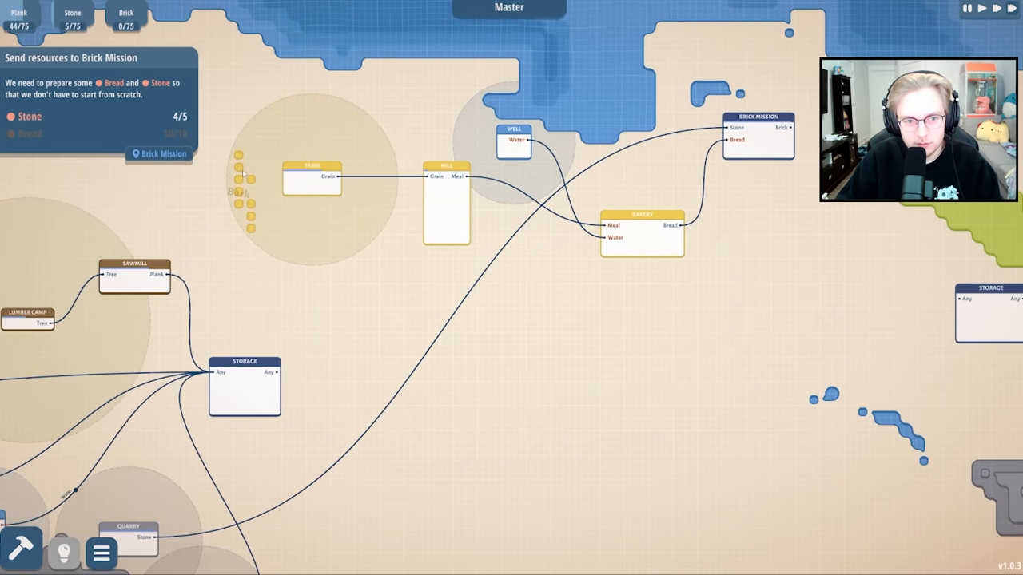
Open the Brick Mission map, whose In node receives Stone and Bread.
left_click(158, 153)
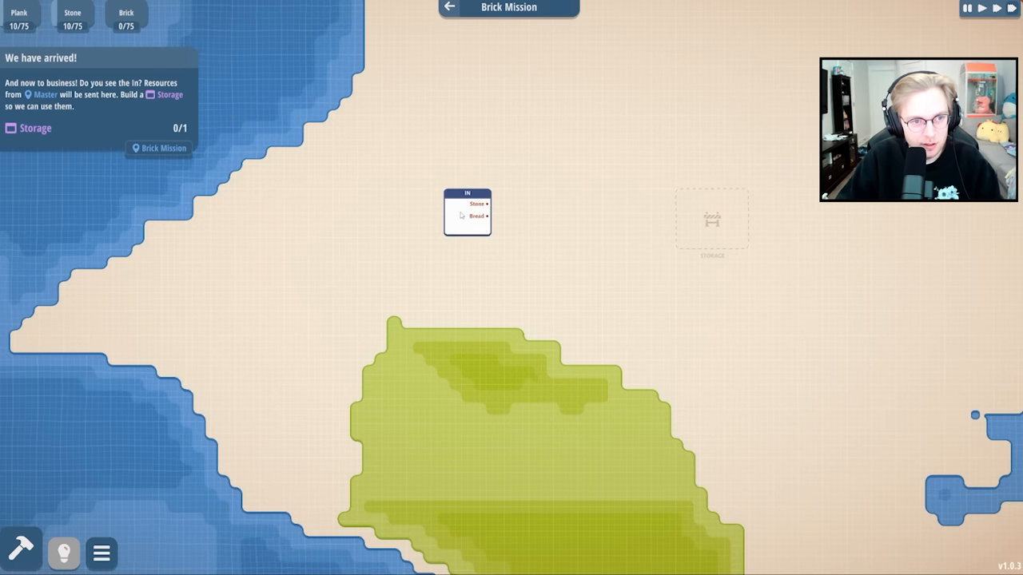
Place a Storage near the In node and link In's Stone and Bread into it.
left_click(21, 552)
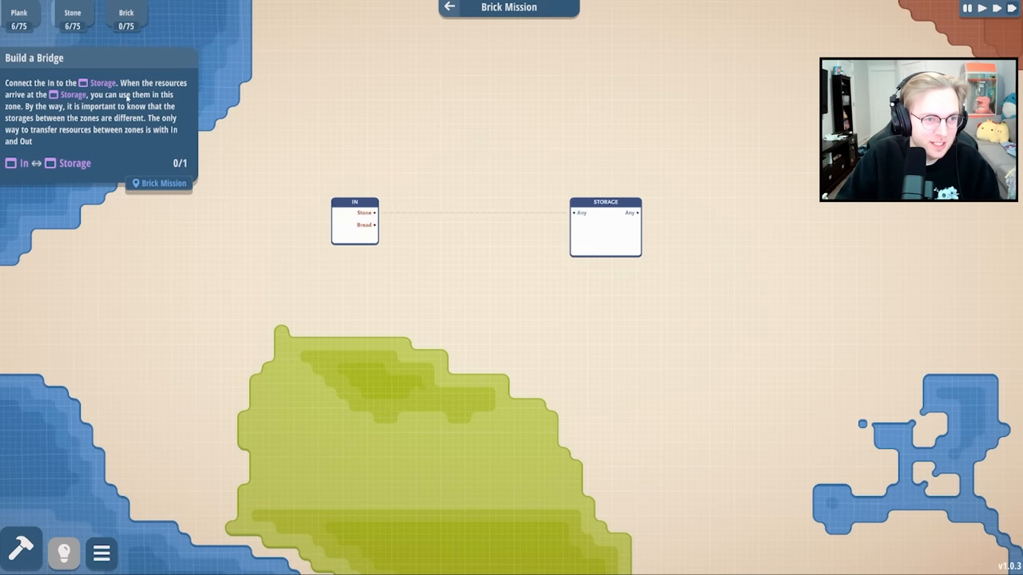
left_click_drag(376, 212, 574, 212)
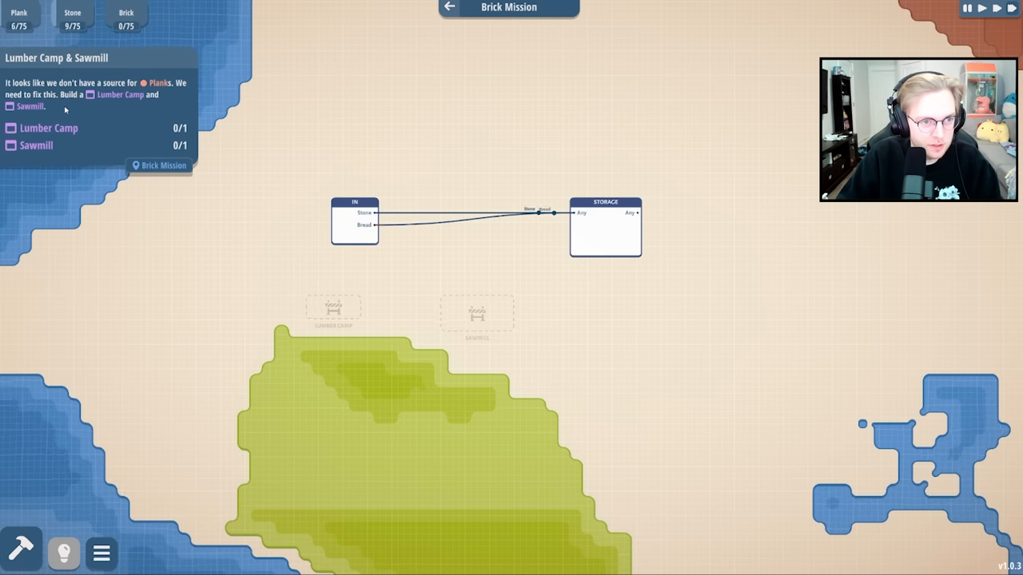
Place the Lumber Camp on its marked spot and route the Sawmill's Planks into Storage.
left_click(20, 552)
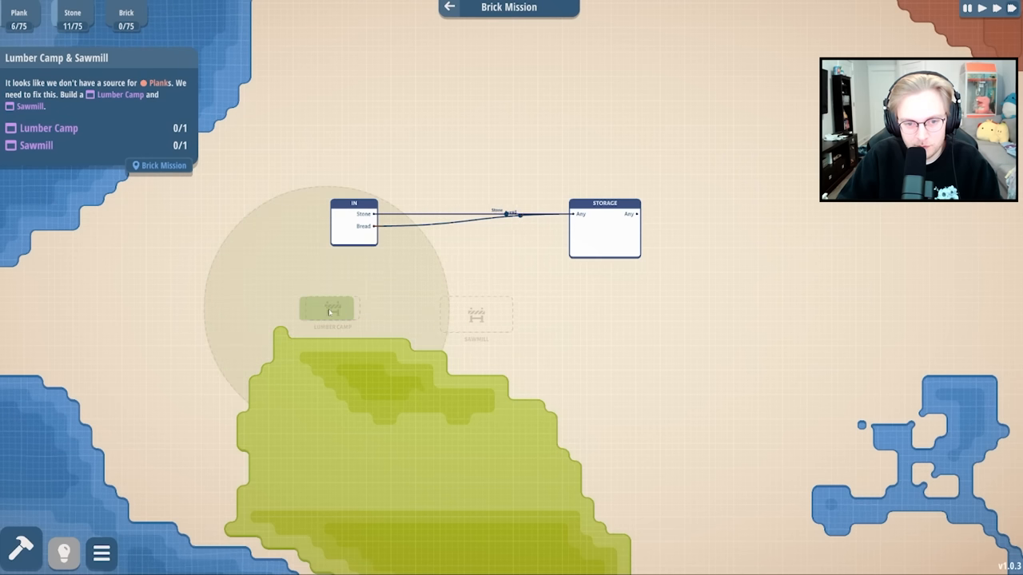
left_click(331, 309)
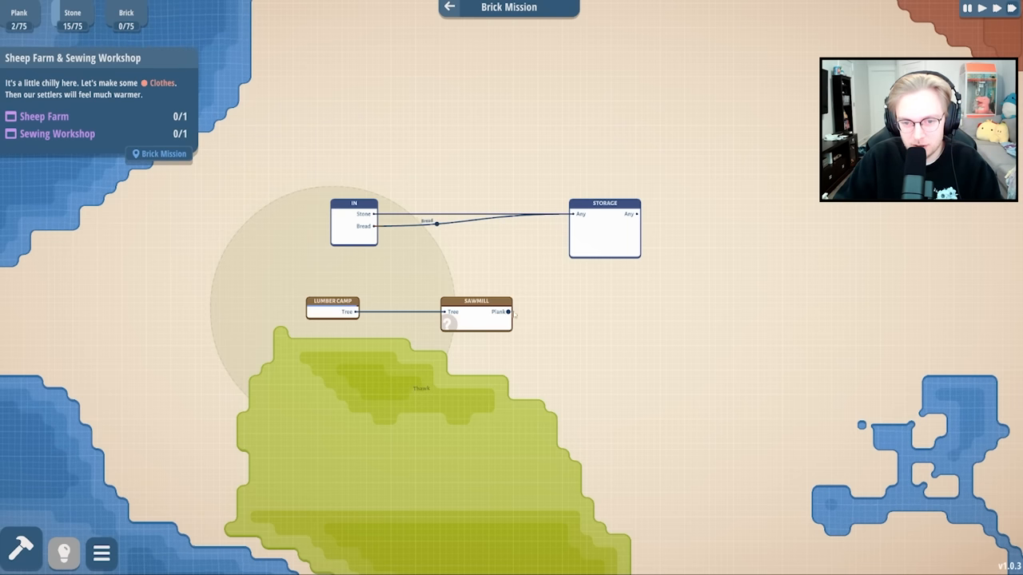
left_click_drag(508, 312, 578, 215)
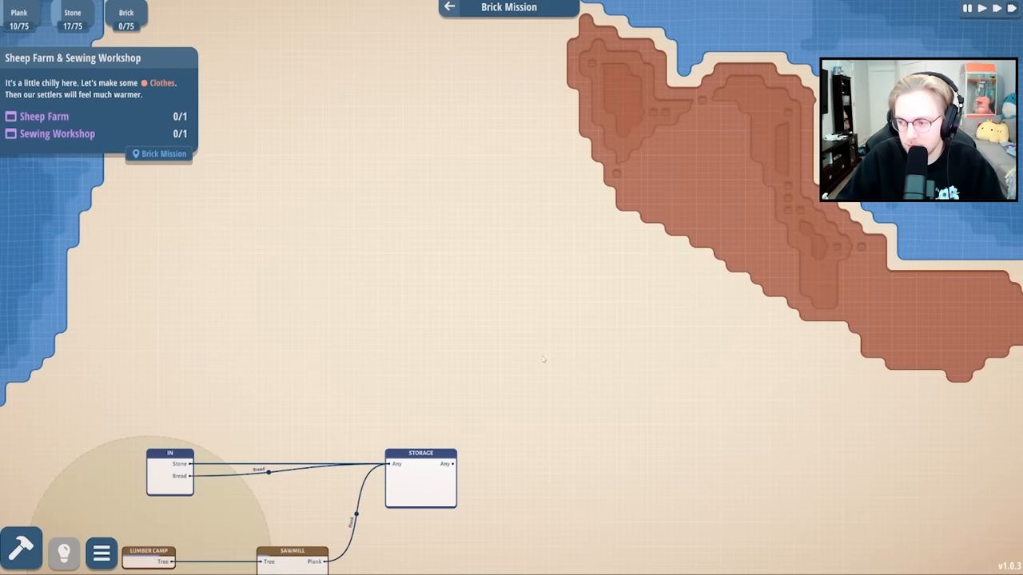
Browse the Tier 1 production chains in the building catalogue.
left_click(21, 549)
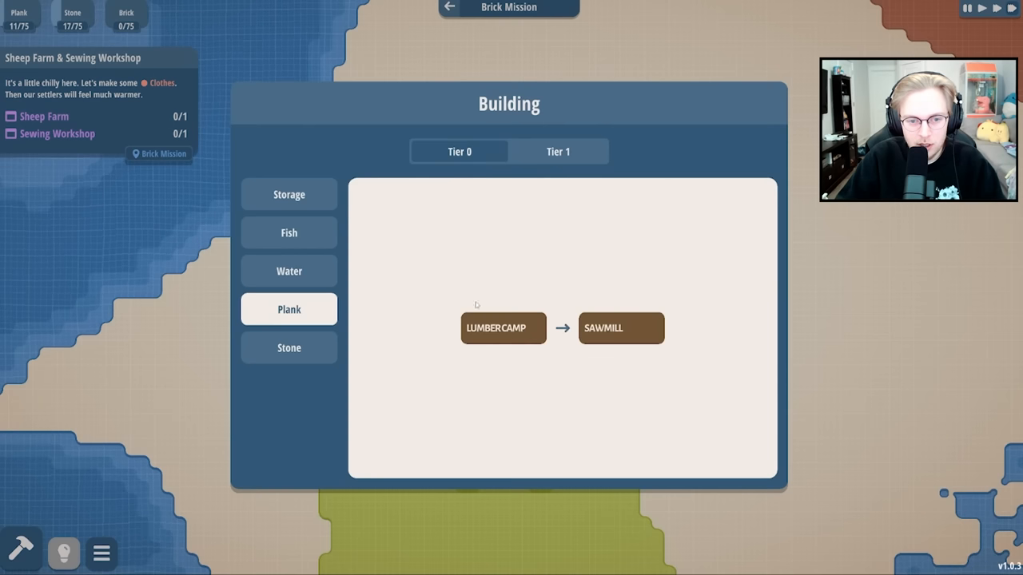
left_click(558, 151)
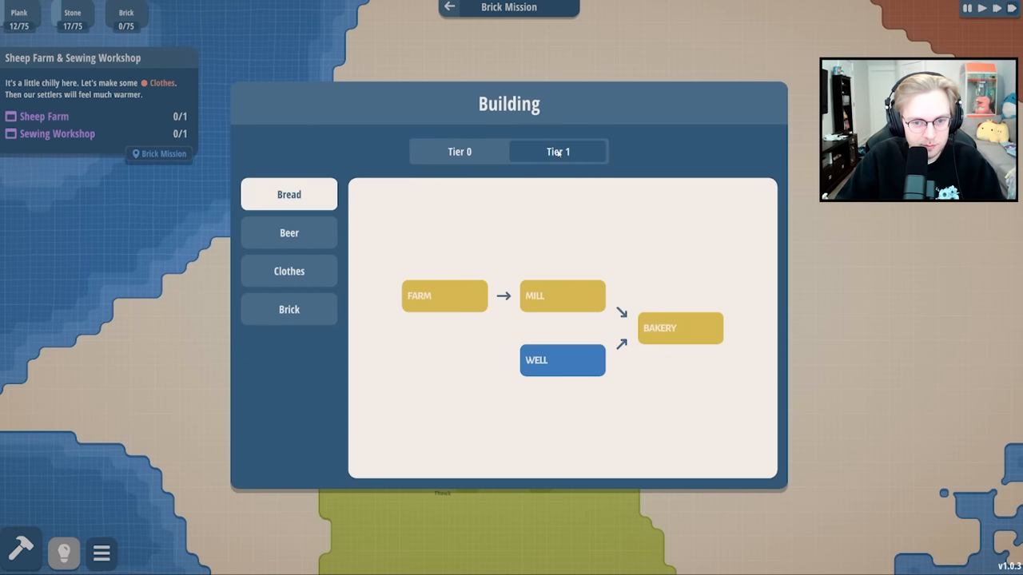
left_click(288, 309)
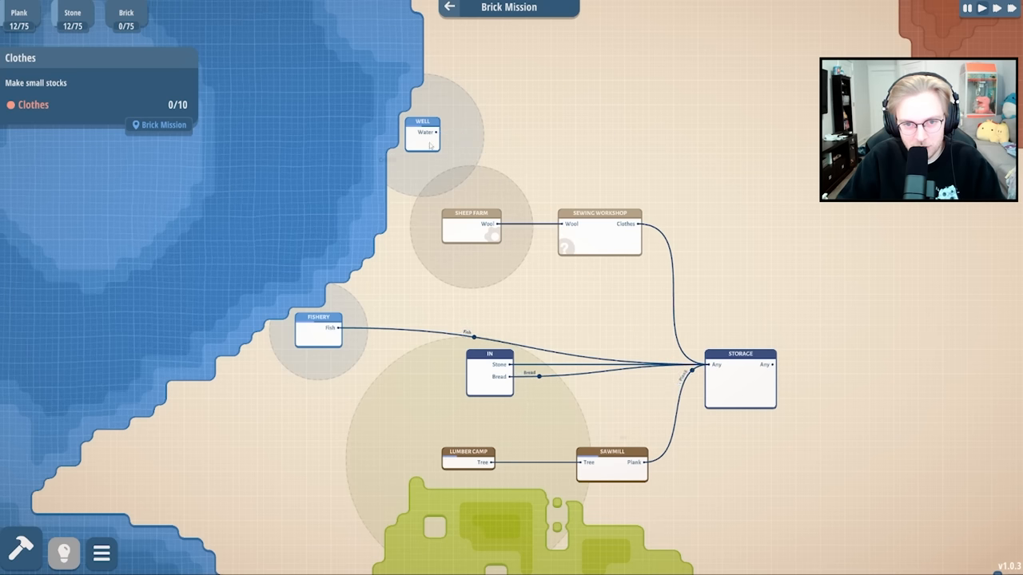
left_click_drag(422, 132, 392, 268)
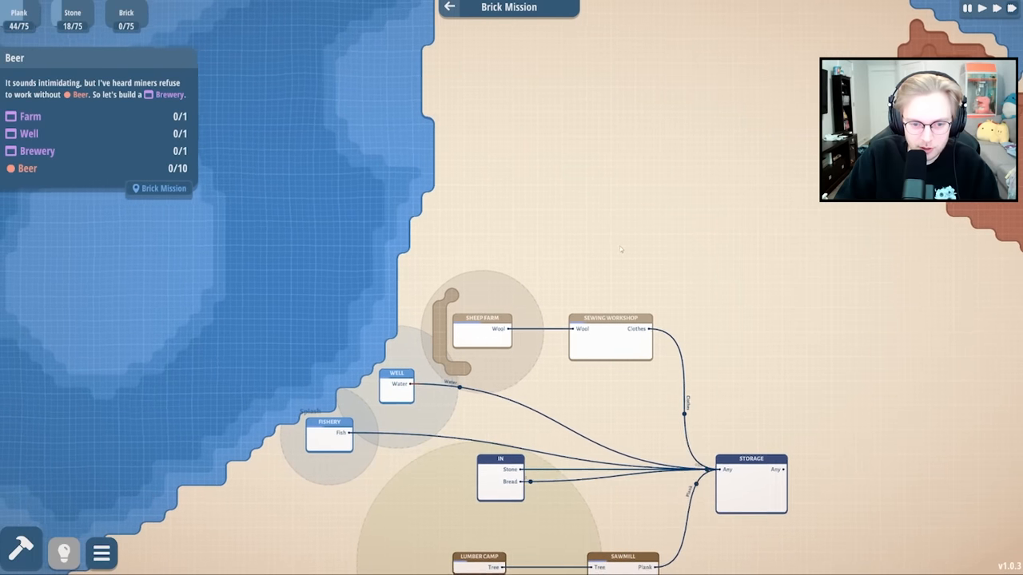
Place a second Well, a grain Farm above the sheep farm, and a Brewery below the Farm.
left_click(21, 552)
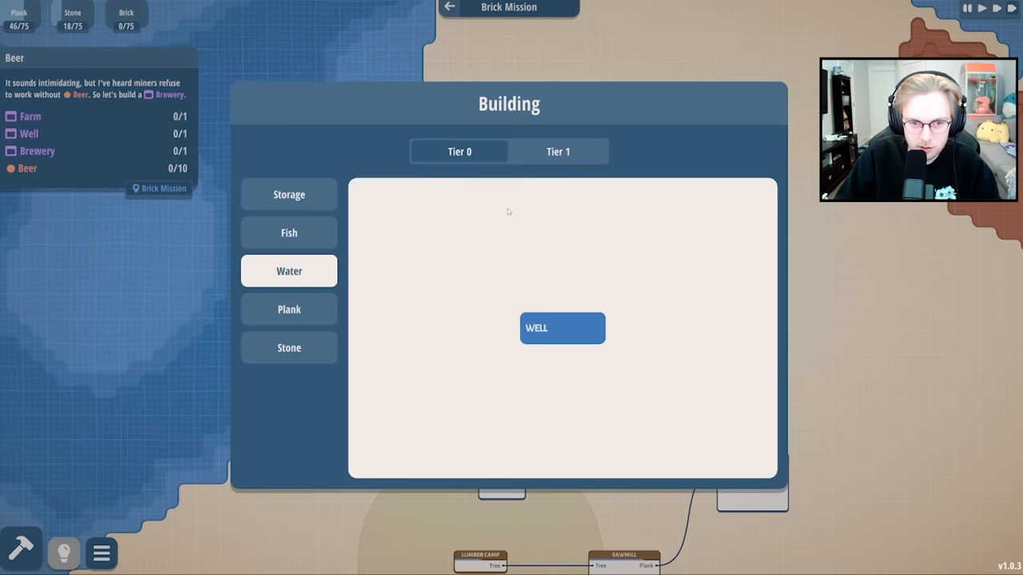
left_click(288, 195)
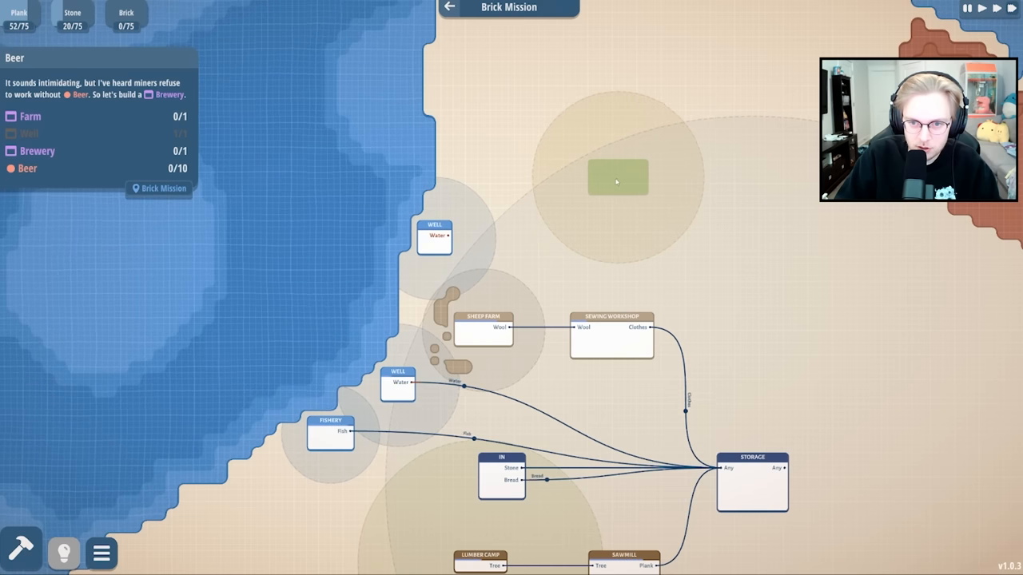
left_click(611, 177)
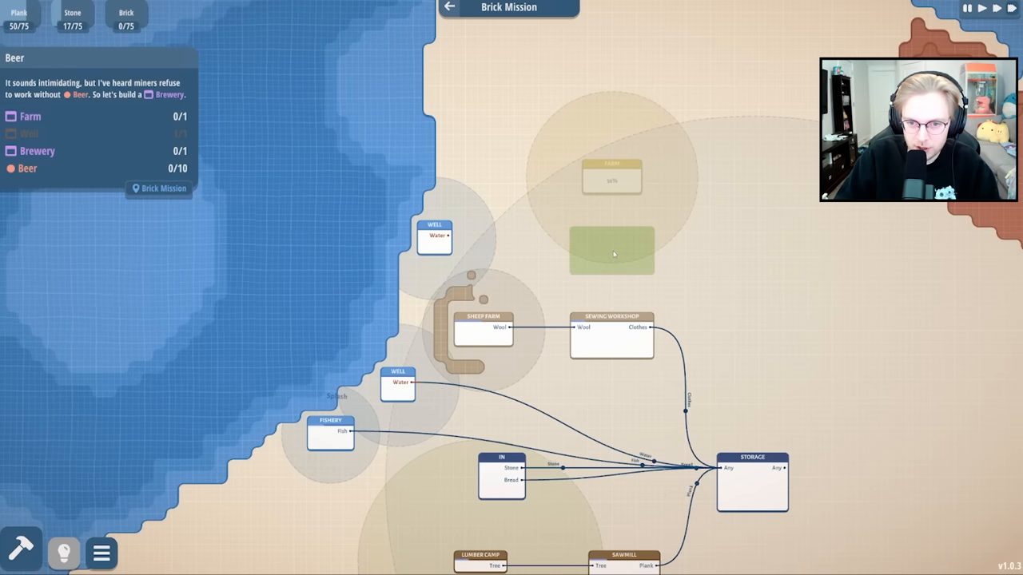
left_click(612, 249)
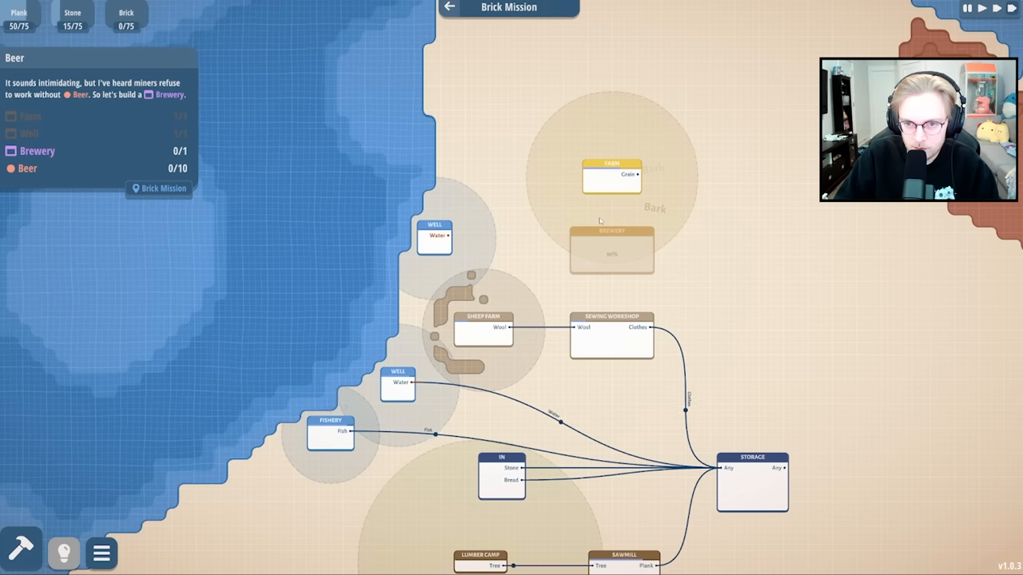
left_click(611, 250)
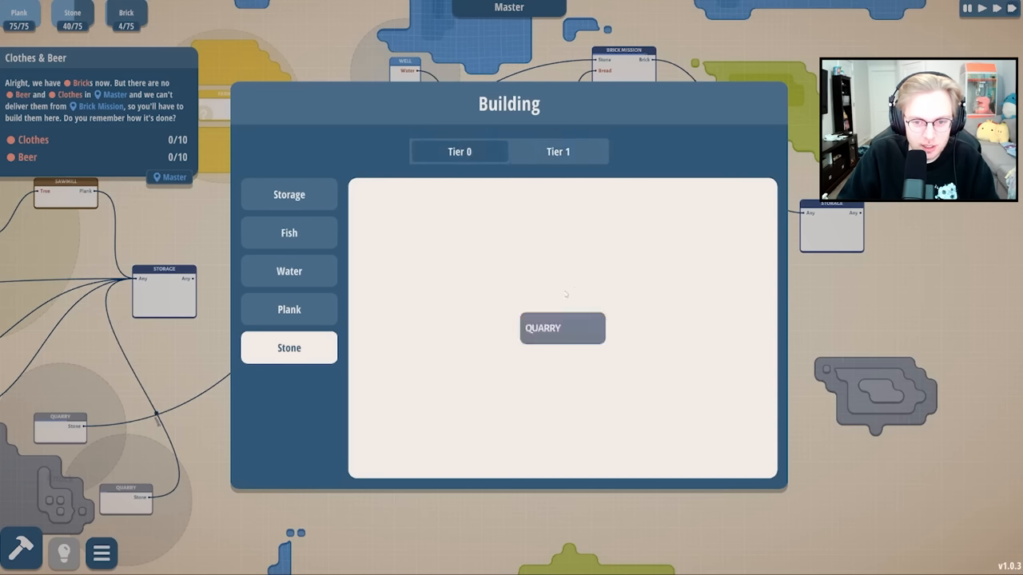
Position a new production building below the Sewing Workshop, beside the Farm and Well.
left_click(558, 151)
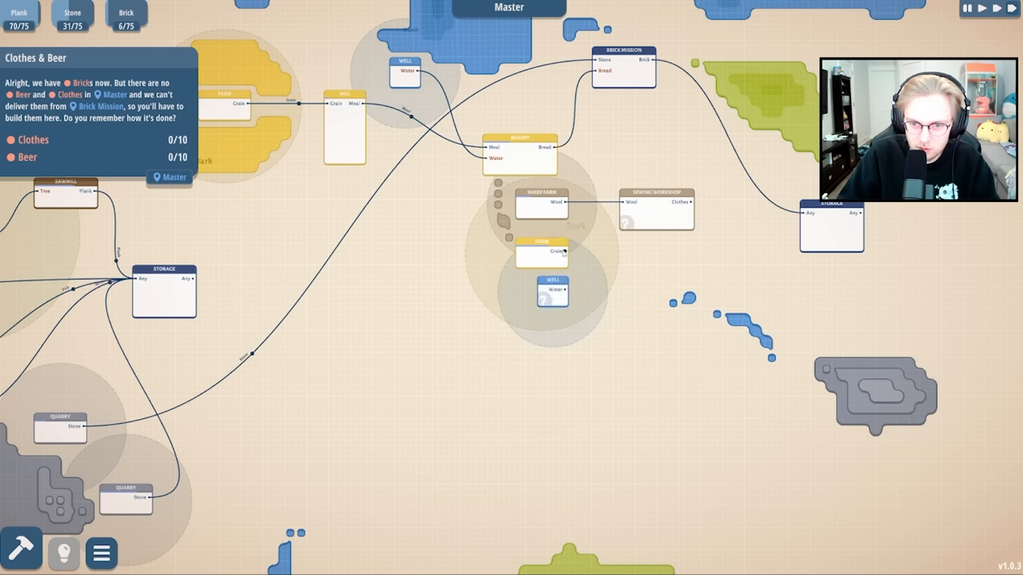
left_click(20, 551)
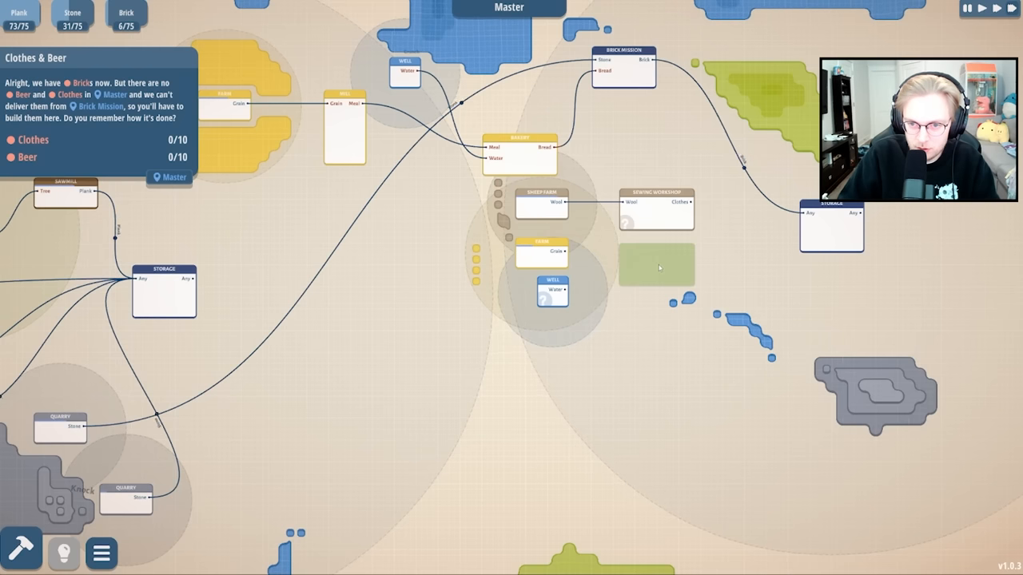
left_click(656, 263)
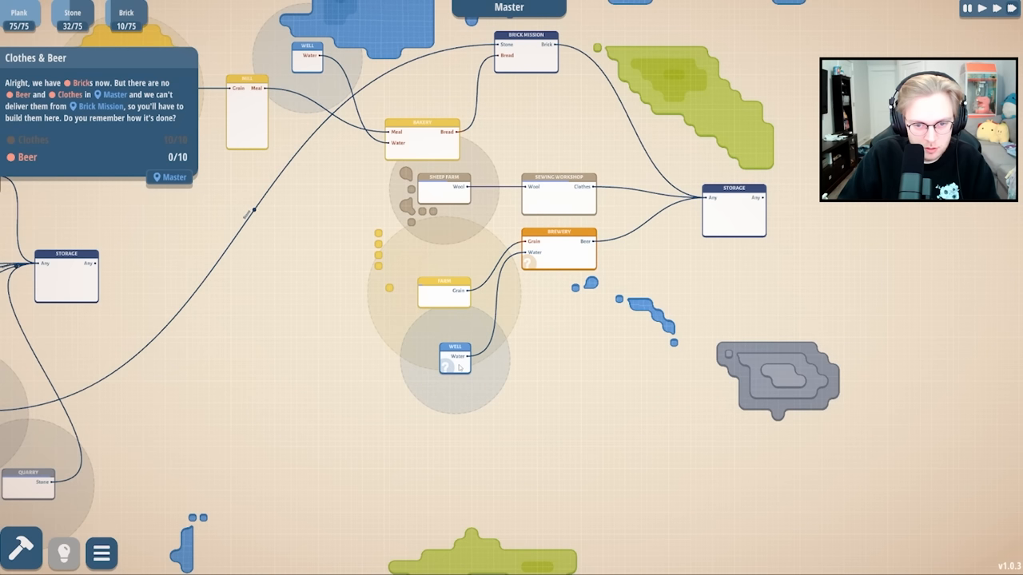
Pan the Master map view slightly to see the brewery area.
left_click_drag(454, 360, 454, 391)
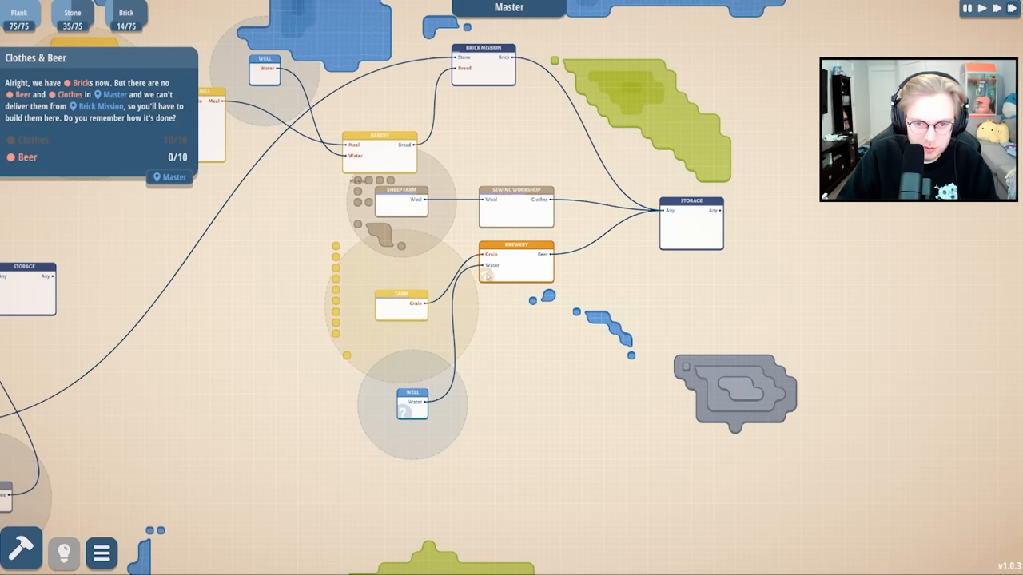
Select a building on the Master map and reopen the building catalogue.
left_click(402, 302)
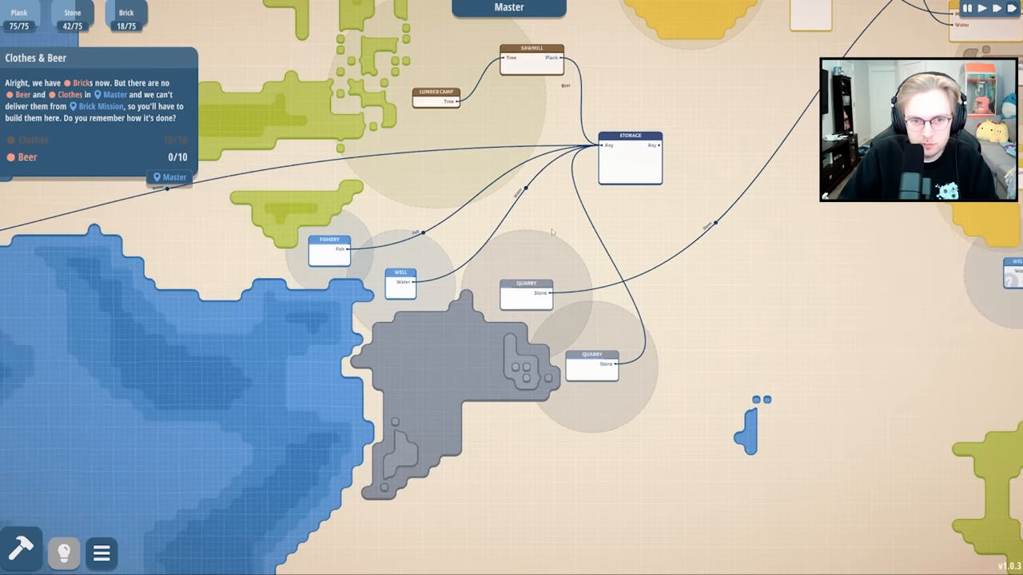
left_click(21, 553)
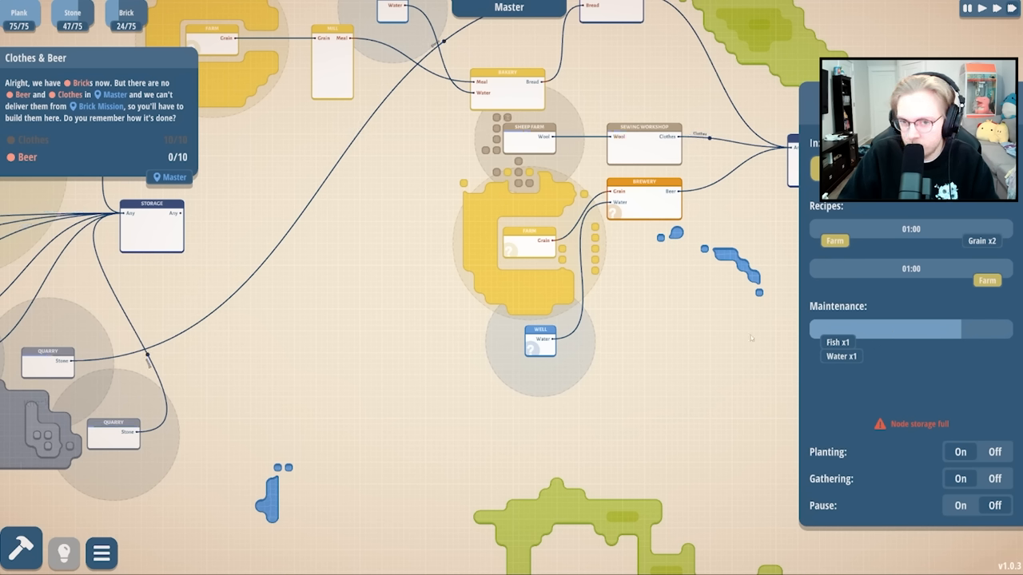
mouse_move(525, 250)
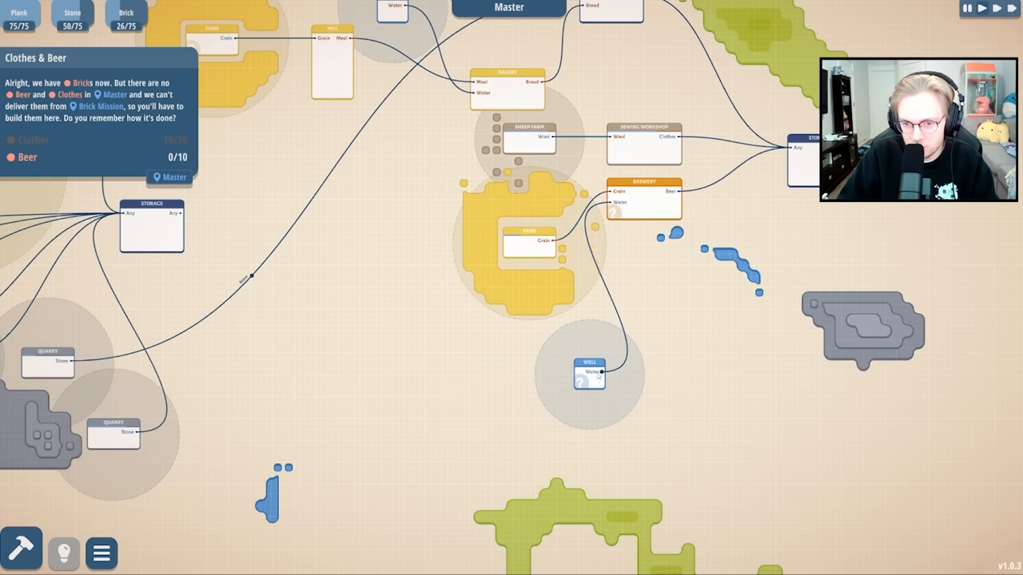
Drag the brewery's Well across the map until it sits by the bottom-left pond.
left_click_drag(590, 376, 472, 444)
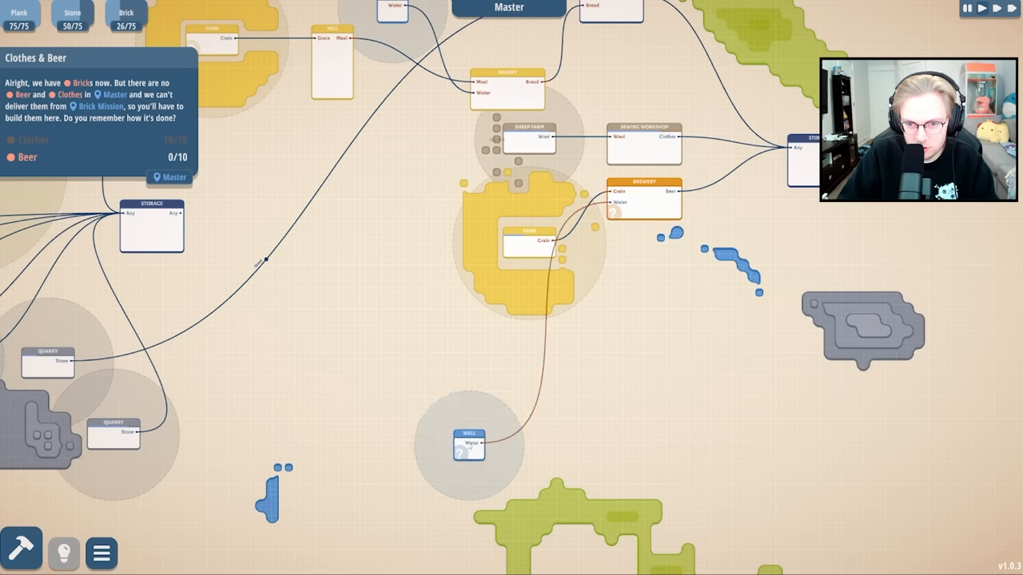
left_click_drag(470, 444, 715, 280)
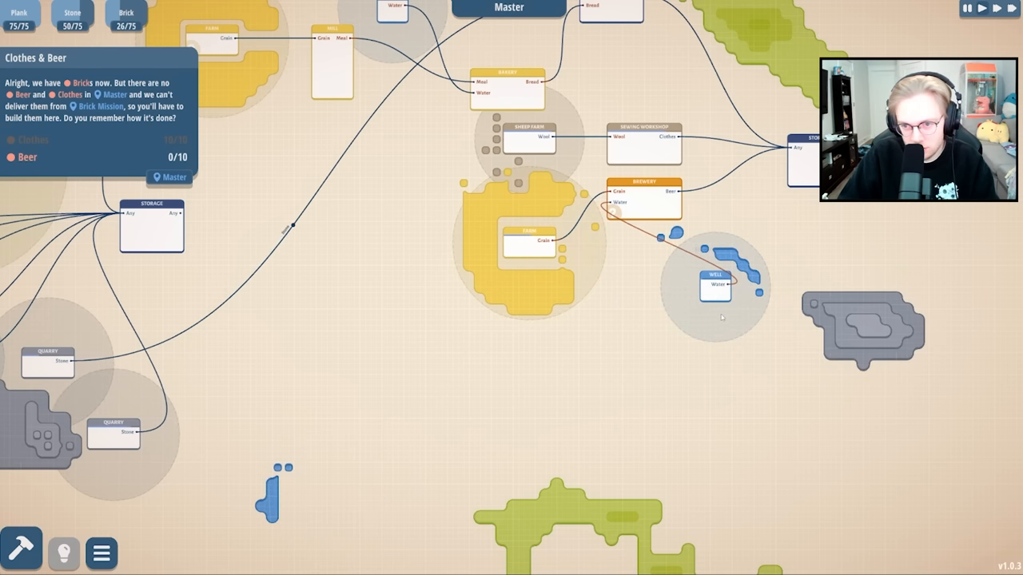
left_click_drag(715, 286, 666, 307)
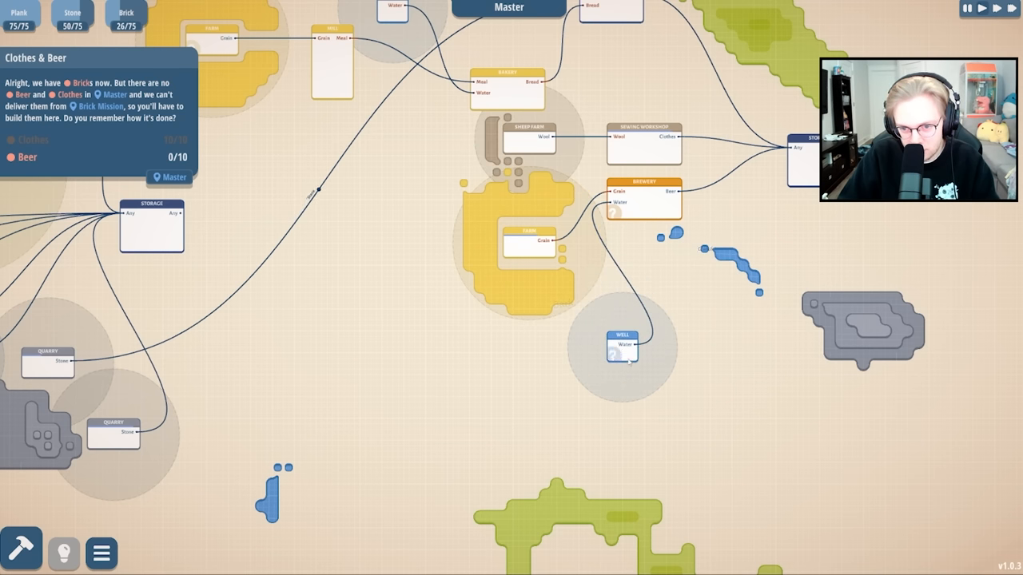
left_click(621, 345)
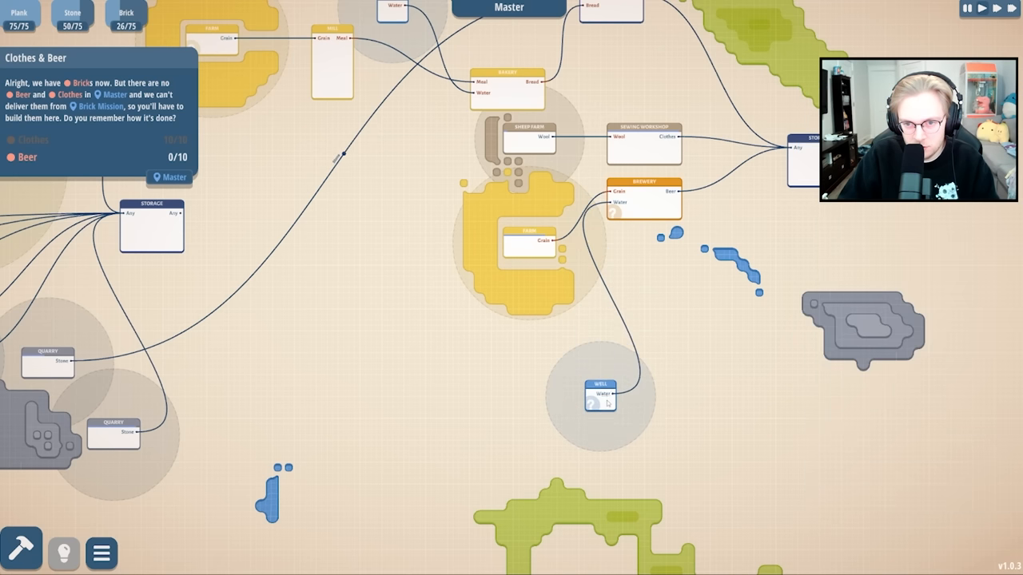
left_click_drag(600, 391, 316, 472)
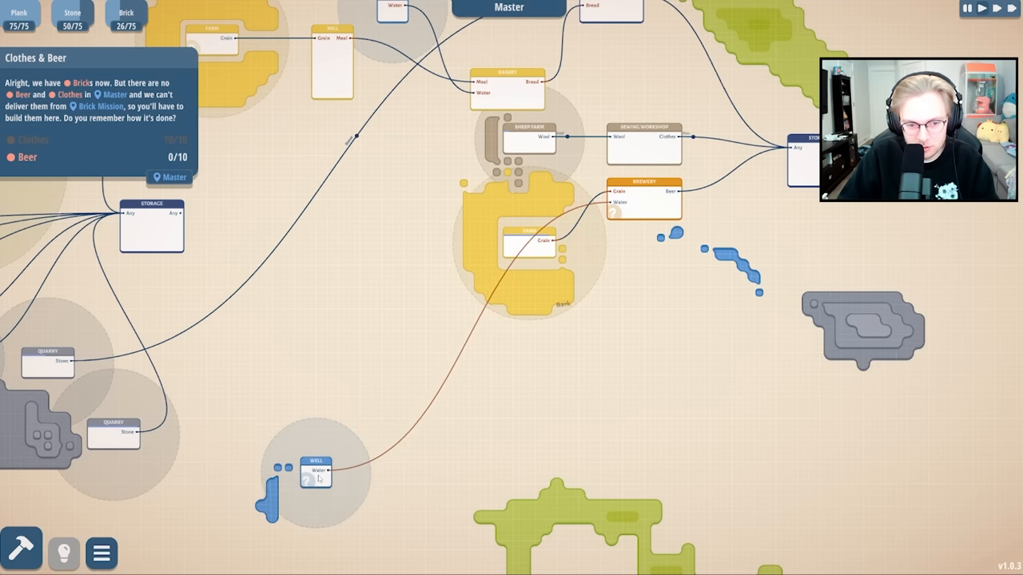
left_click_drag(316, 472, 300, 494)
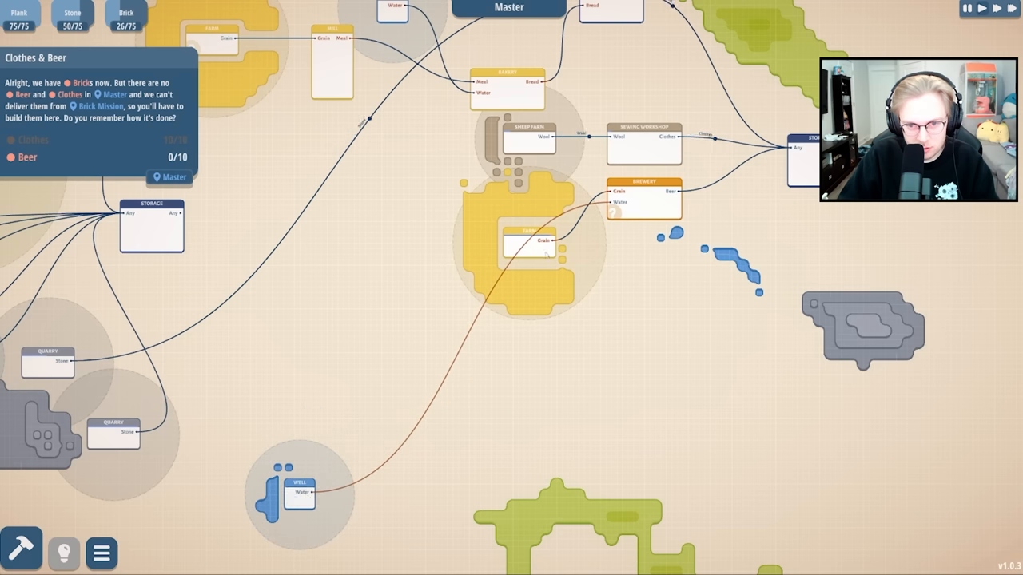
left_click_drag(531, 239, 583, 335)
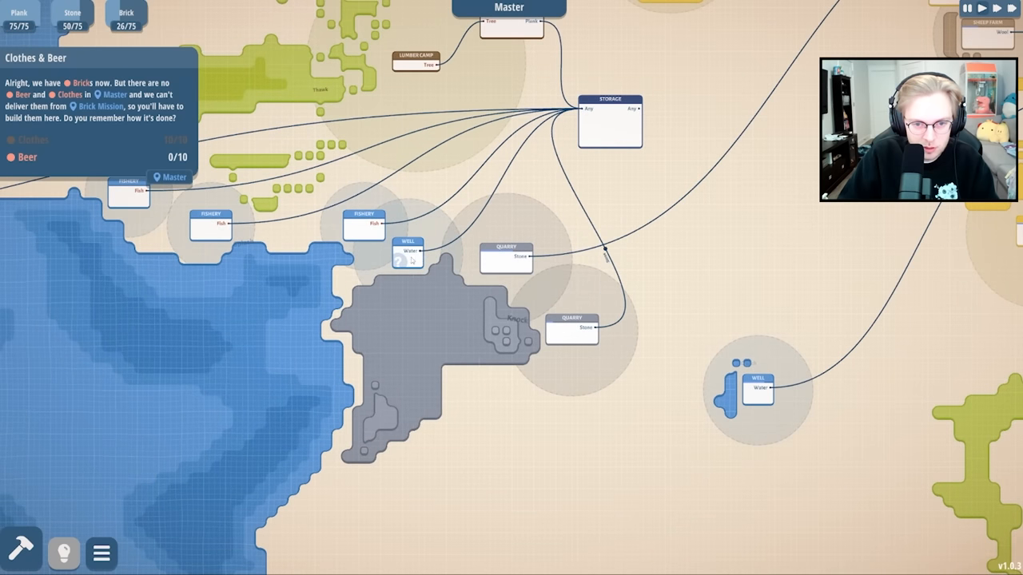
Drag the storage's well from beside the fishery to the southern tip of the stone outcrop.
left_click_drag(408, 250, 342, 482)
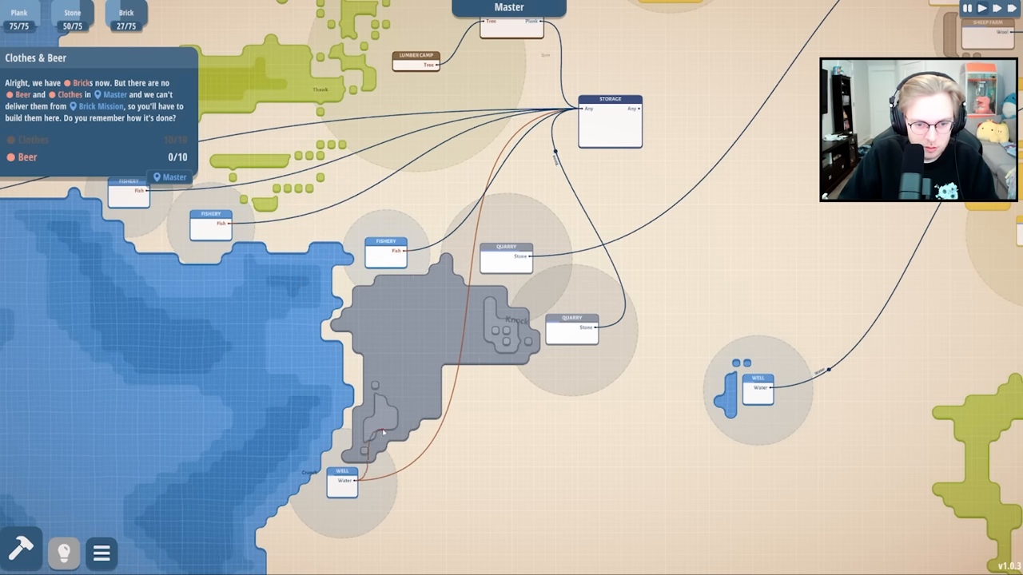
left_click(292, 238)
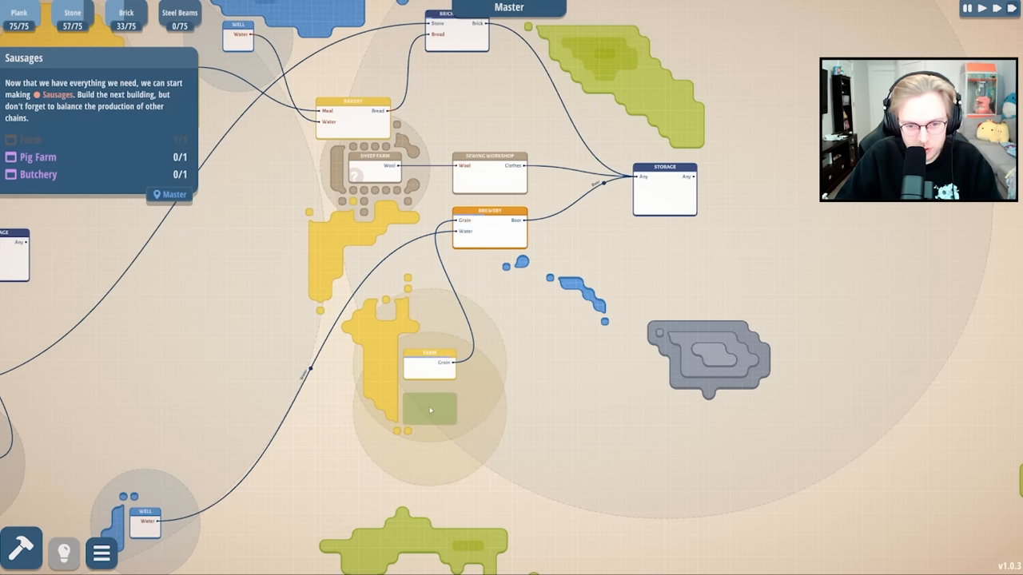
Place a second farm below the first farm and a pig farm near the pond.
left_click(430, 409)
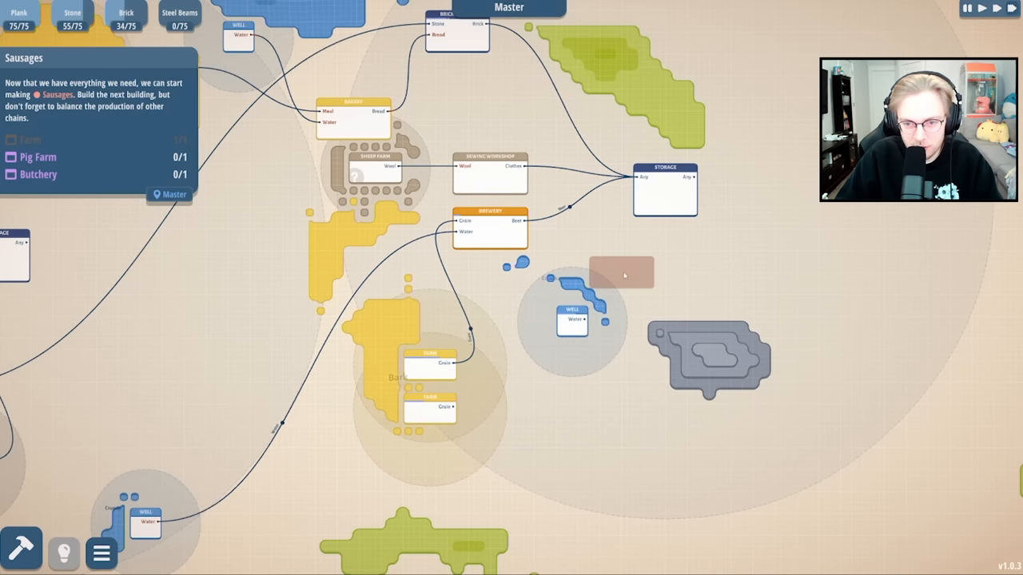
left_click(622, 271)
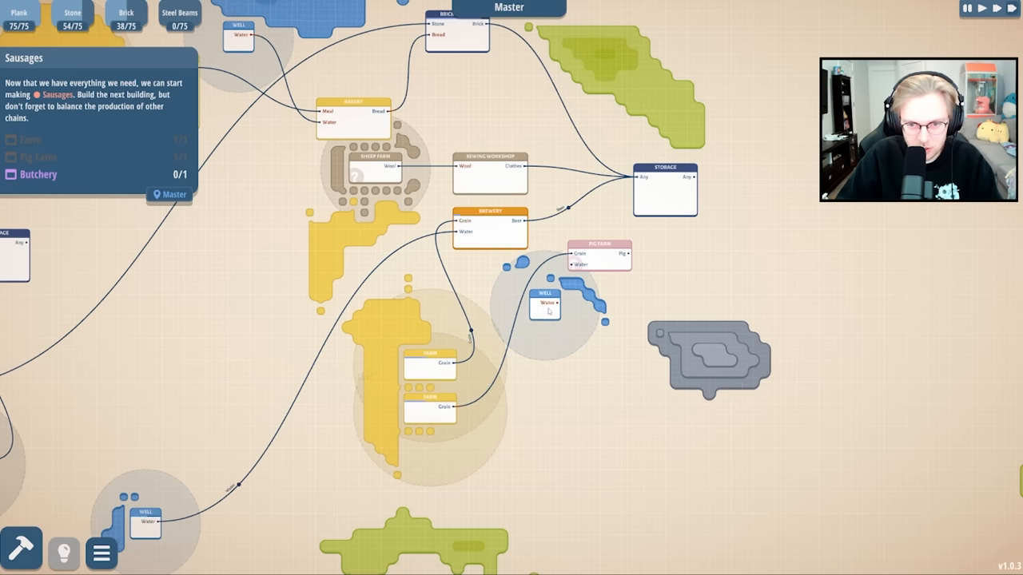
Move the pig farm above the stone deposit and its well further down.
left_click_drag(545, 303, 632, 314)
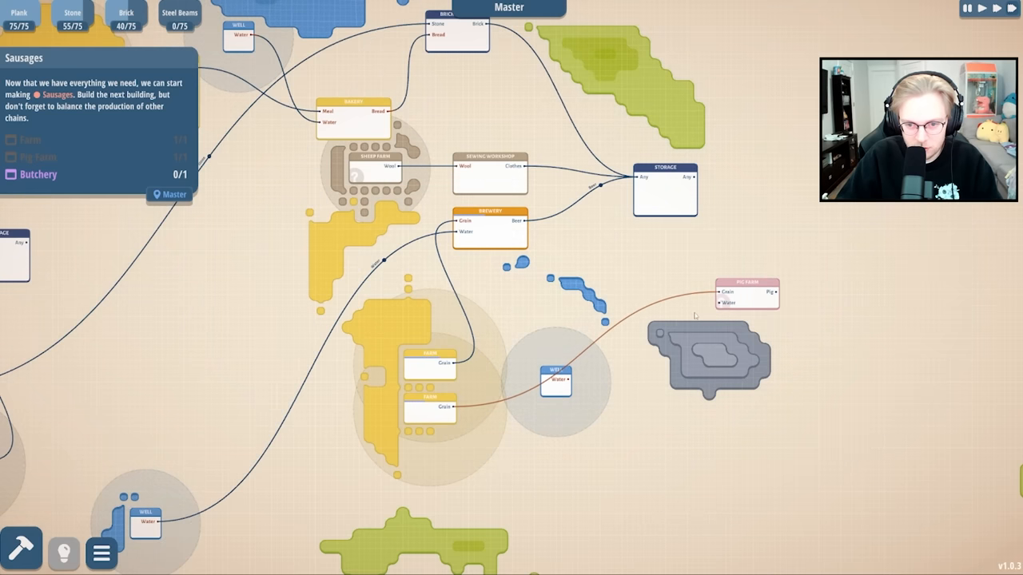
left_click_drag(557, 381, 615, 431)
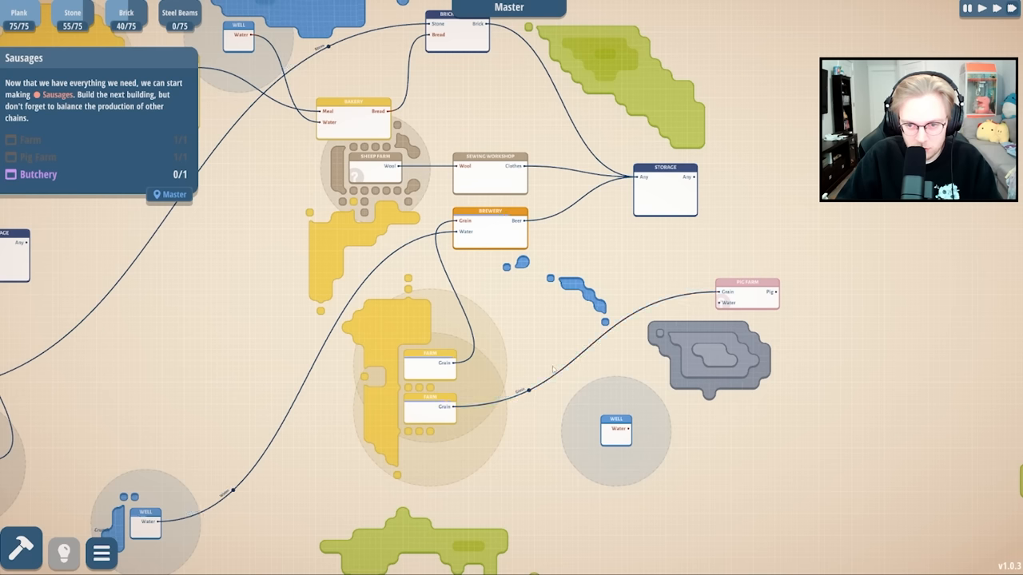
left_click(604, 272)
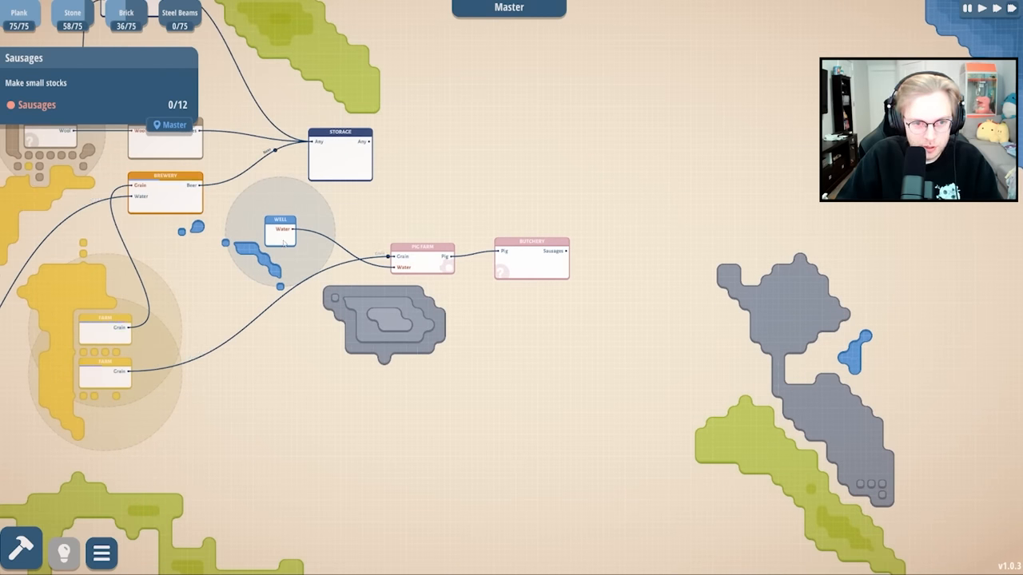
left_click(279, 232)
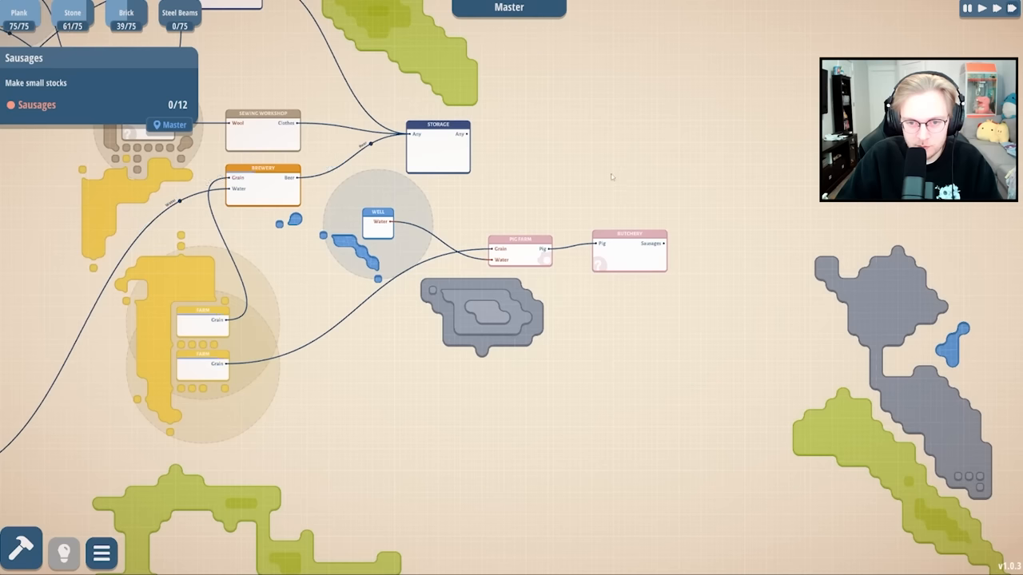
left_click(628, 251)
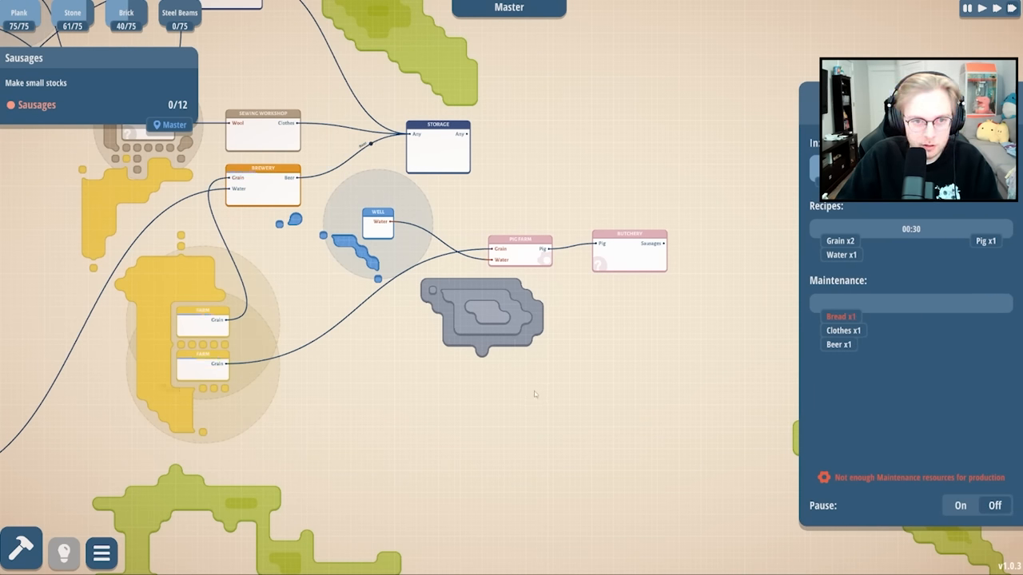
left_click(21, 551)
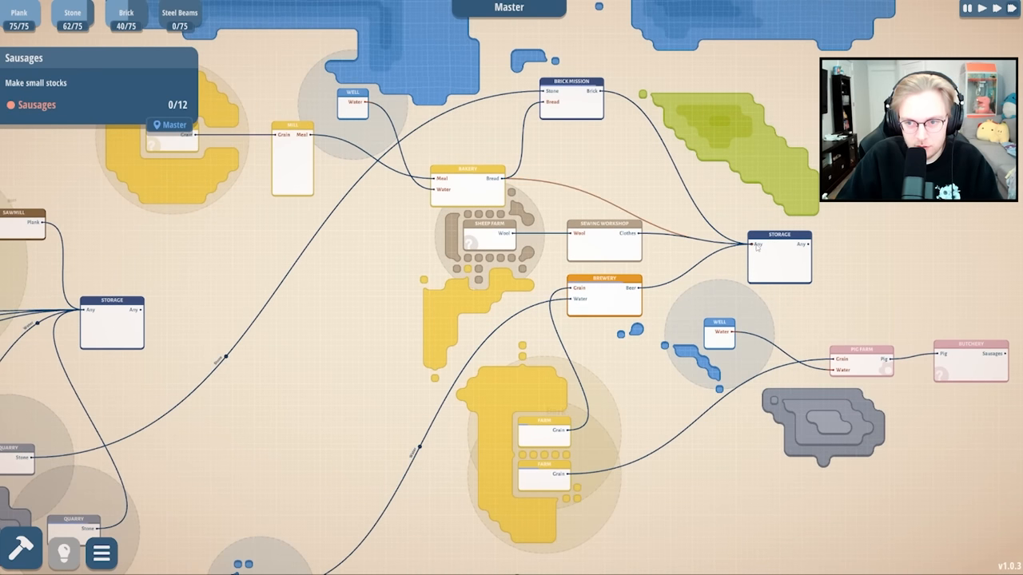
left_click(483, 183)
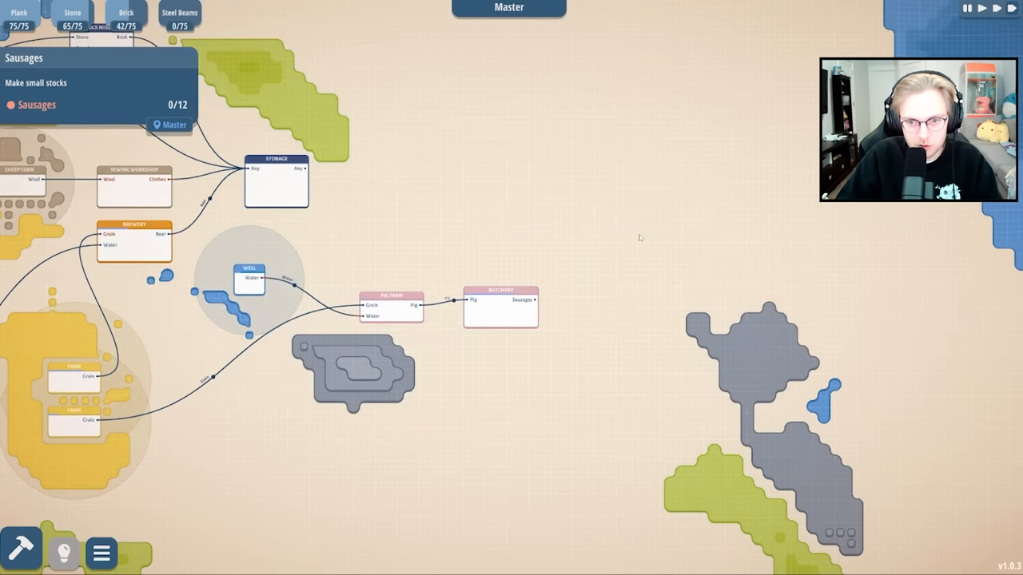
Start building a storage for the butchery's sausages.
left_click(22, 552)
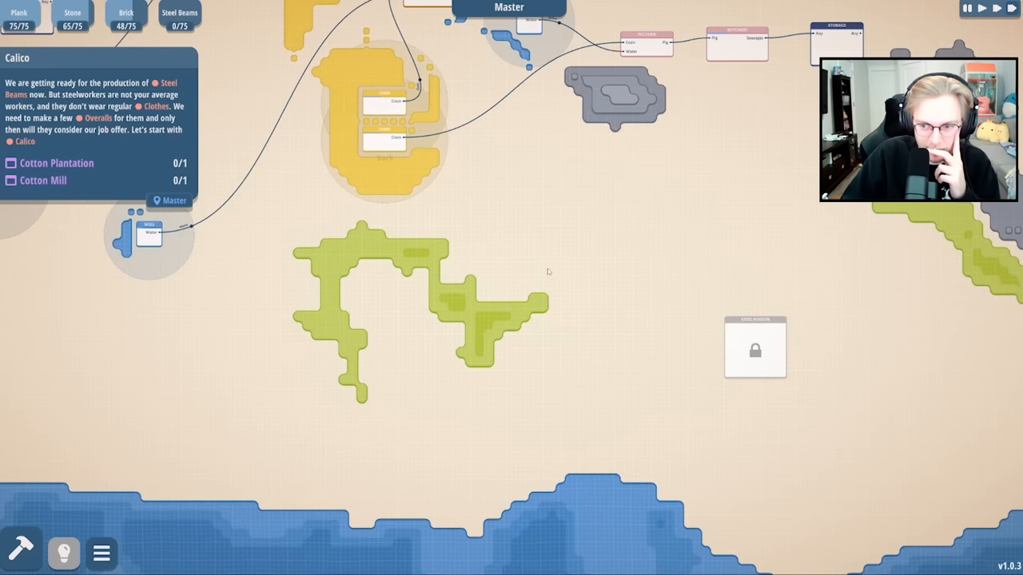
Browse the tier 2 production chains, then place a building near the Steel Mission.
left_click(21, 553)
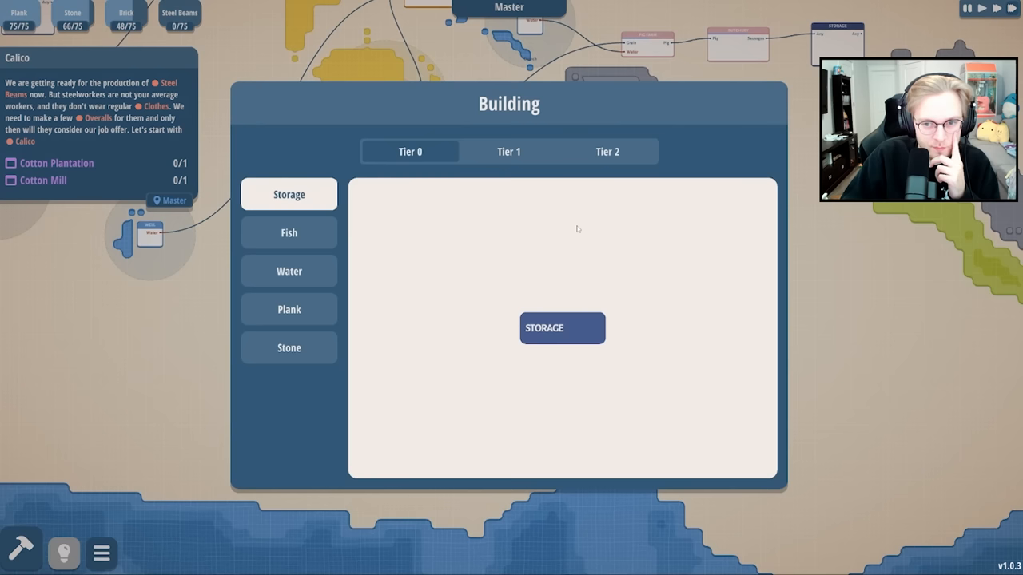
left_click(607, 151)
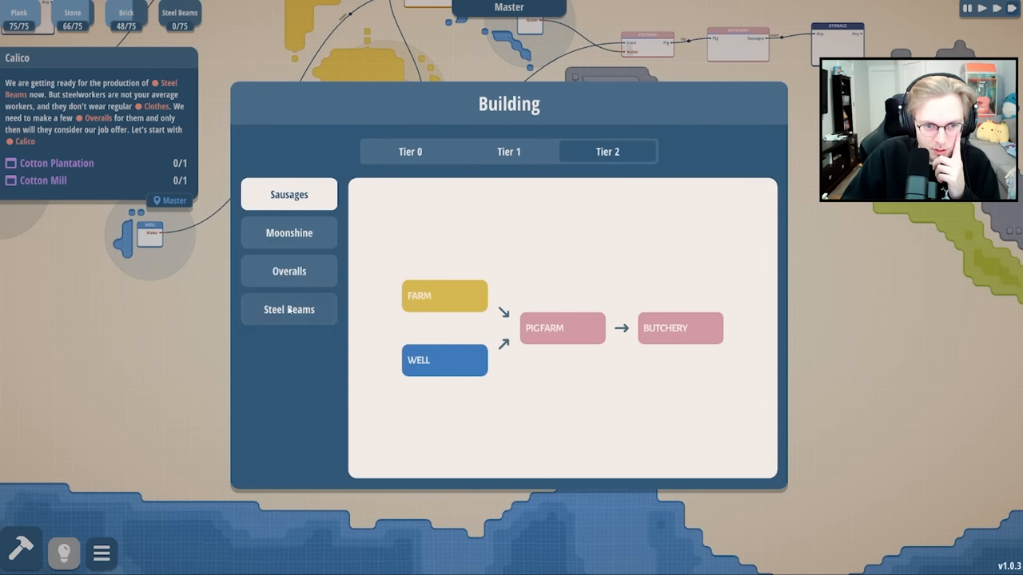
left_click(289, 271)
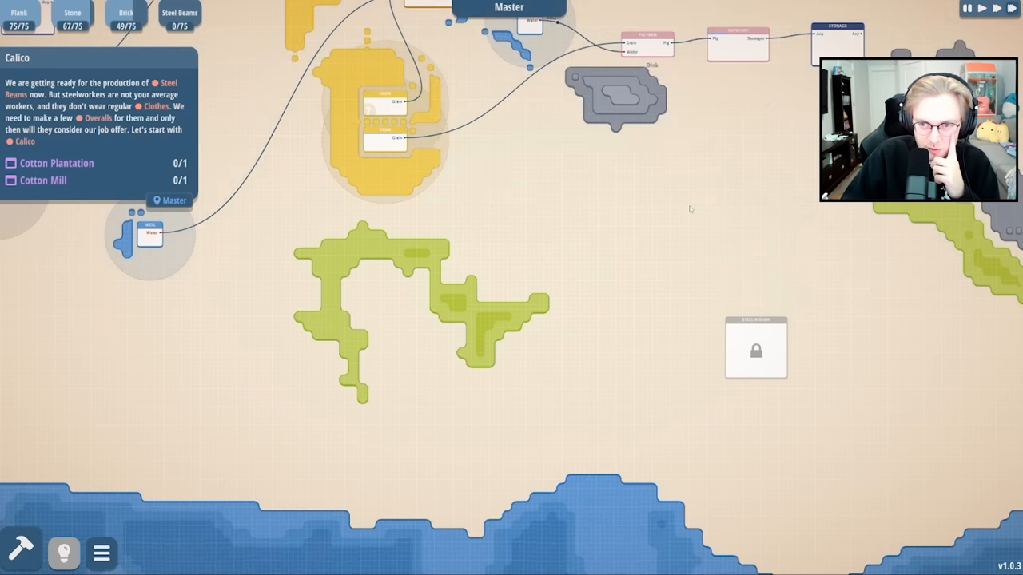
left_click(21, 551)
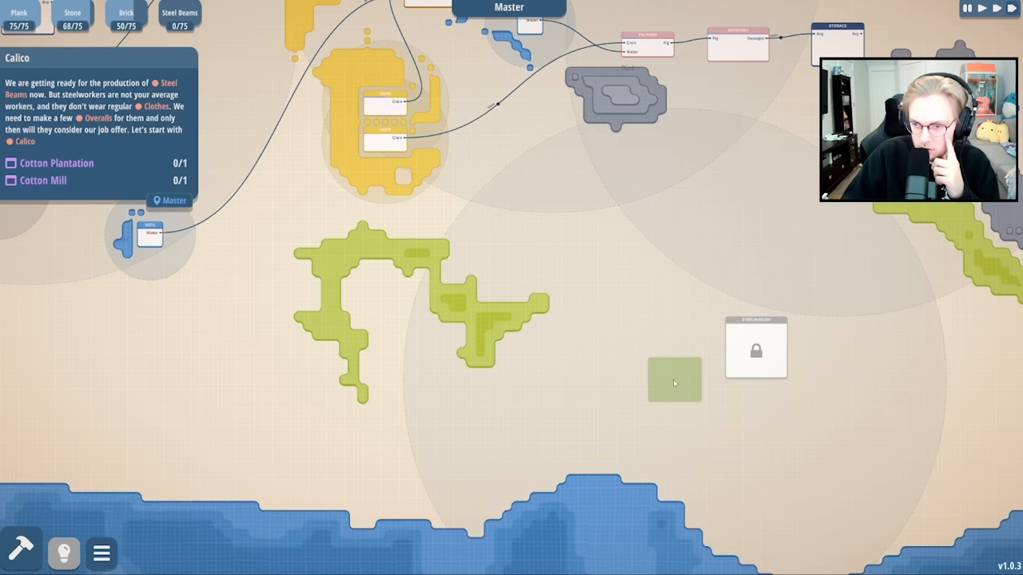
left_click(674, 380)
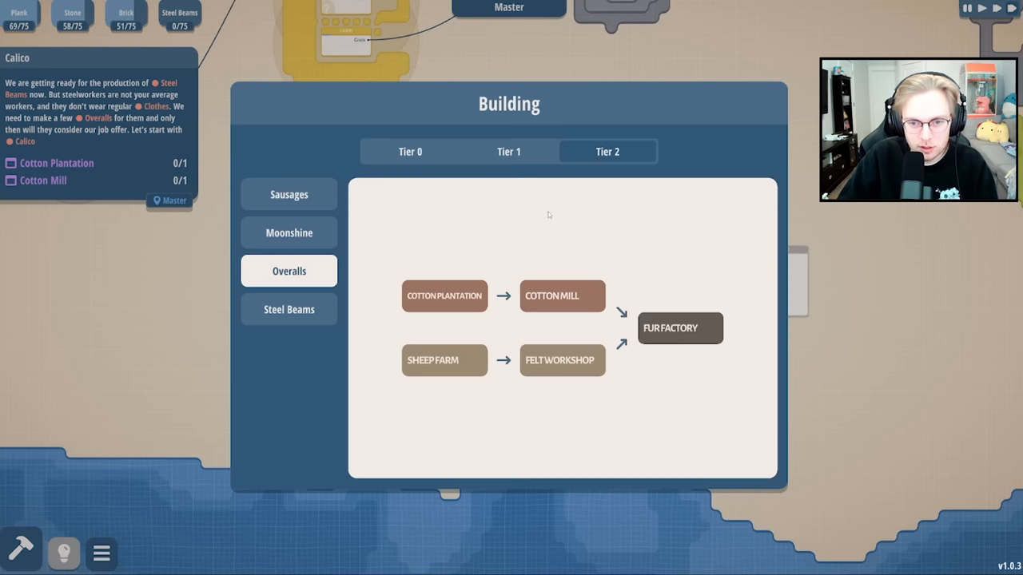
Place the fur factory beside the cotton mill and the felt workshop next to the sheep farm.
left_click(443, 296)
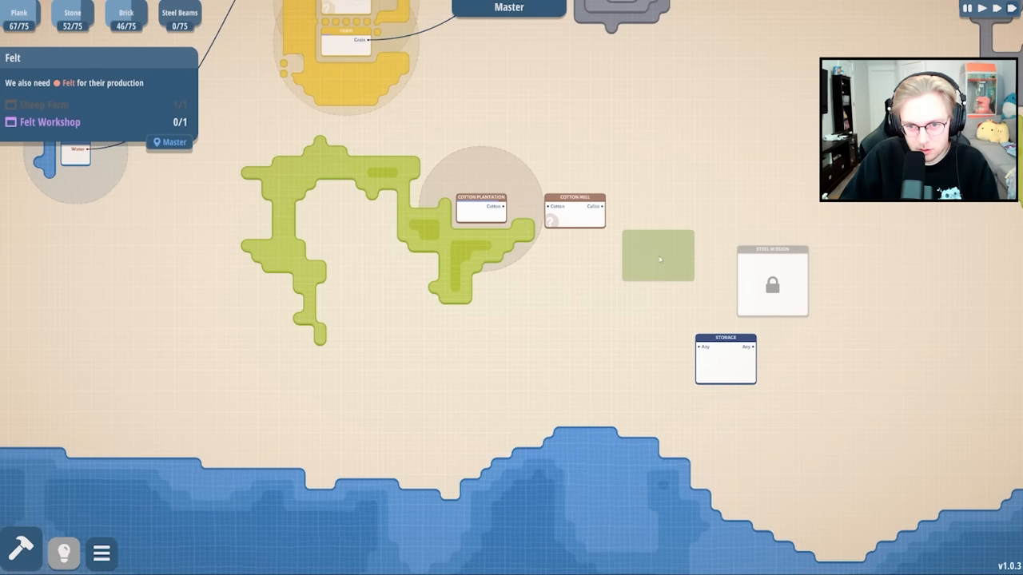
left_click(657, 256)
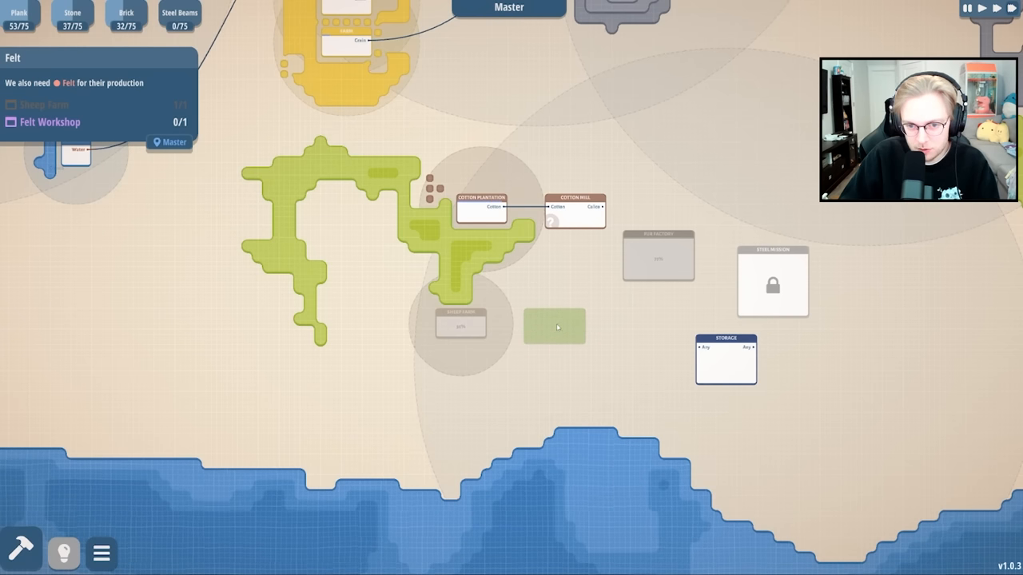
left_click(553, 326)
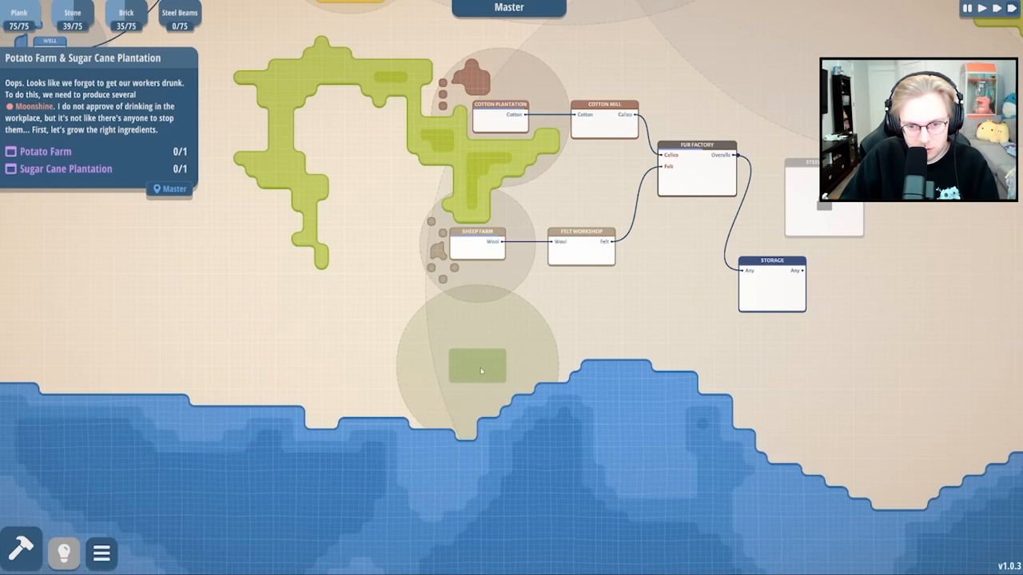
Place the potato farm near the coast, then another moonshine-chain building.
left_click(481, 370)
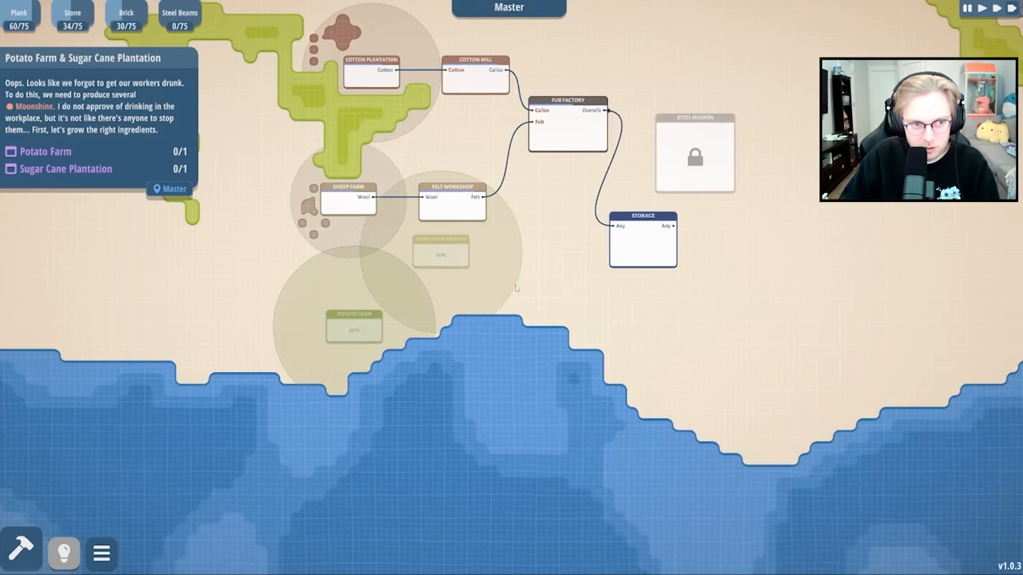
left_click(557, 274)
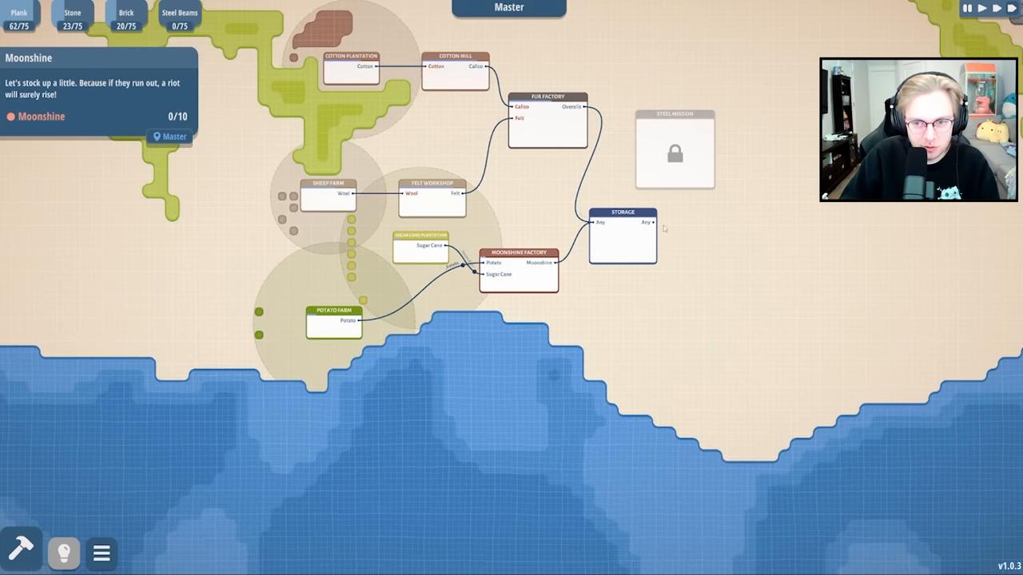
Drag the storage up toward the fur factory, then settle it slightly back down.
left_click_drag(622, 236, 593, 206)
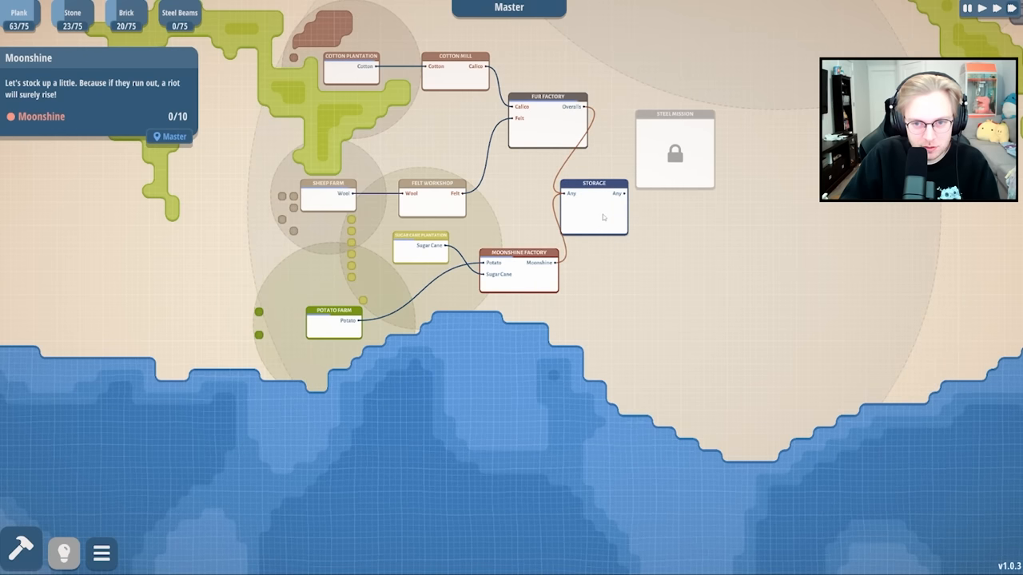
left_click_drag(593, 206, 622, 231)
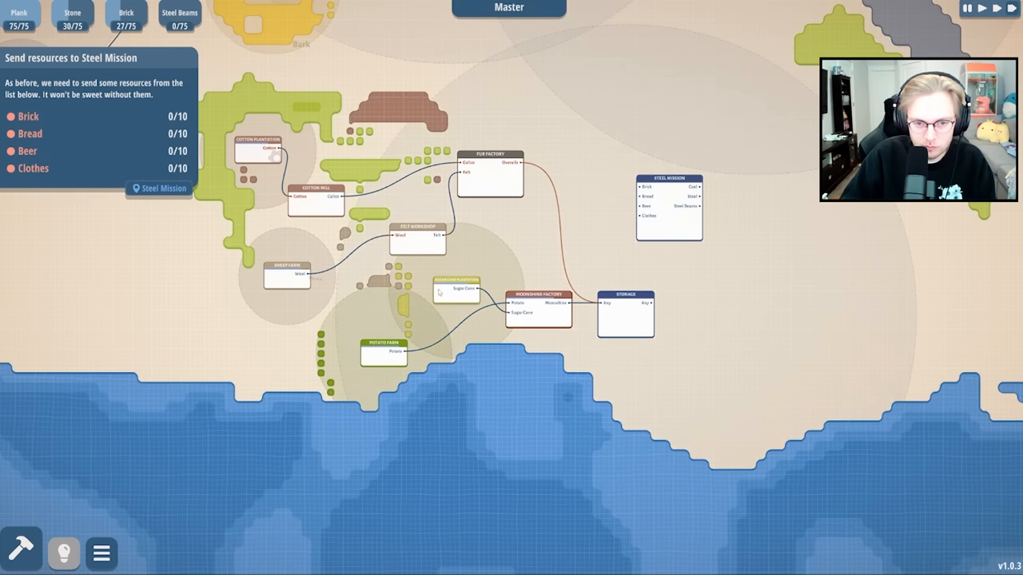
Move the sugar cane plantation beside the potato farm and shift another building left.
left_click_drag(457, 290, 370, 311)
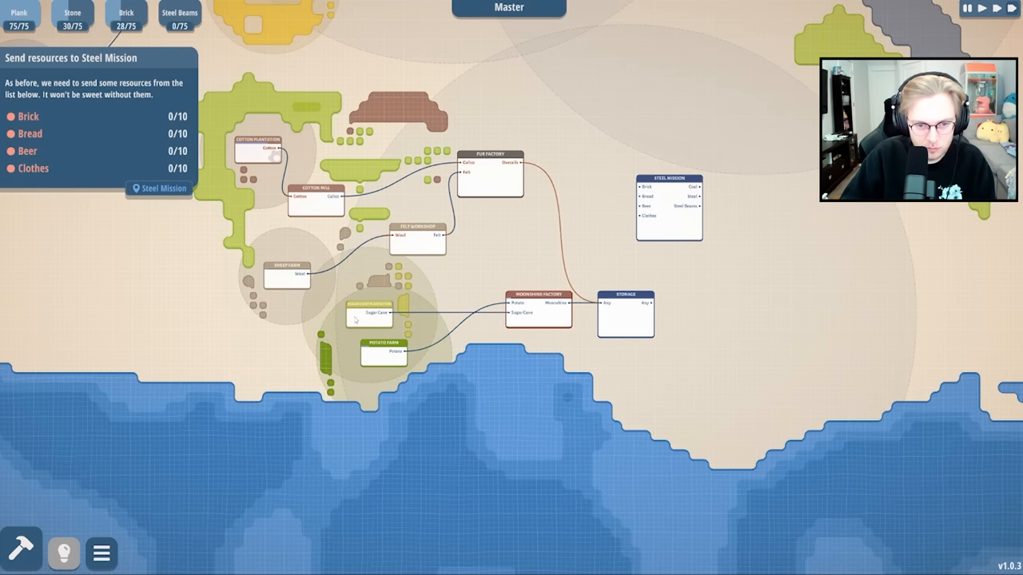
left_click_drag(384, 353, 267, 368)
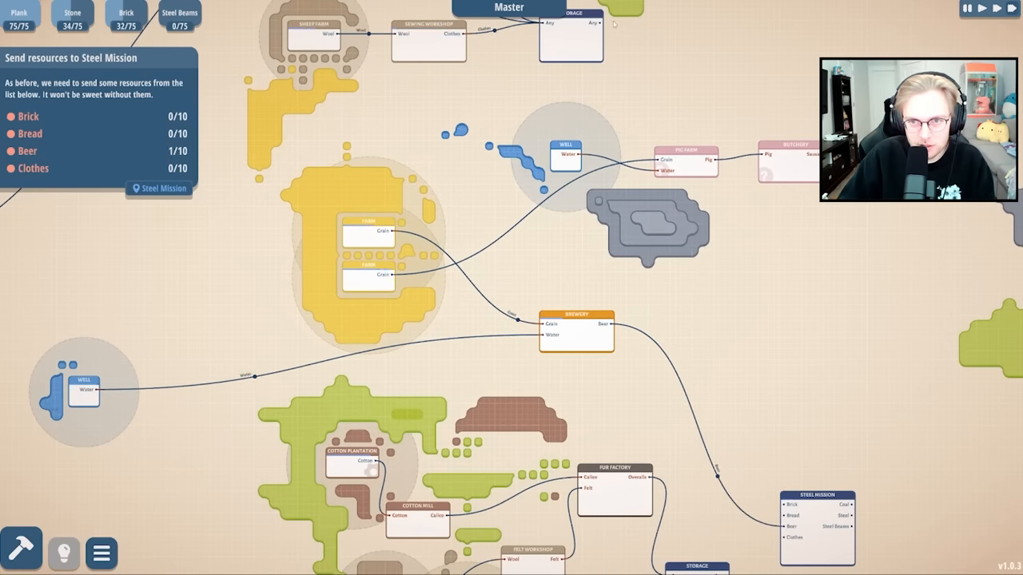
Drag on the Master map toward the Steel Mission node, then open the Steel Mission map.
left_click_drag(575, 324, 434, 100)
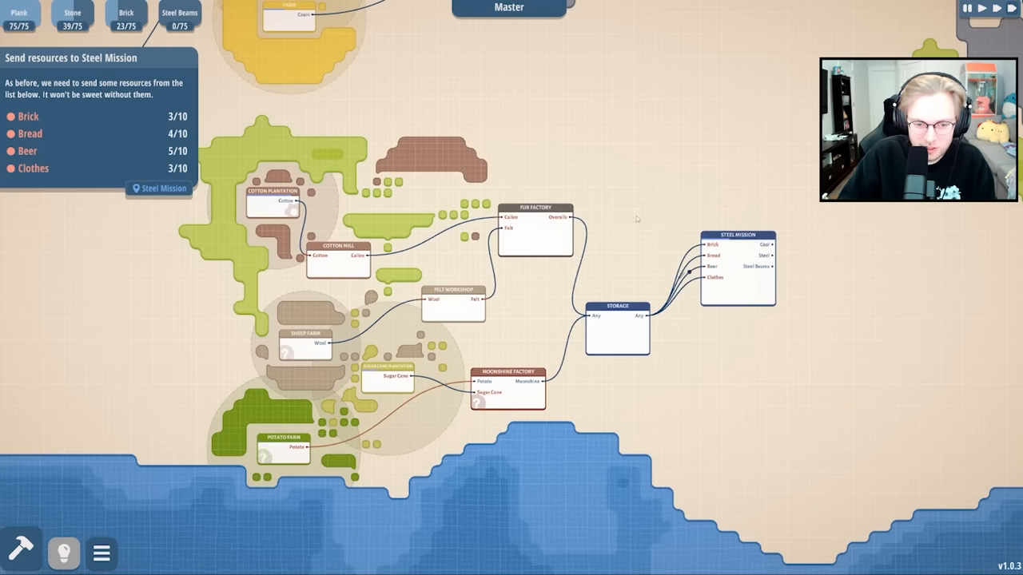
left_click(284, 444)
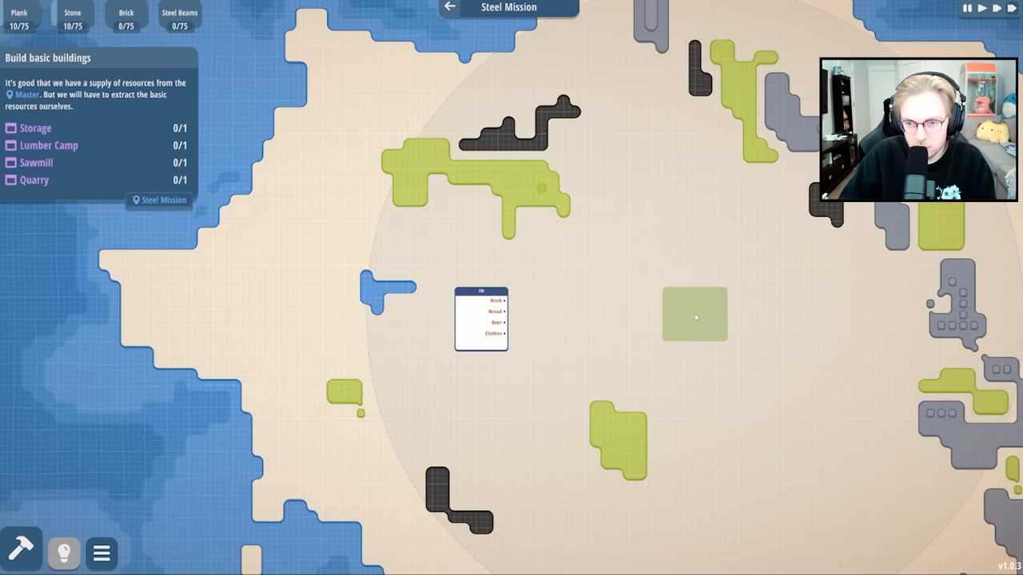
mouse_move(750, 353)
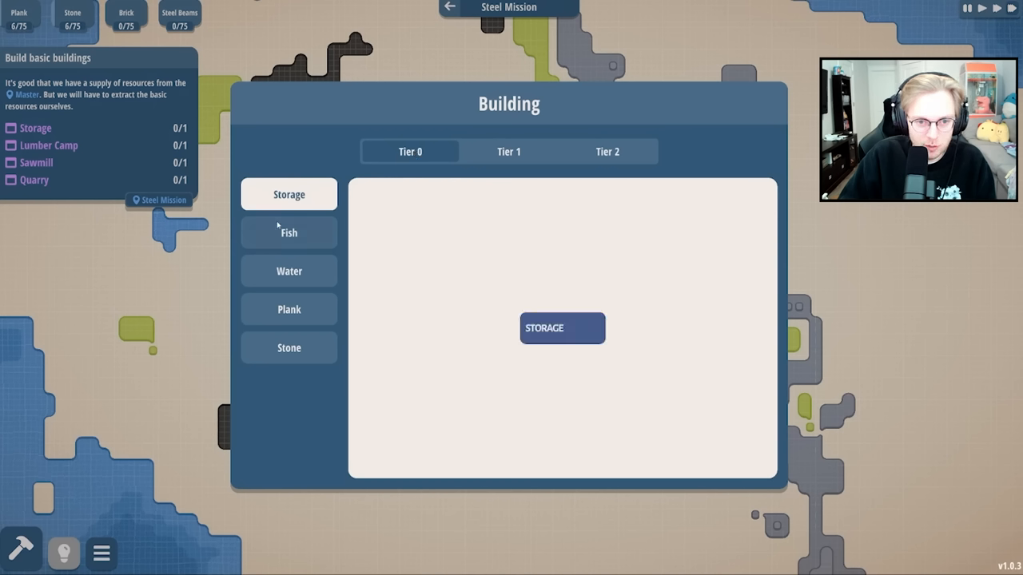
Place a Storage, then a Lumber Camp, near the IN node on the Steel Mission map.
left_click(562, 328)
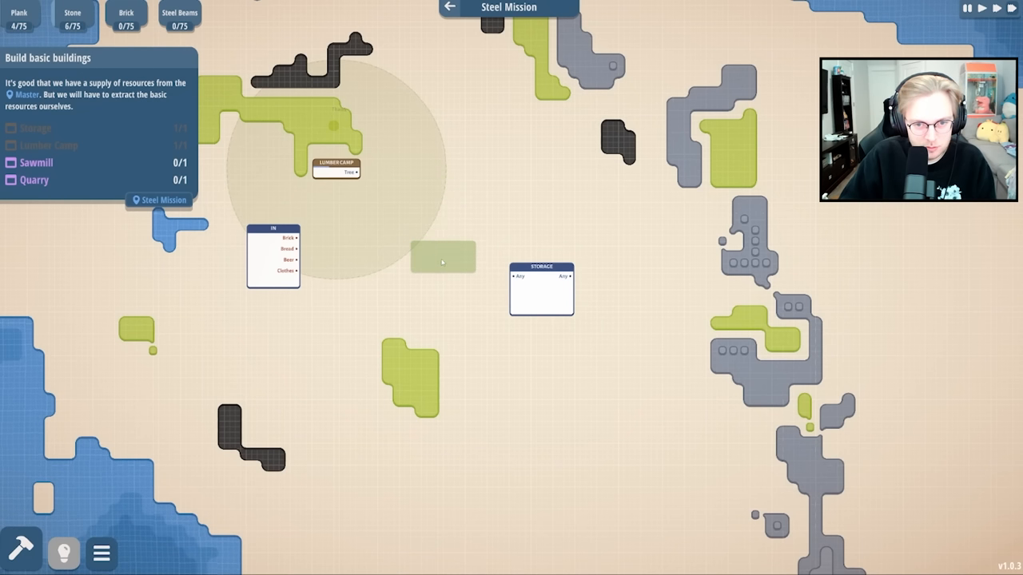
left_click(444, 255)
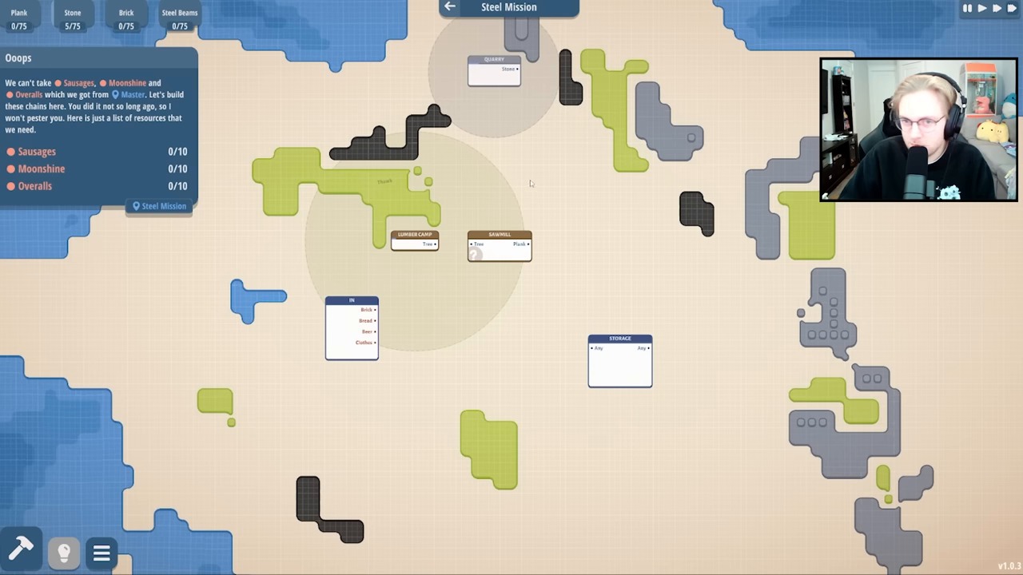
mouse_move(590, 334)
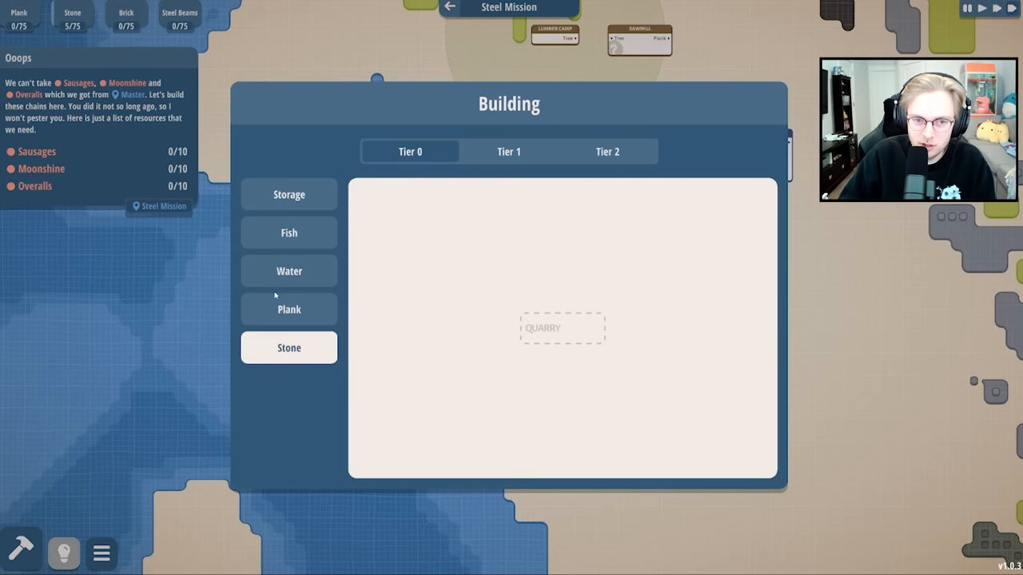
Link Sawmill planks to Storage and place a Well beside the water.
left_click(608, 151)
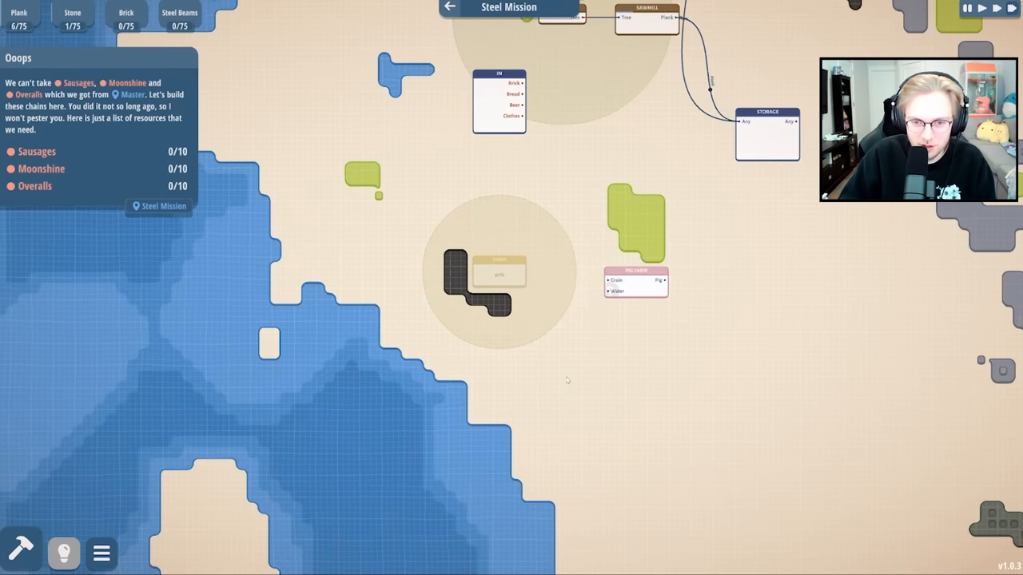
left_click(457, 361)
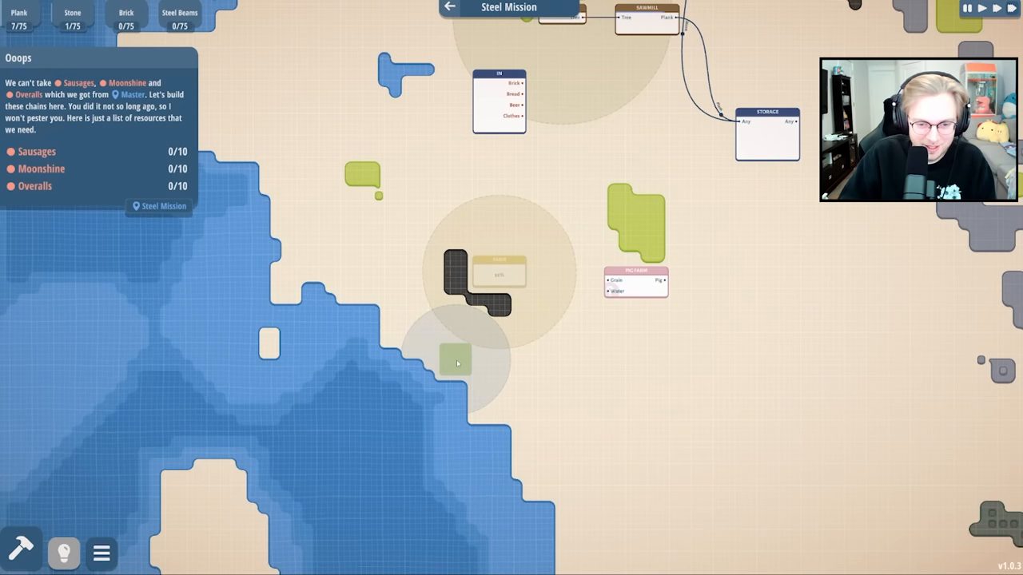
left_click(455, 360)
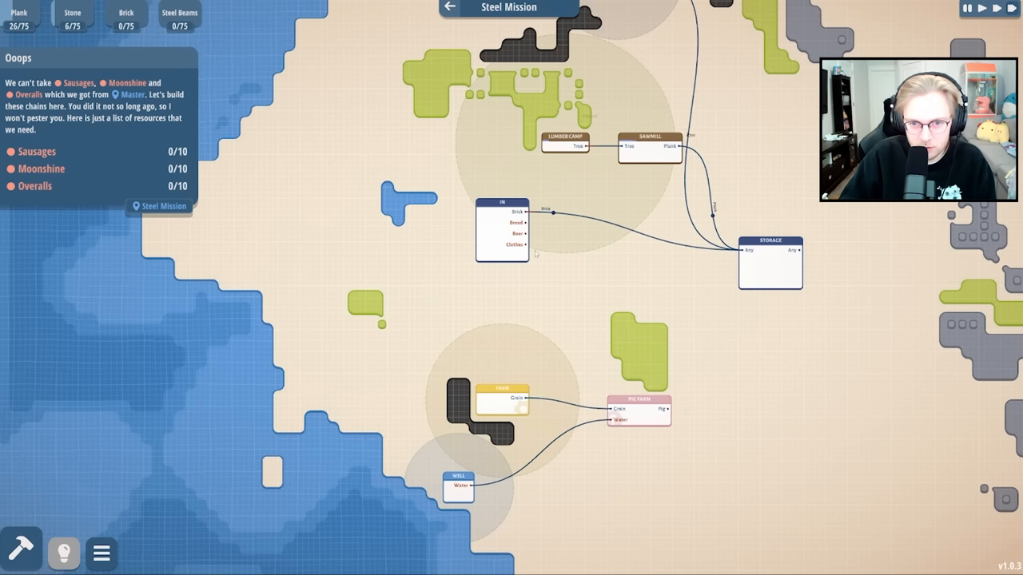
Link IN's Brick, Bread, Beer and Clothes to Storage and build a Tier 2 Butchery.
left_click(21, 551)
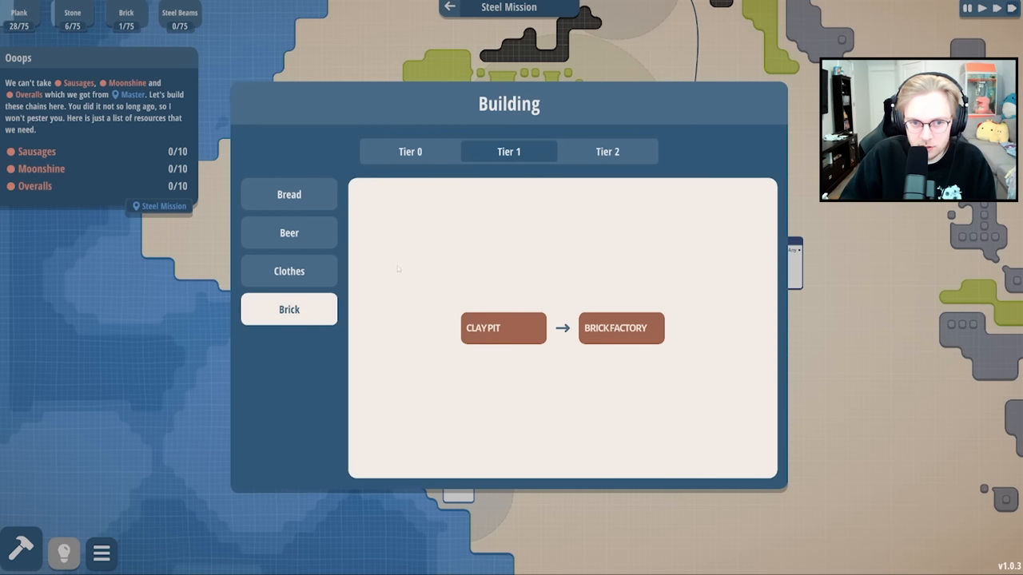
left_click(606, 151)
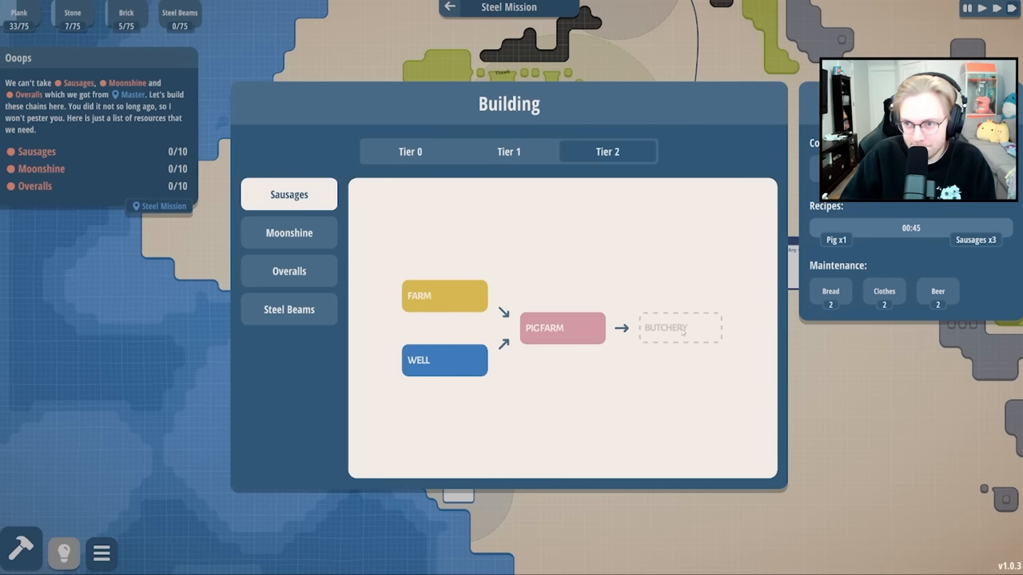
left_click(680, 328)
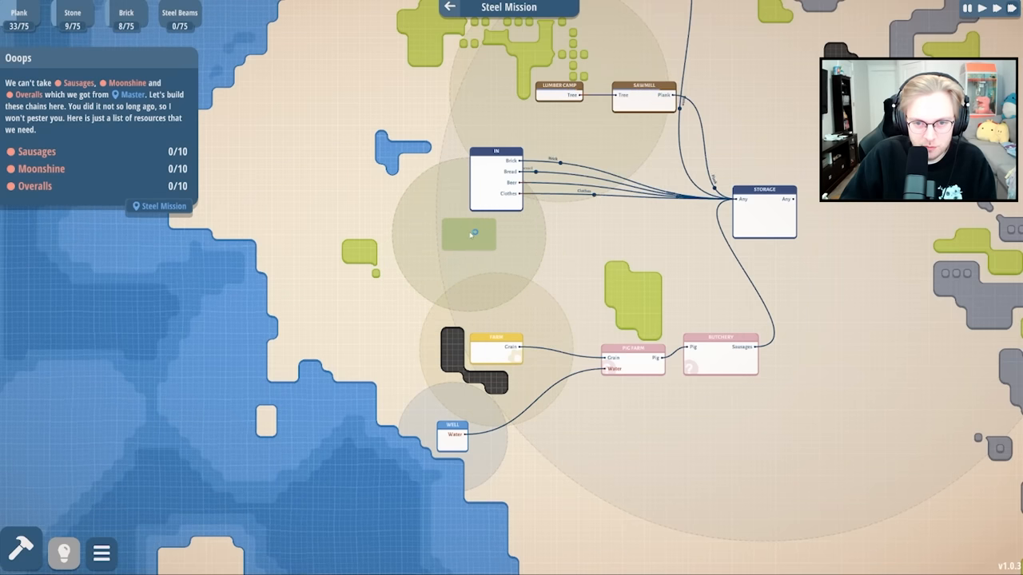
Place a Potato Farm on the green patch beneath the IN node.
left_click(470, 234)
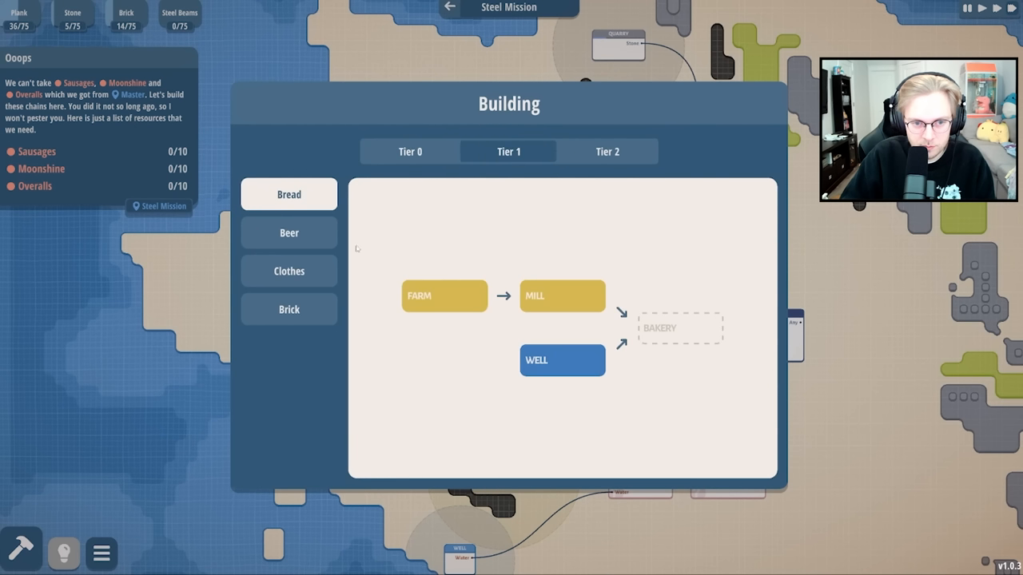
Browse the Overalls chain, pick a Well, then show Tier 0 Stone with the Quarry.
left_click(606, 152)
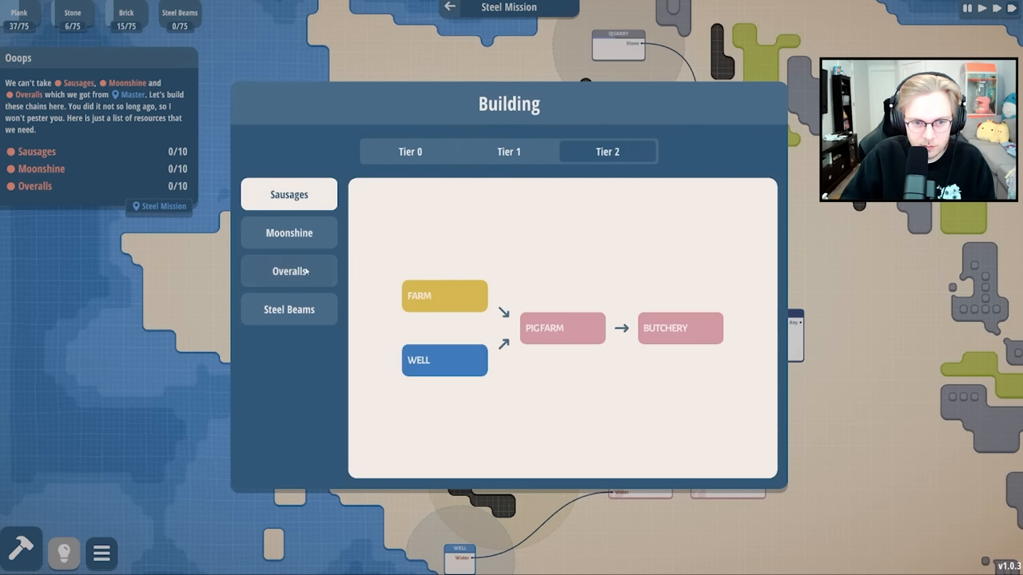
left_click(289, 271)
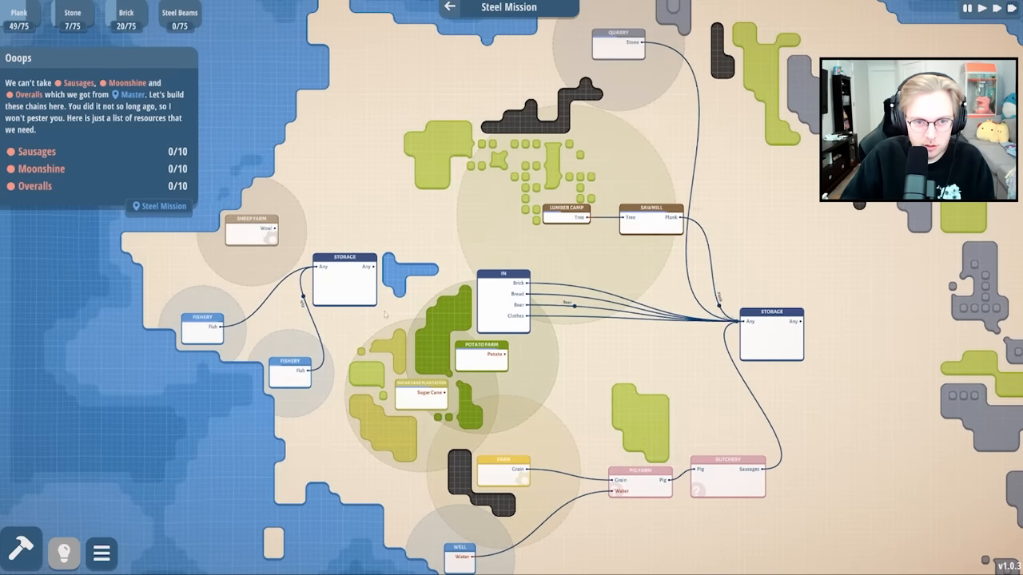
left_click(21, 551)
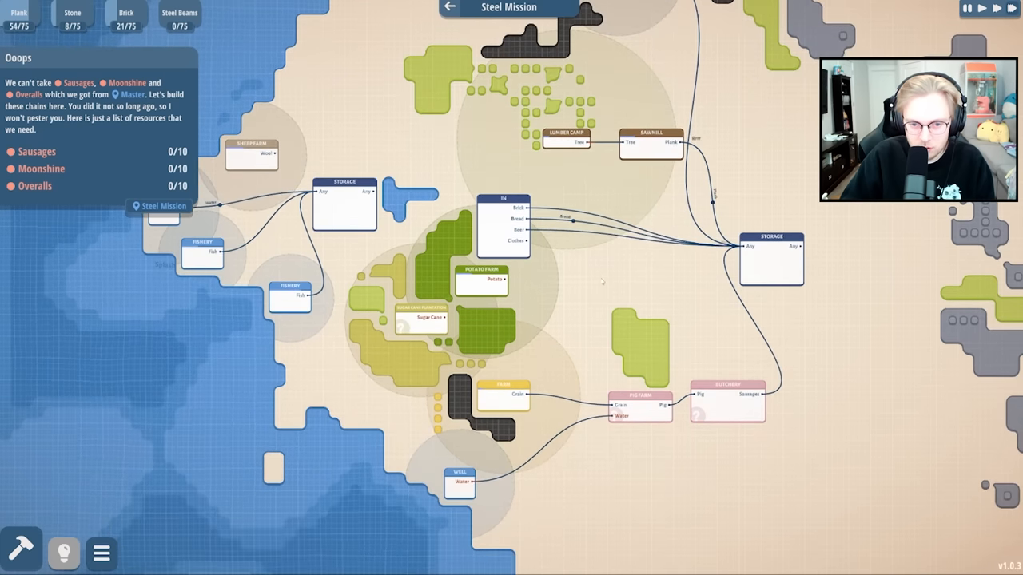
left_click(421, 298)
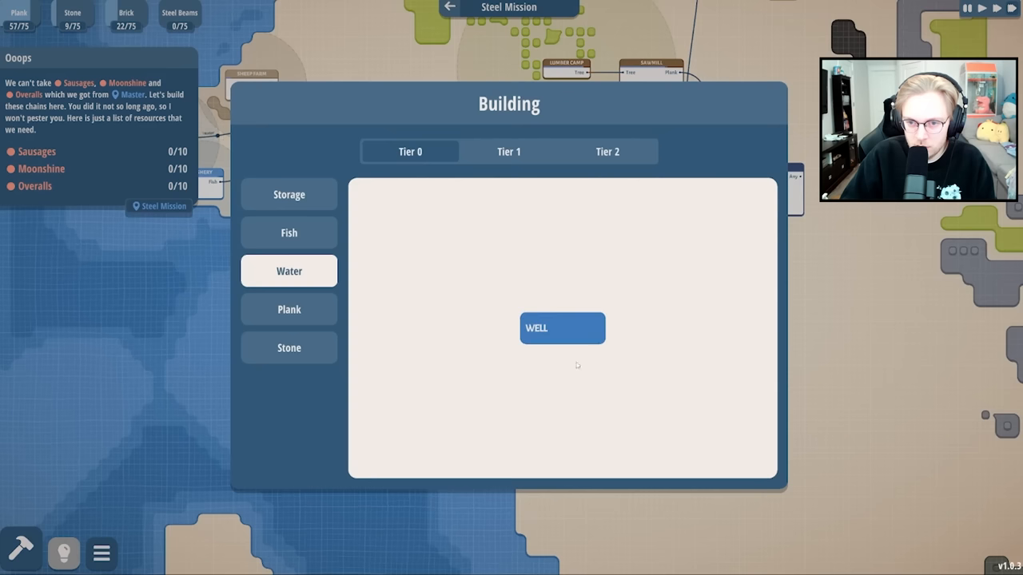
left_click(561, 328)
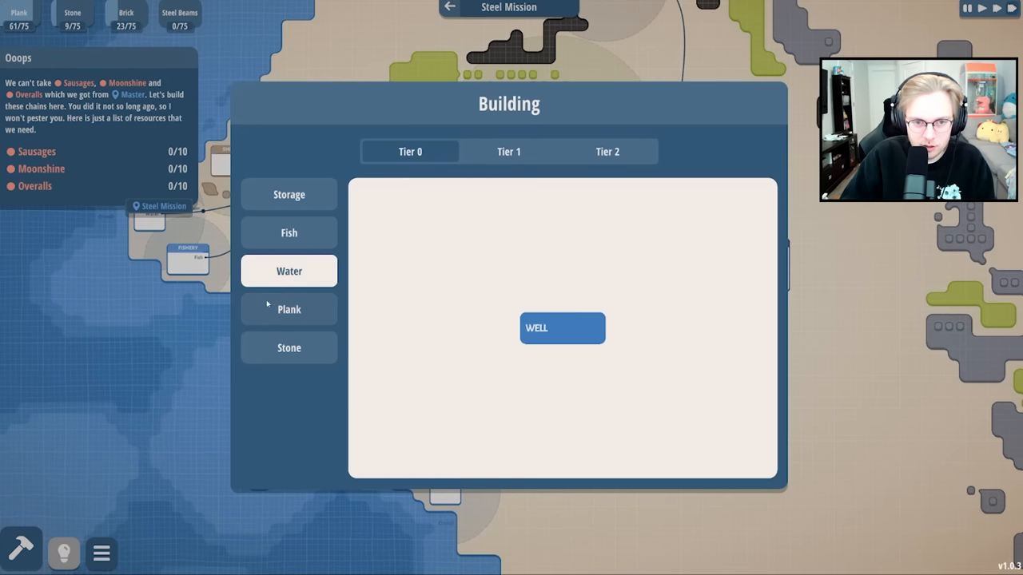
left_click(607, 151)
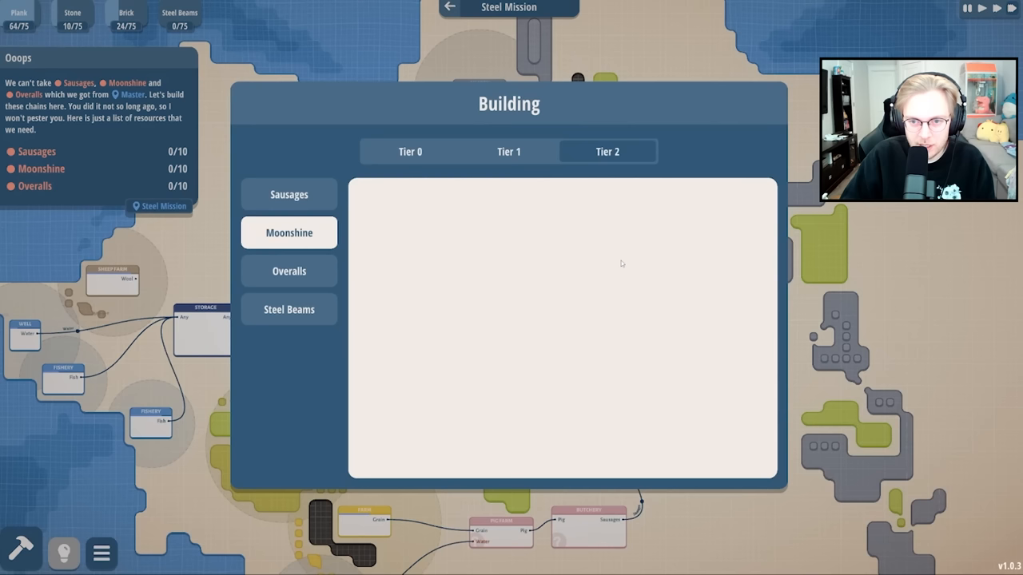
left_click(410, 151)
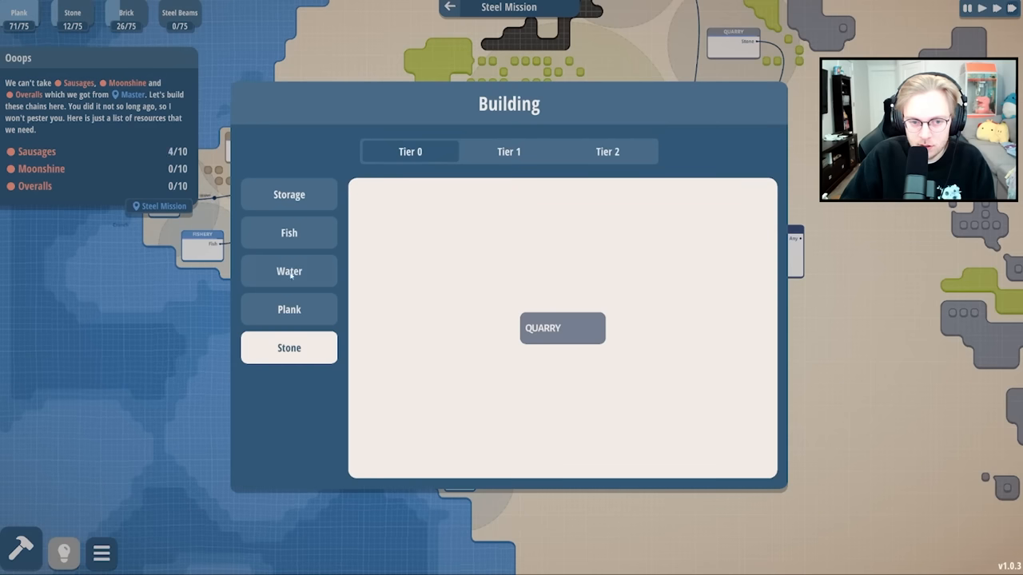
Place a Tier 2 Moonshine Factory between the potato and sugarcane farms and Storage.
left_click(606, 151)
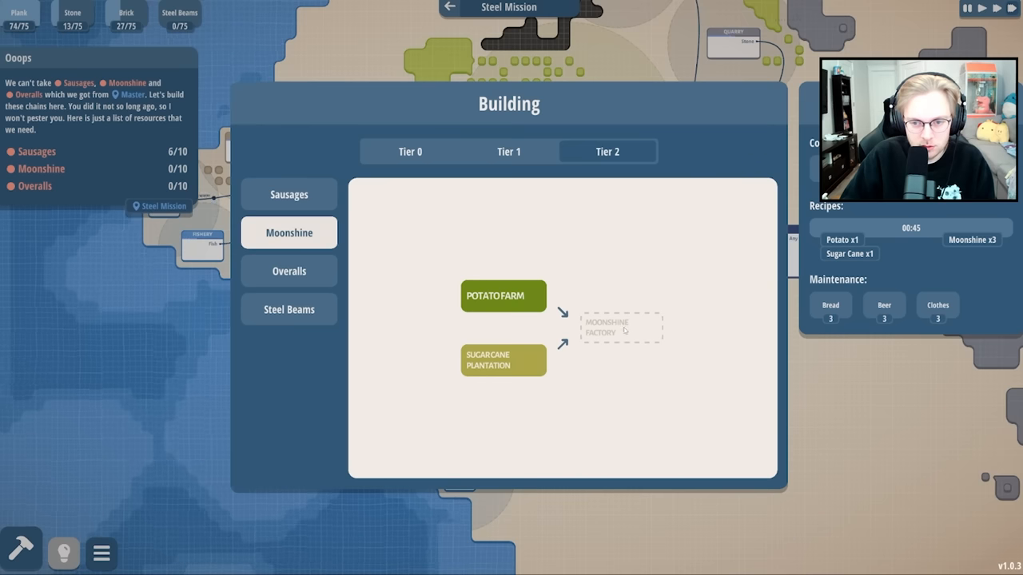
left_click(622, 328)
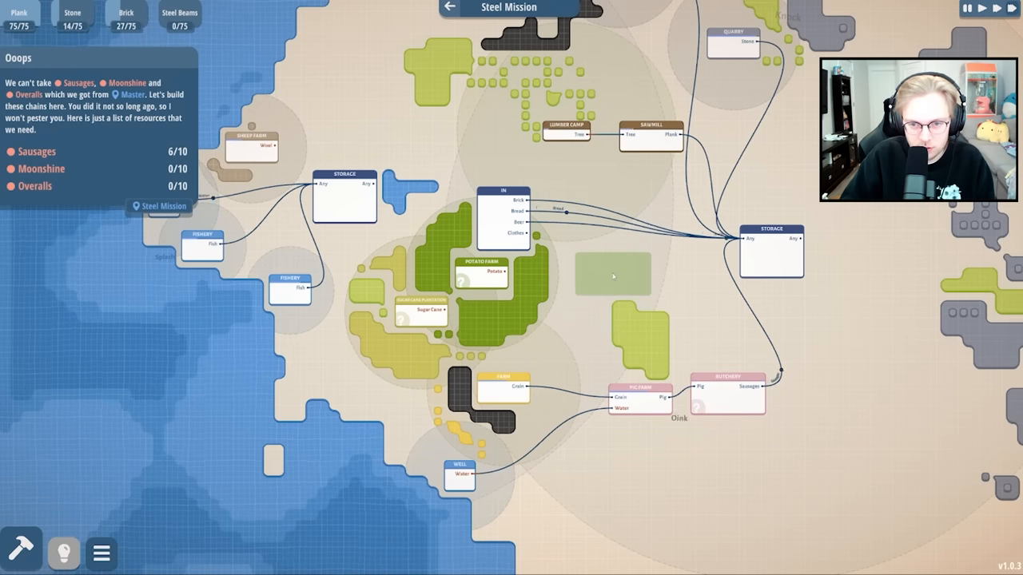
left_click(613, 274)
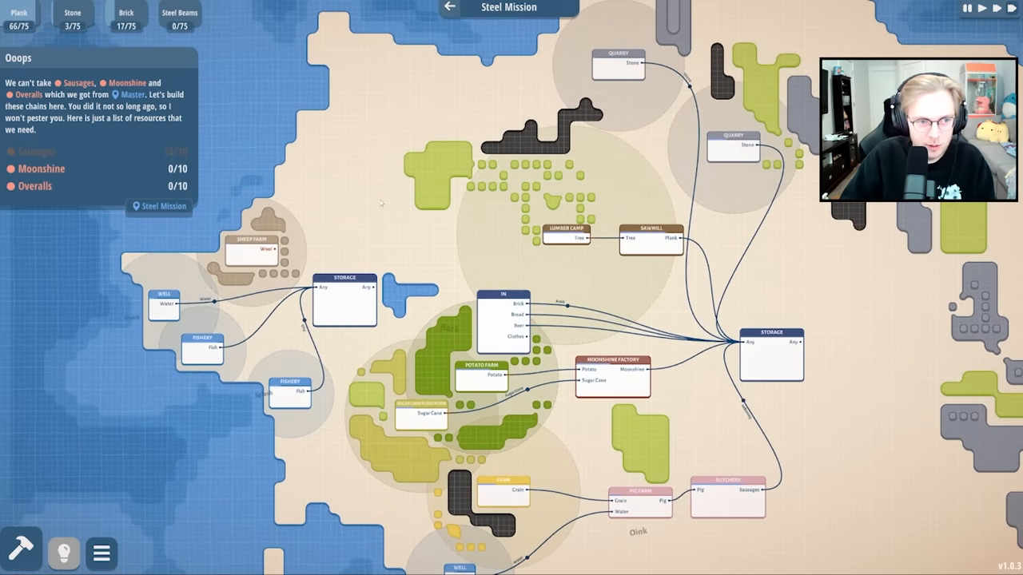
Place two Quarries beside the eastern grey rock deposits.
left_click(21, 553)
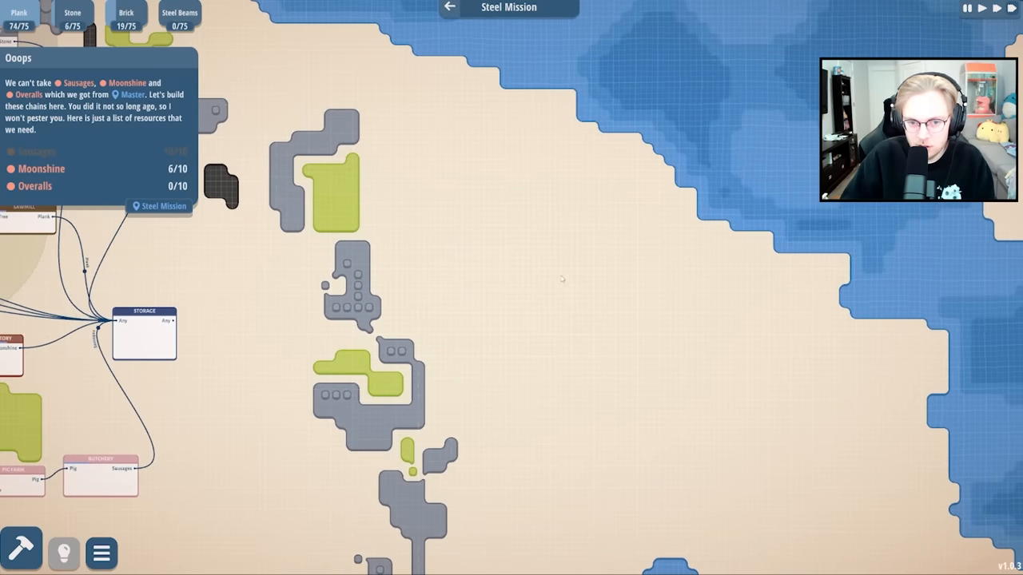
left_click(582, 222)
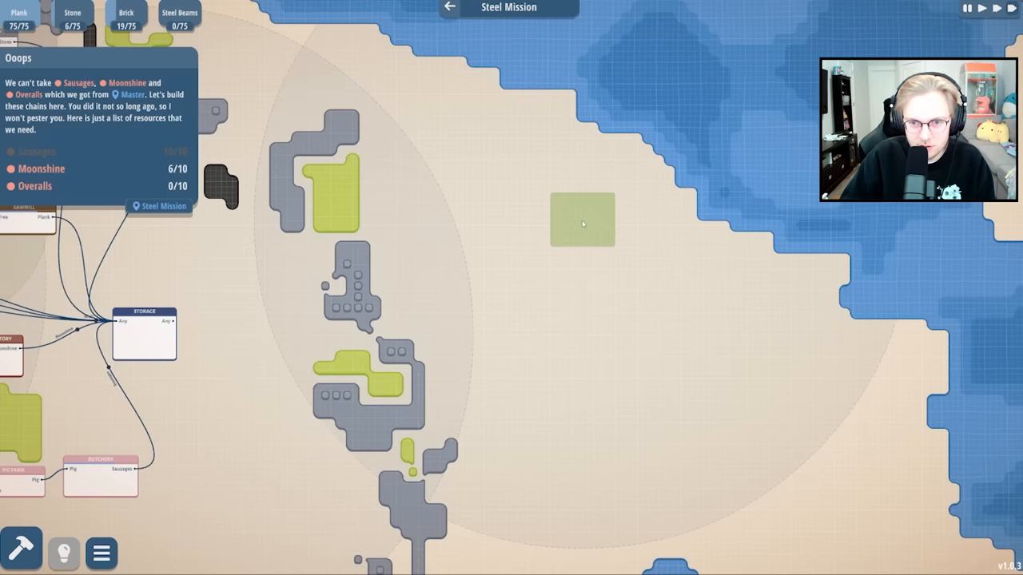
left_click(583, 222)
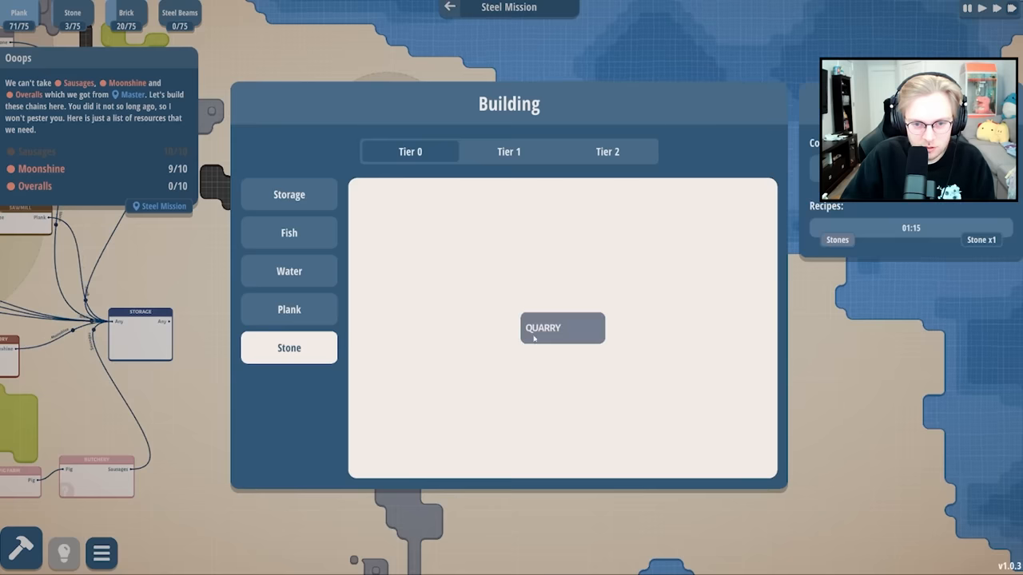
left_click(562, 328)
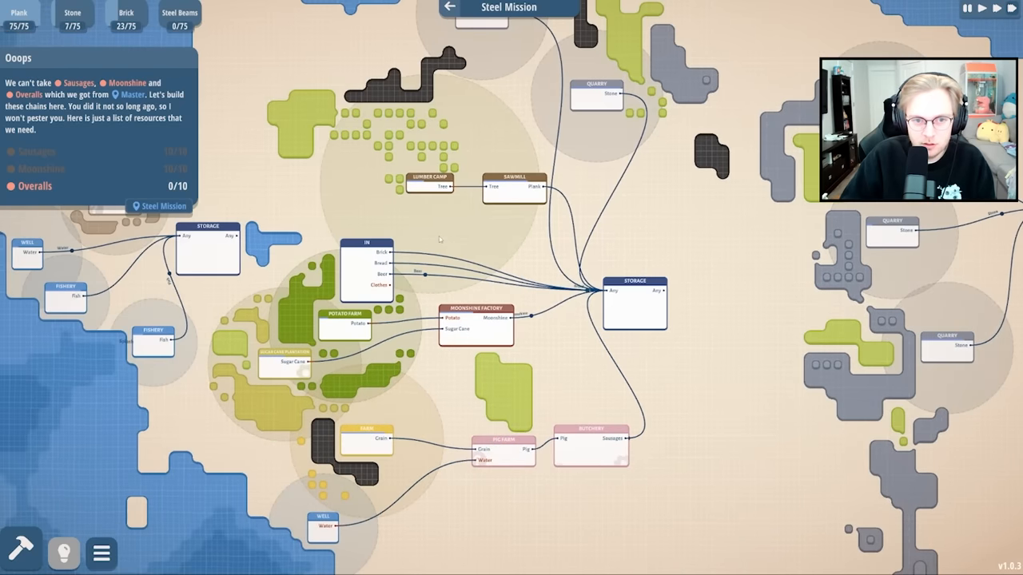
Place a Felt Workshop beside the Sheep Farm, then a Cotton Plantation nearby.
left_click(21, 552)
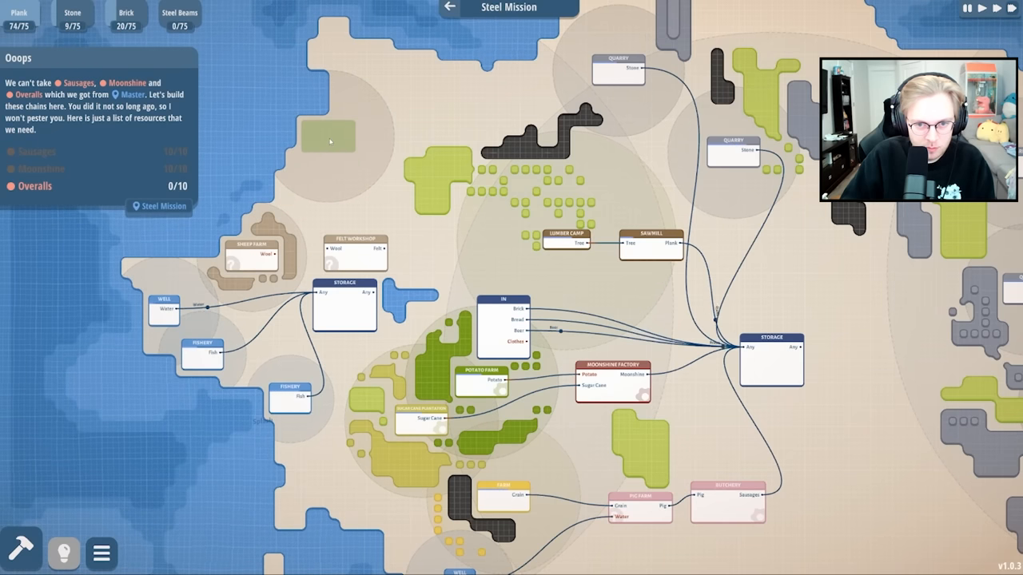
left_click(21, 551)
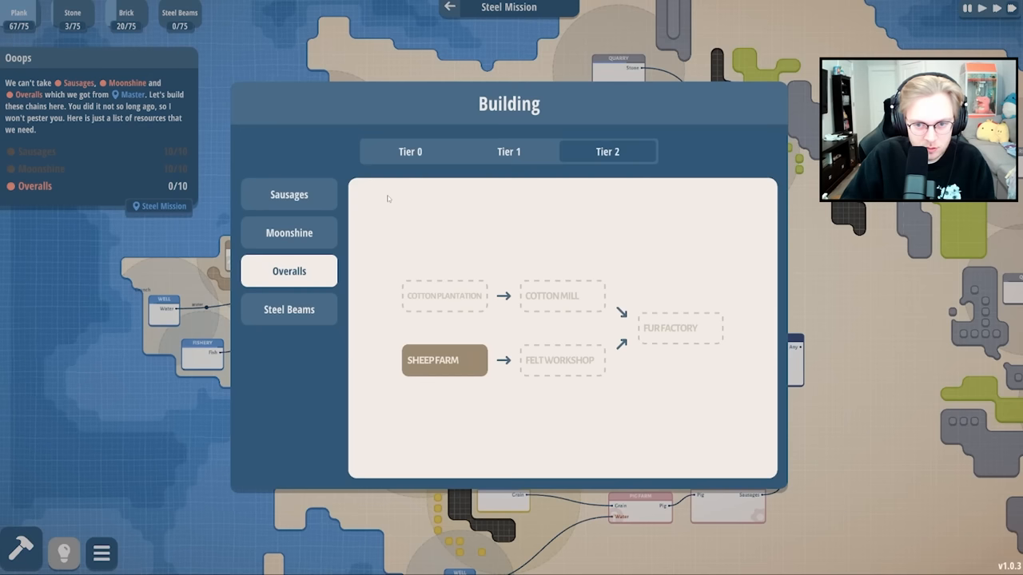
mouse_move(562, 296)
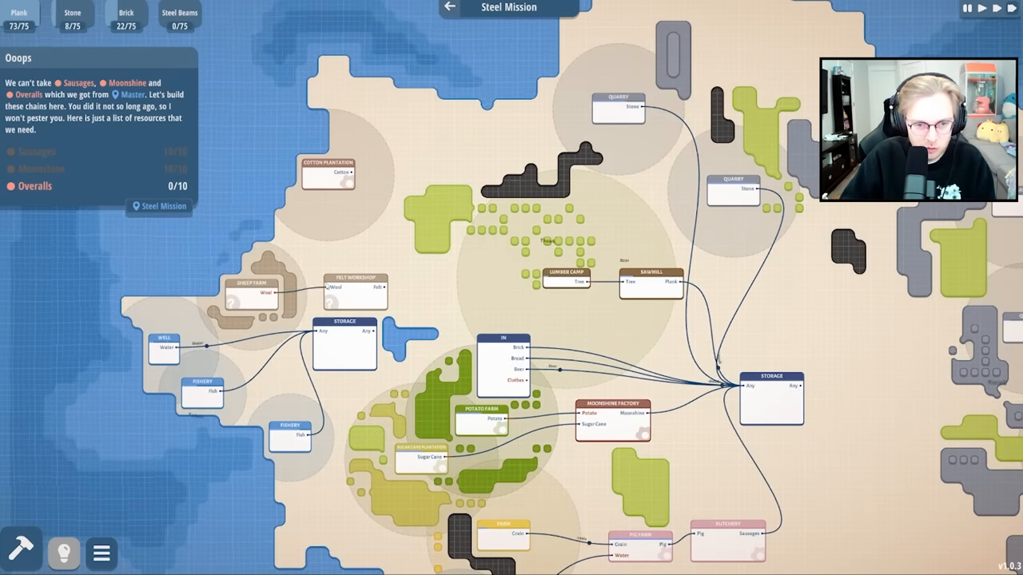
left_click(20, 553)
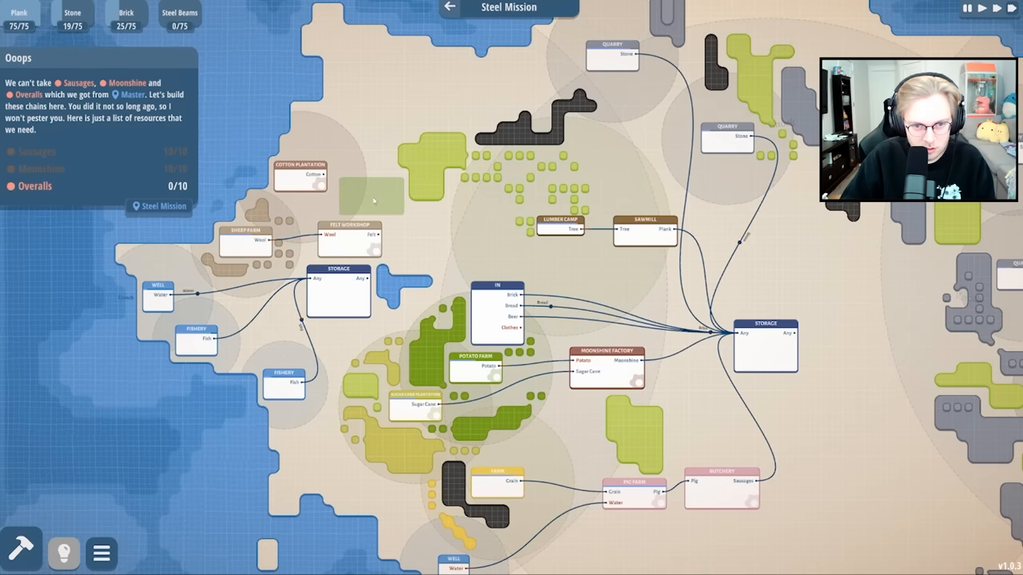
Place a Cotton Mill near the plantation to supply Calico to the Fur Factory.
left_click(372, 197)
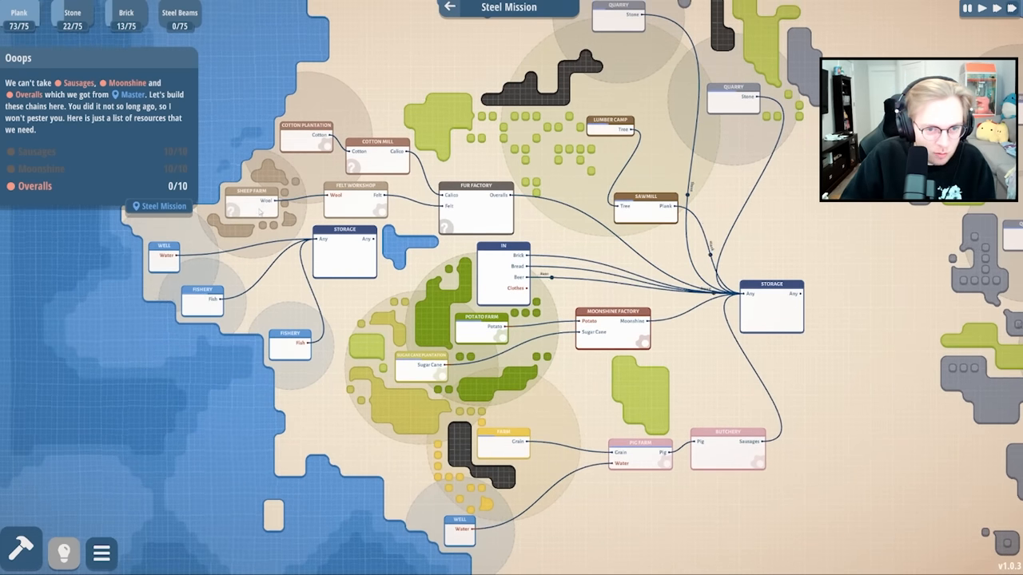
left_click(355, 200)
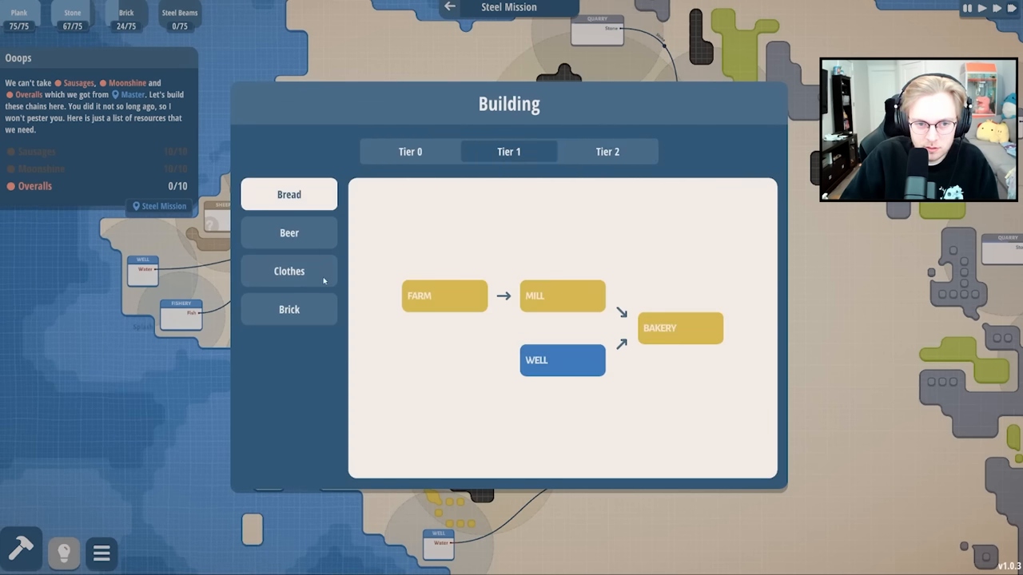
Check the Tier 1 Clothes chain and pick a Storage for the remote area.
left_click(289, 271)
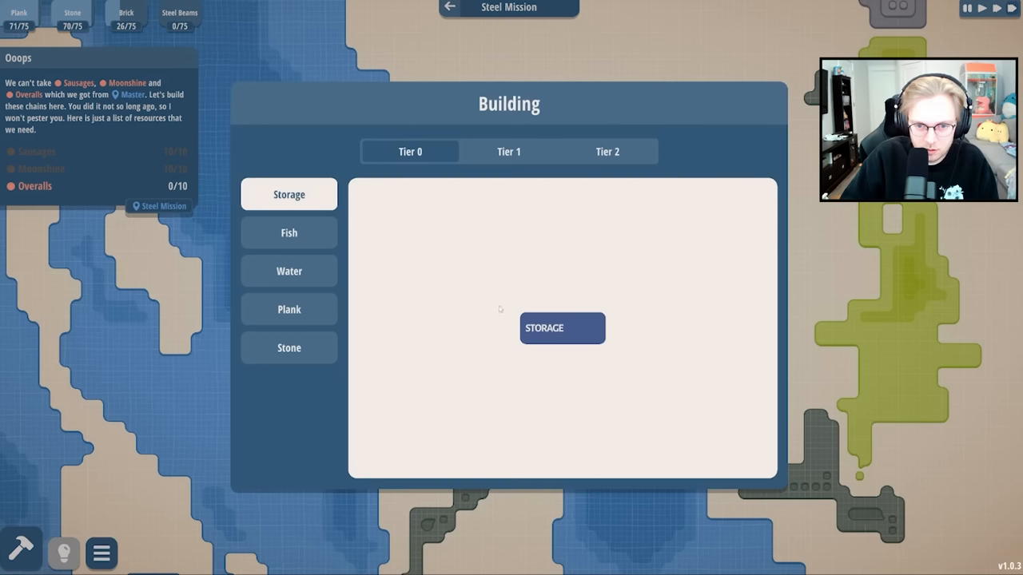
left_click(509, 152)
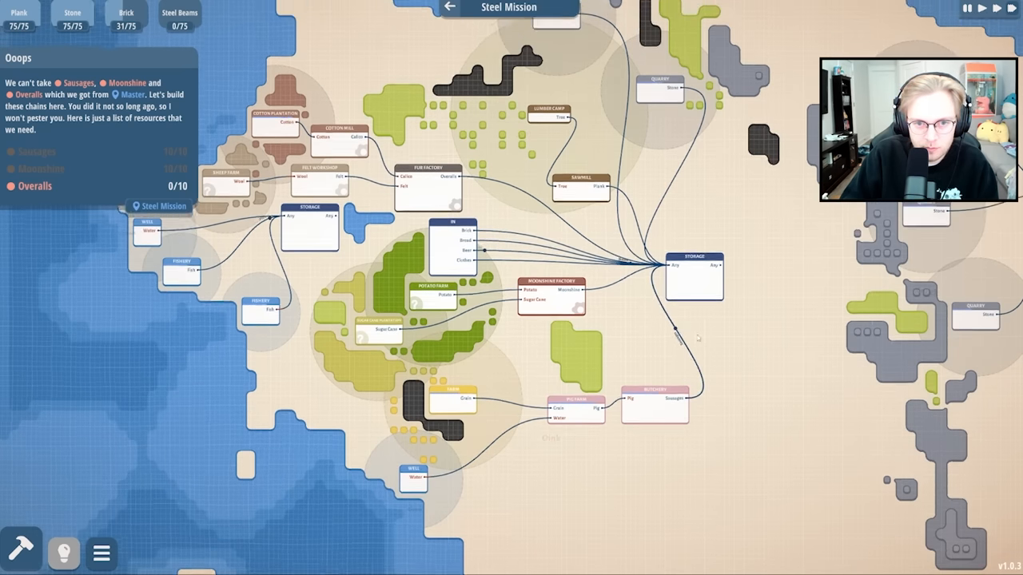
Move to the clothes outpost and inspect the Sewing Workshop between Sheep Farm and Storage.
left_click(20, 552)
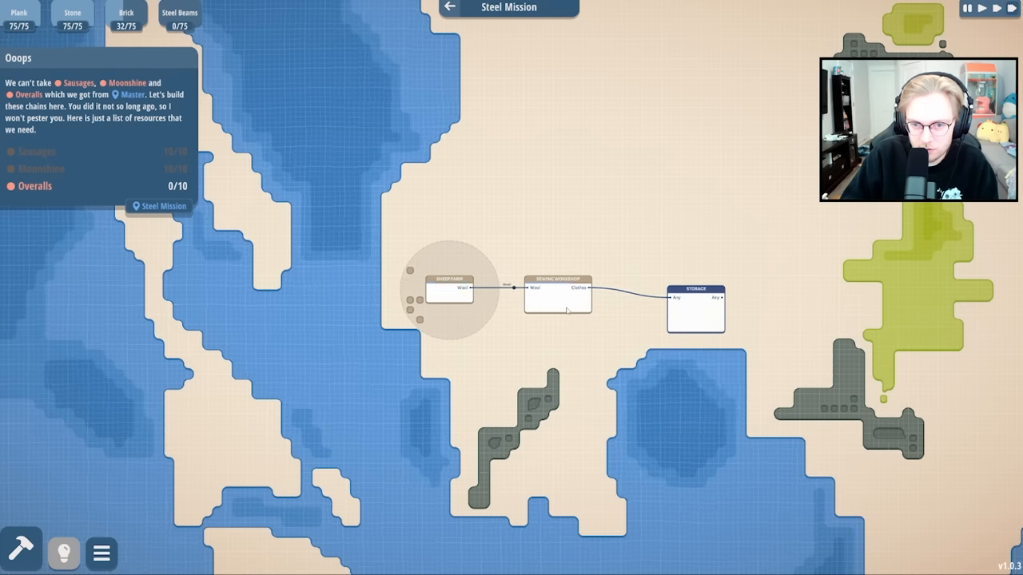
left_click(557, 294)
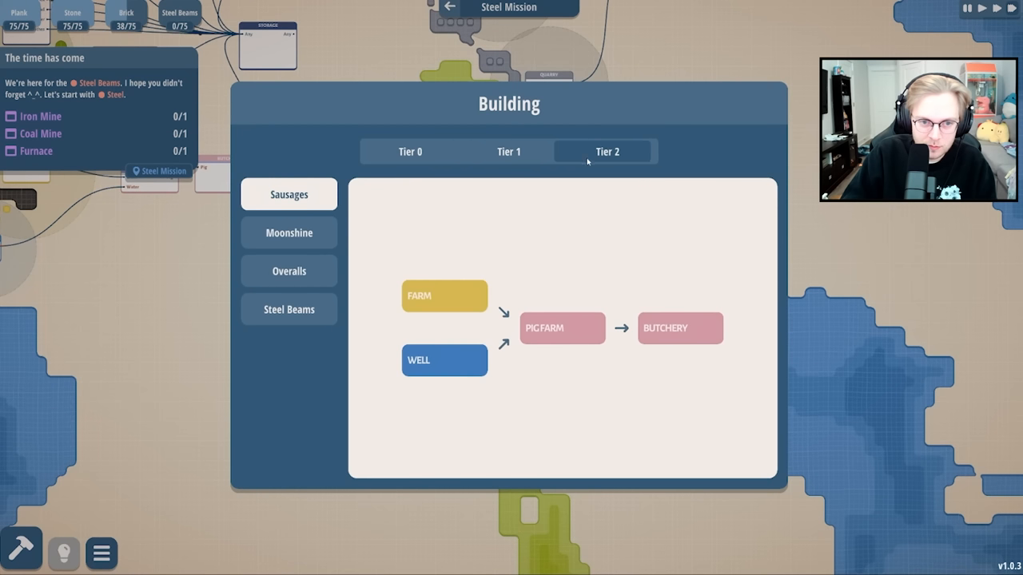
Choose the Iron Mine from the Steel Beams chain, then pick the next building.
left_click(289, 309)
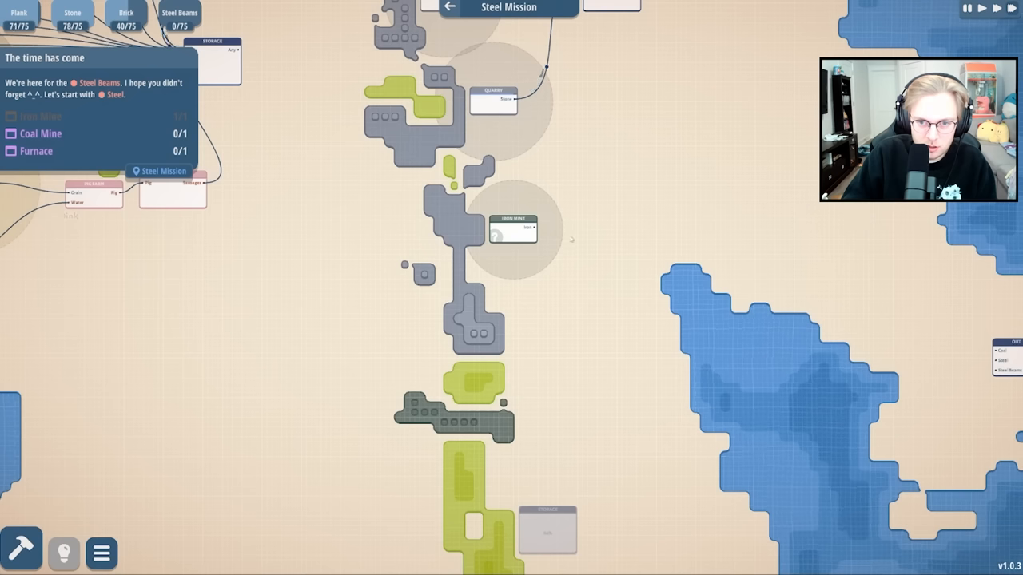
left_click(512, 229)
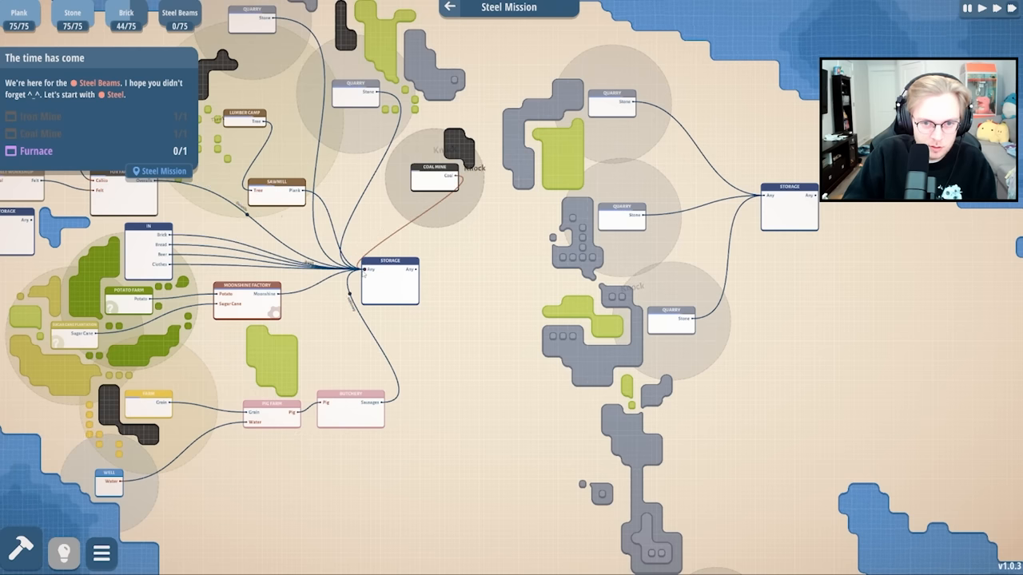
Place a Furnace on the open ground from the building catalogue.
left_click(432, 164)
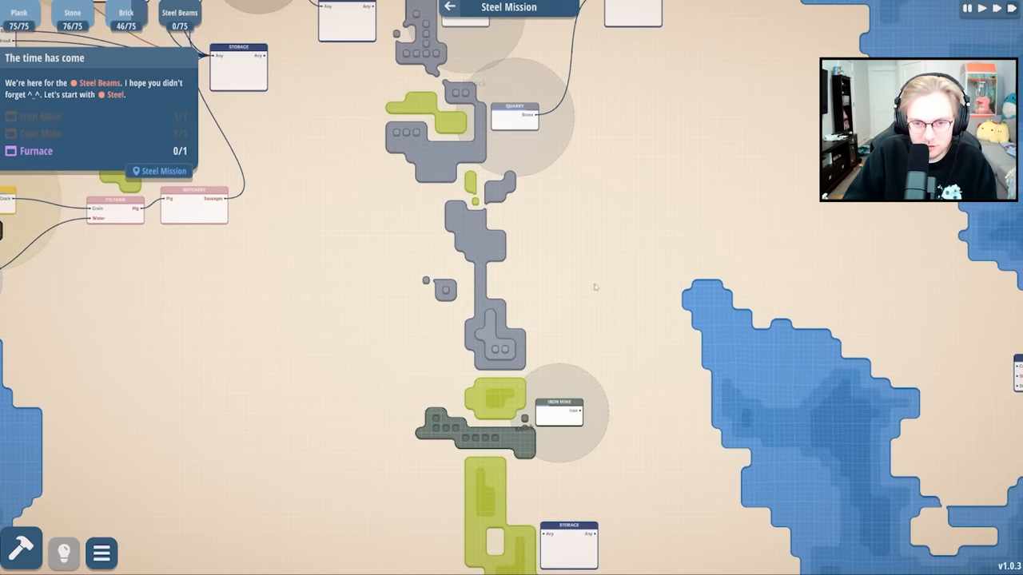
left_click(21, 553)
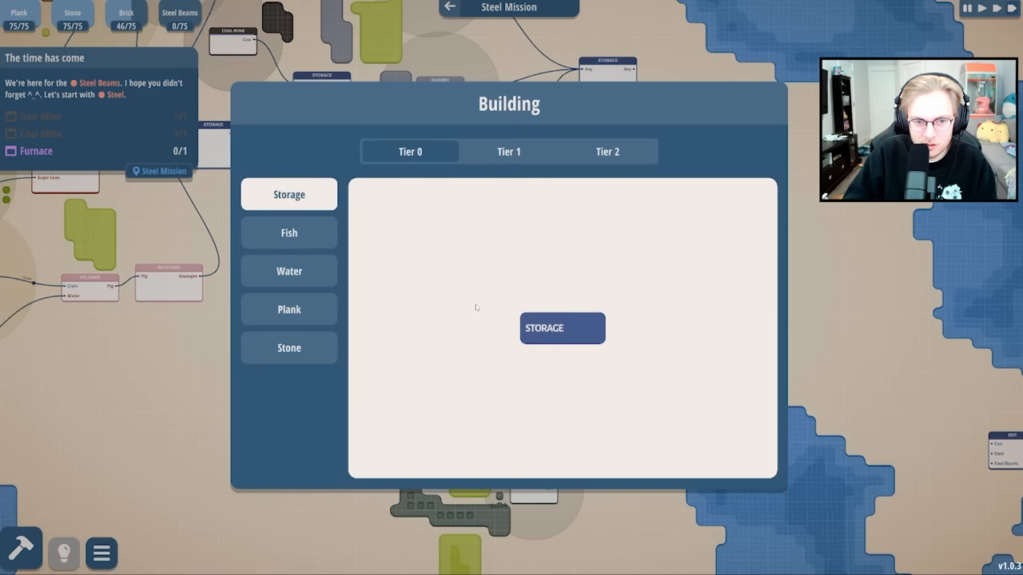
left_click(607, 151)
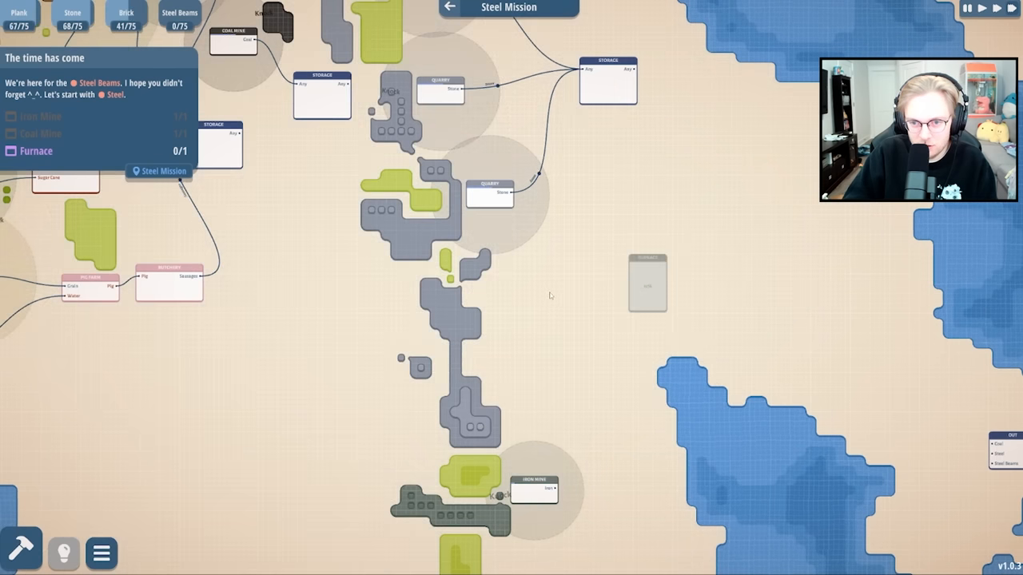
left_click(559, 280)
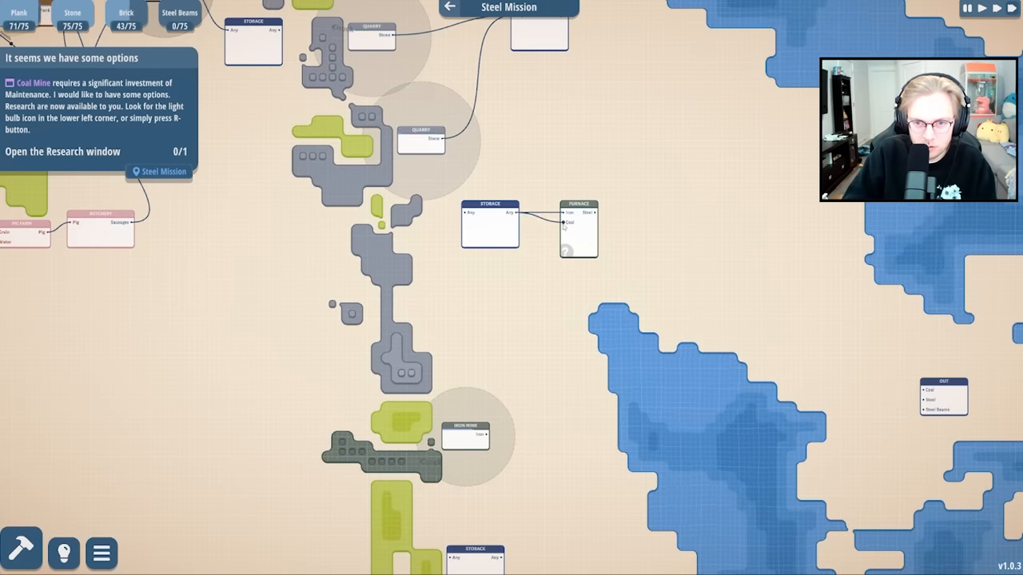
mouse_move(532, 301)
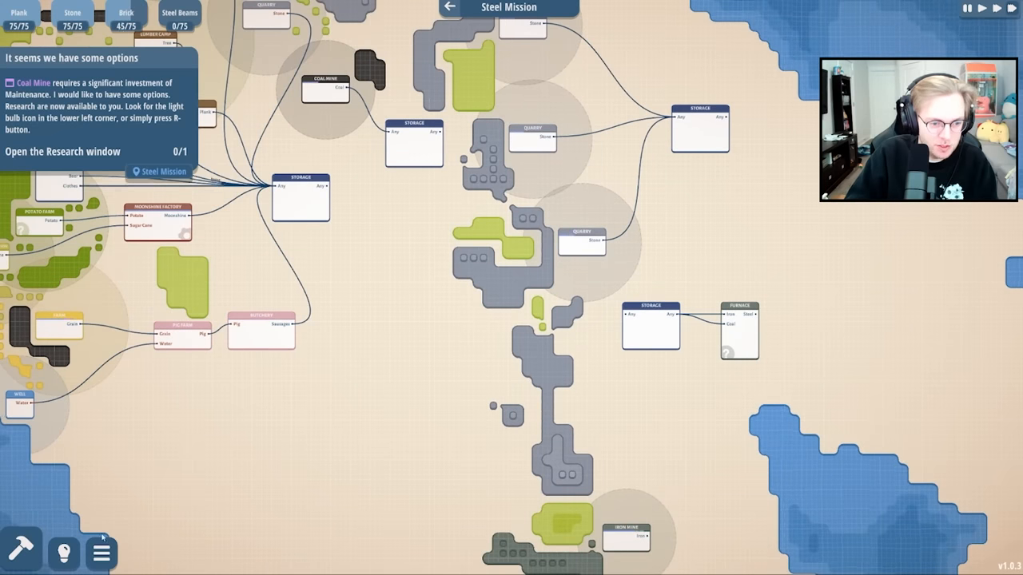
Open the Research window to view the Charcoal Kiln construction entry.
left_click(64, 553)
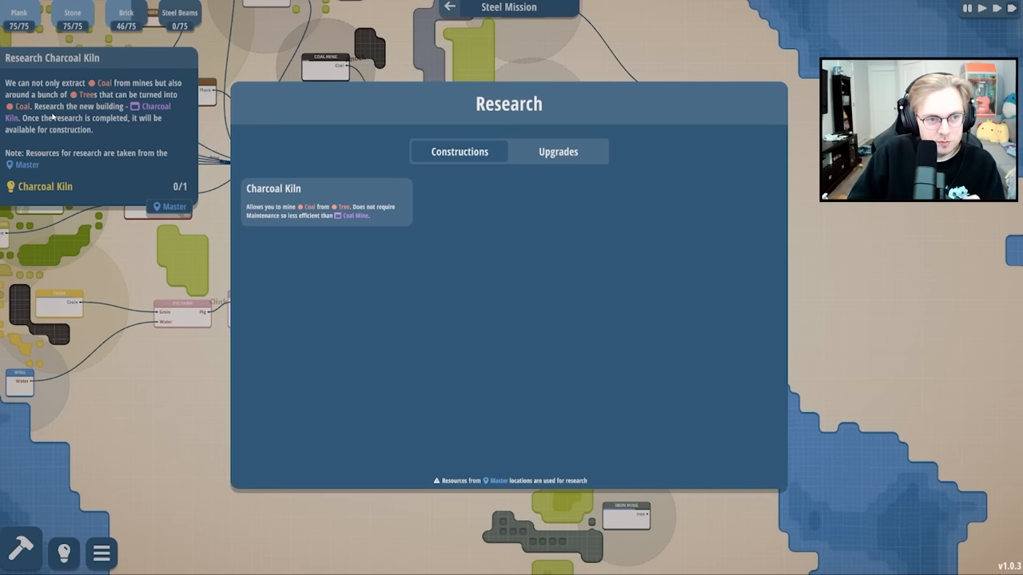
mouse_move(289, 176)
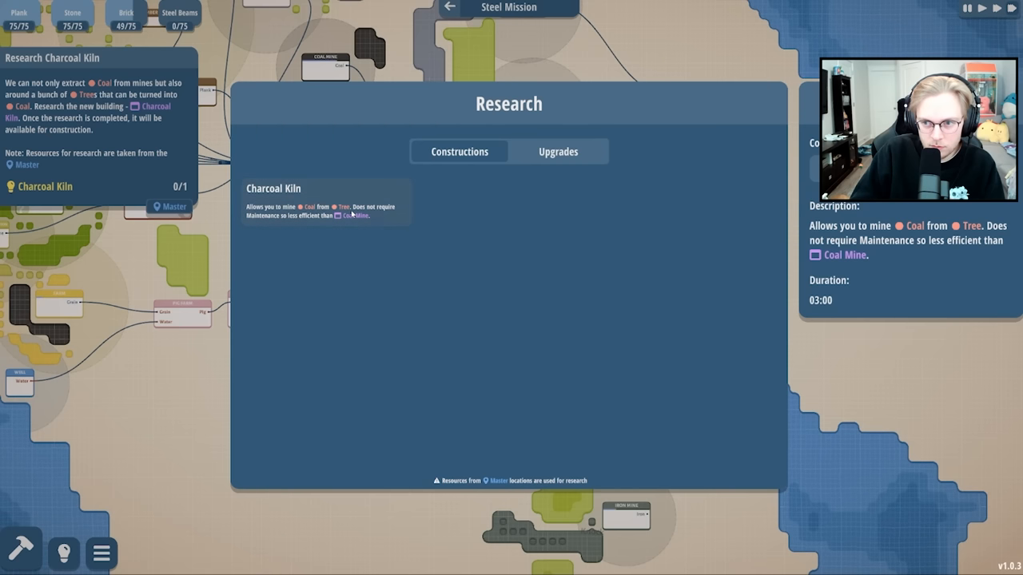
Review the Upgrades research tab and switch back to start the Charcoal Kiln research.
left_click(558, 151)
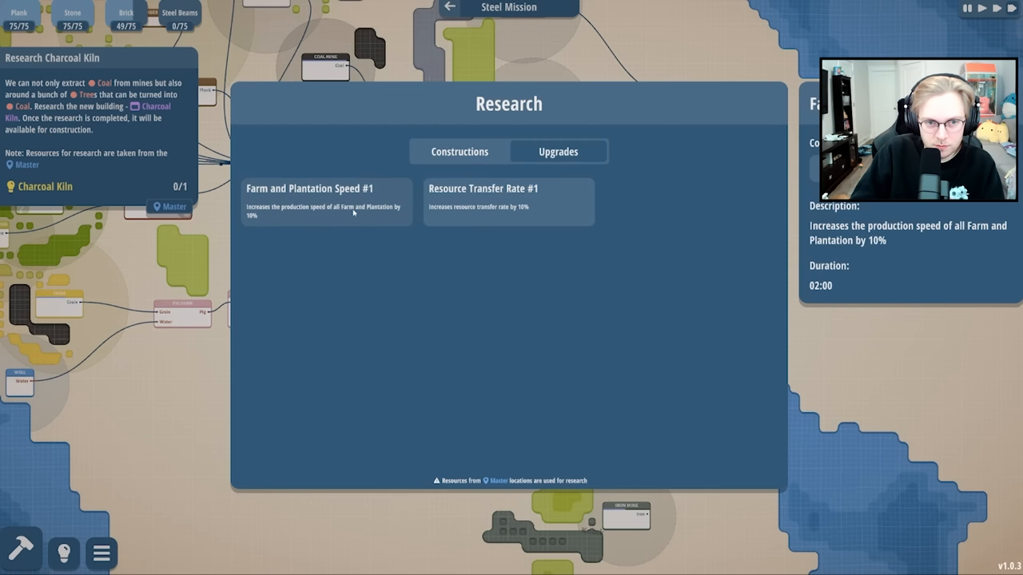
mouse_move(490, 165)
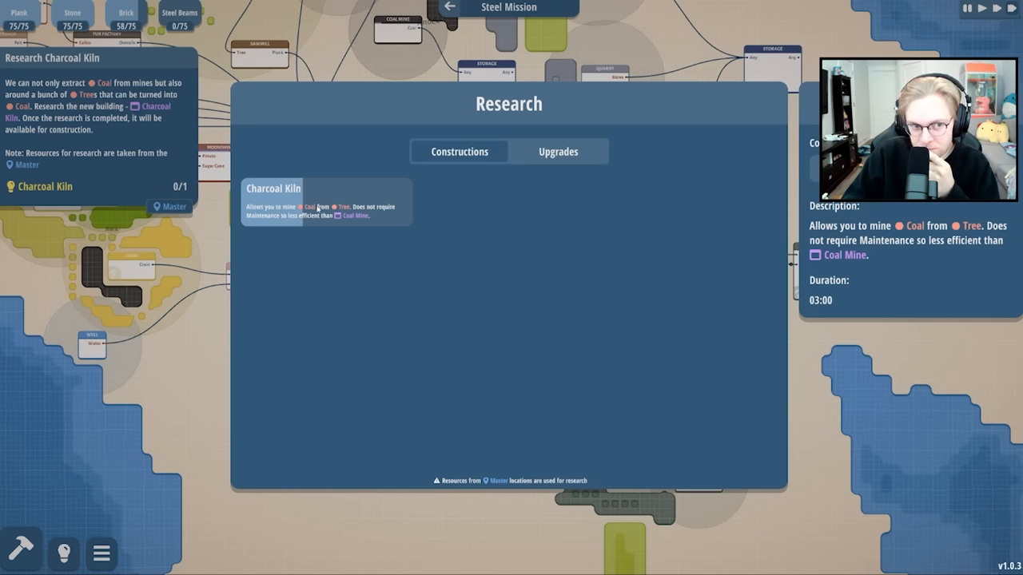
left_click(558, 151)
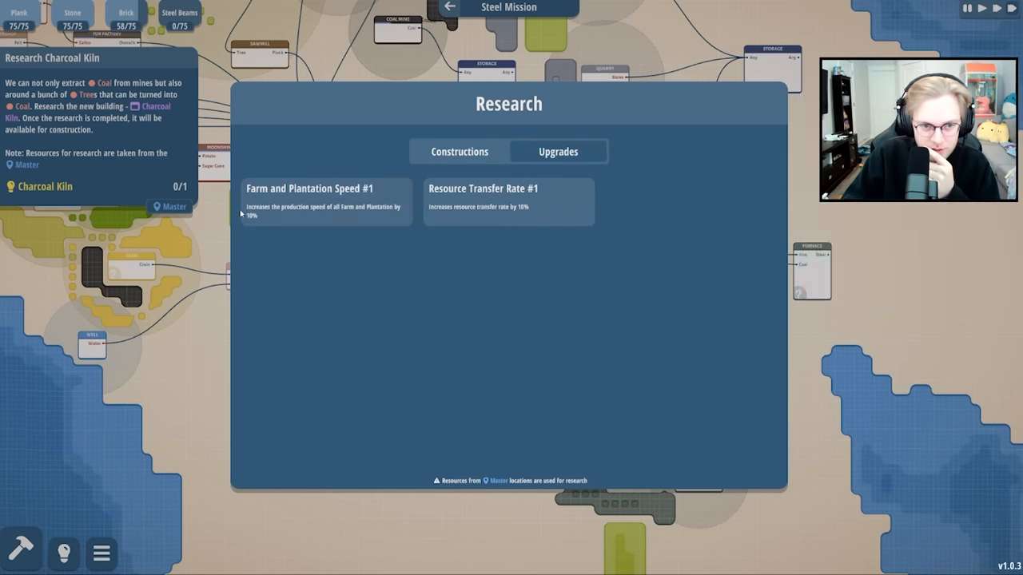
mouse_move(326, 201)
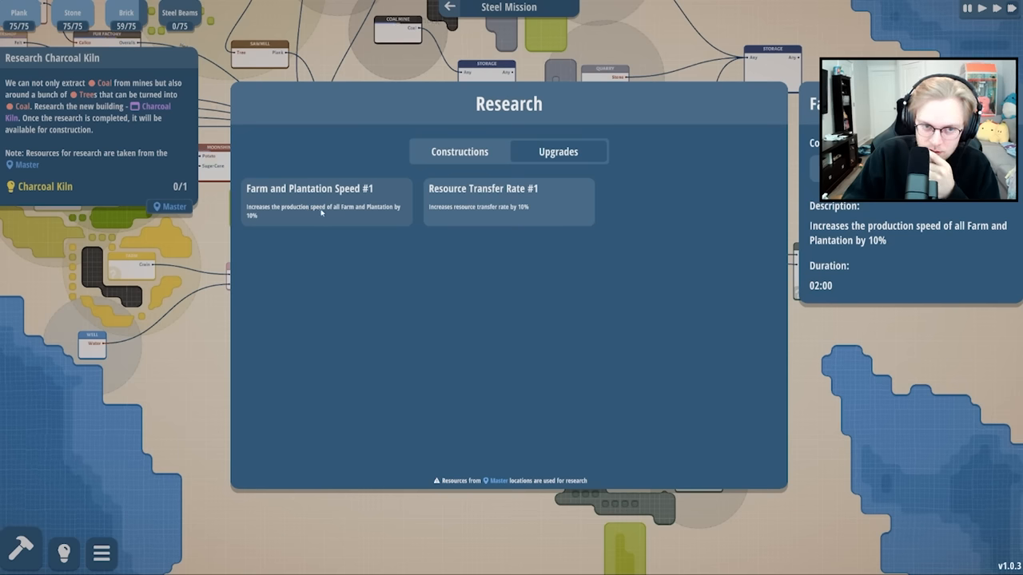
mouse_move(480, 211)
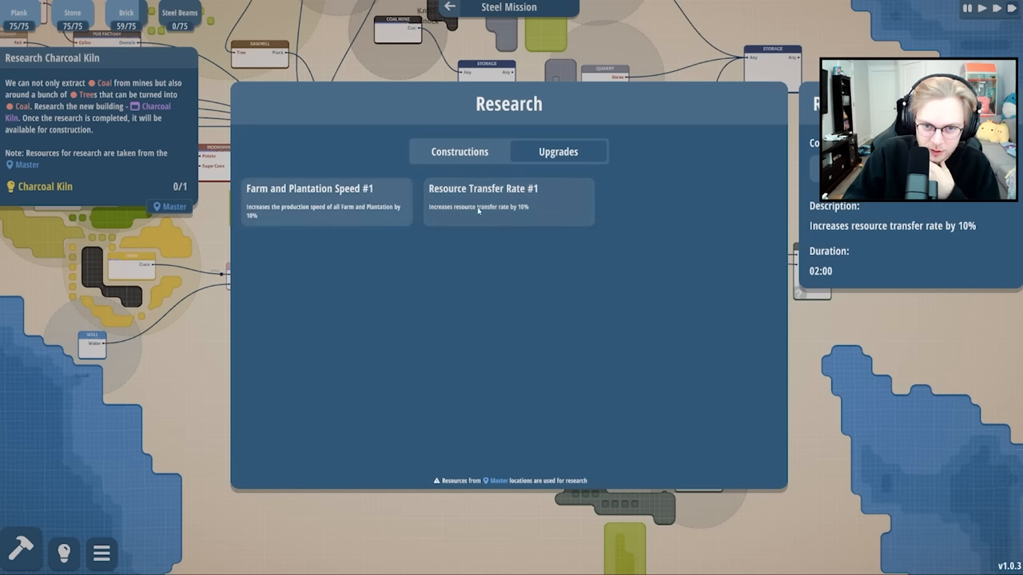
left_click(458, 151)
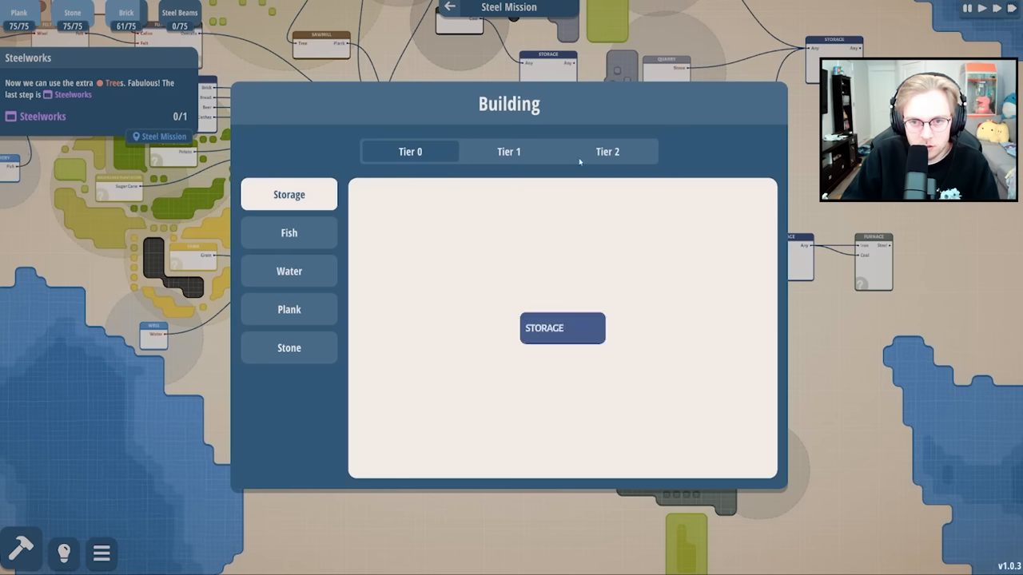
Reopen the building catalogue and pick the Coal Mine from the steel chain.
left_click(607, 151)
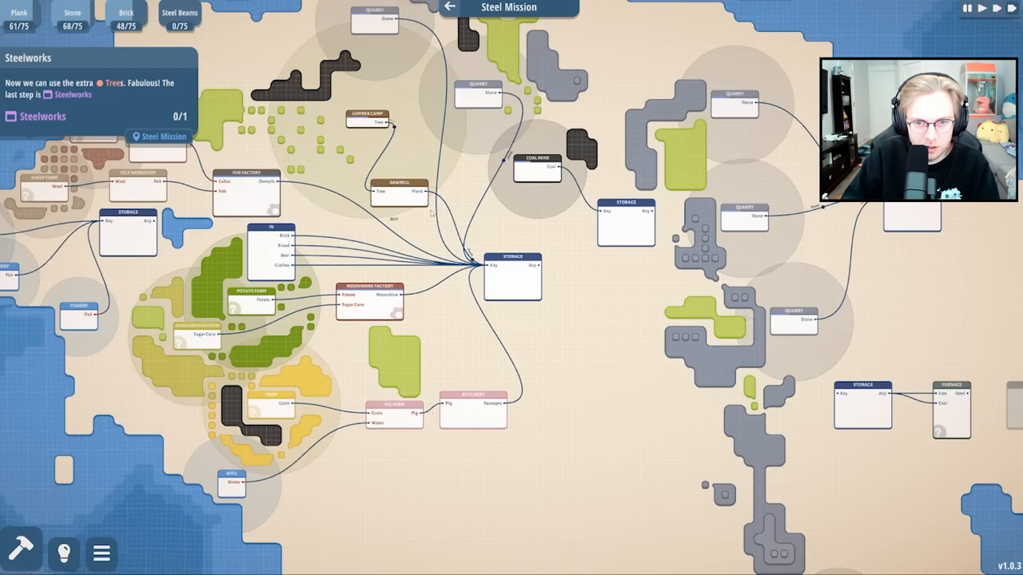
left_click(22, 552)
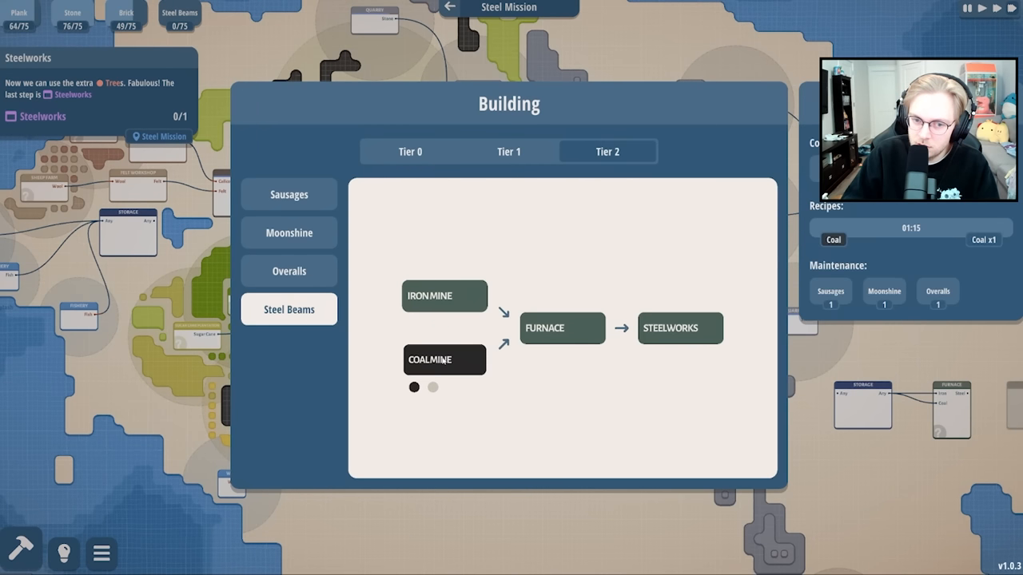
left_click(410, 151)
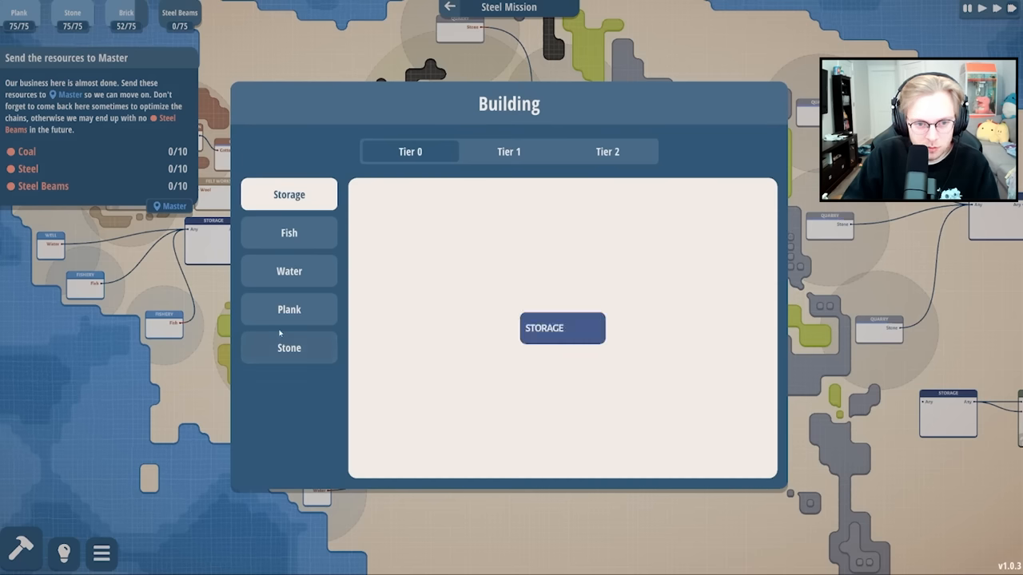
Browse the Tier 2 chains including Steel Beams, then the Tier 1 chains.
left_click(608, 151)
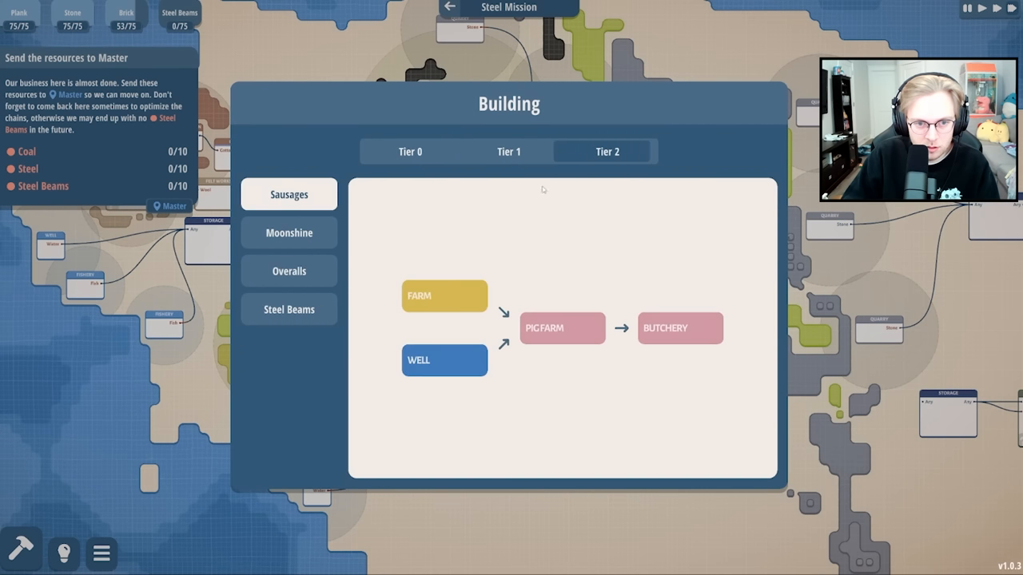
left_click(288, 309)
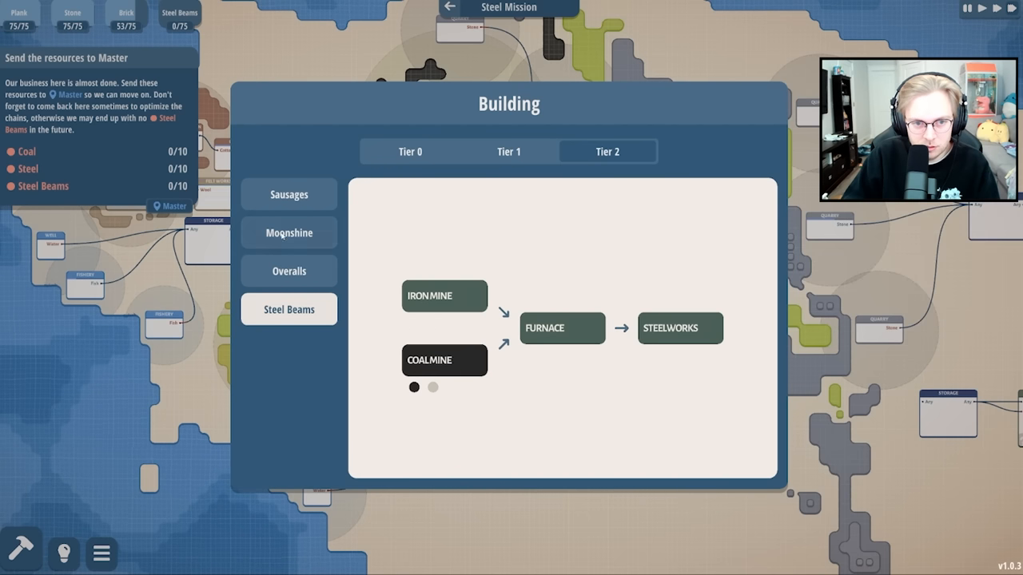
left_click(288, 232)
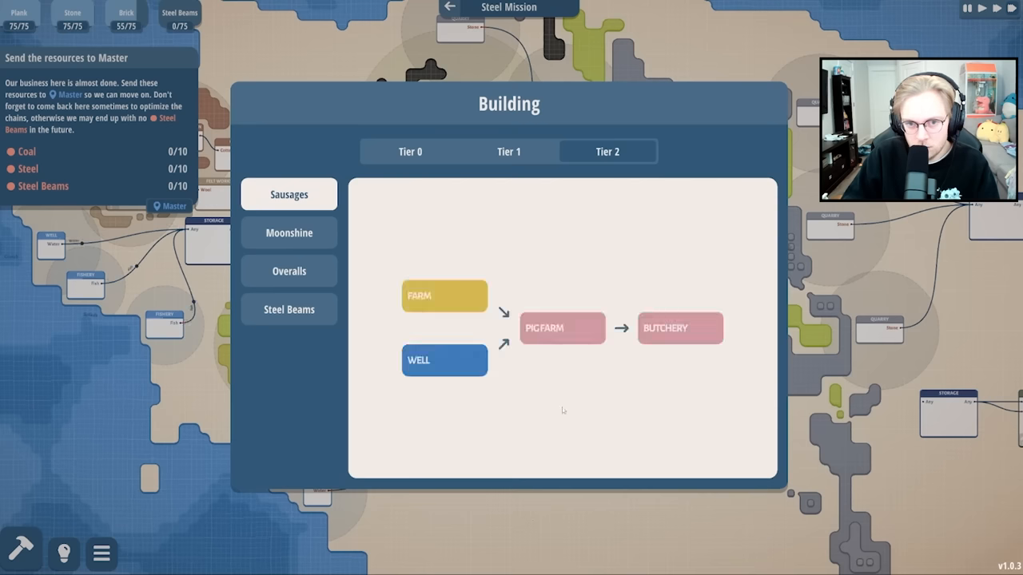
left_click(509, 151)
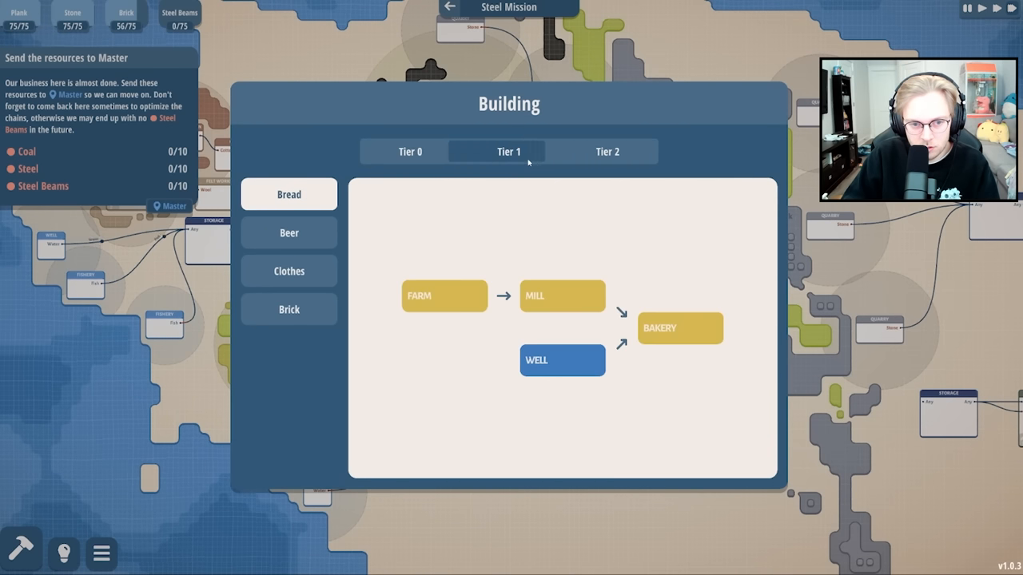
left_click(606, 151)
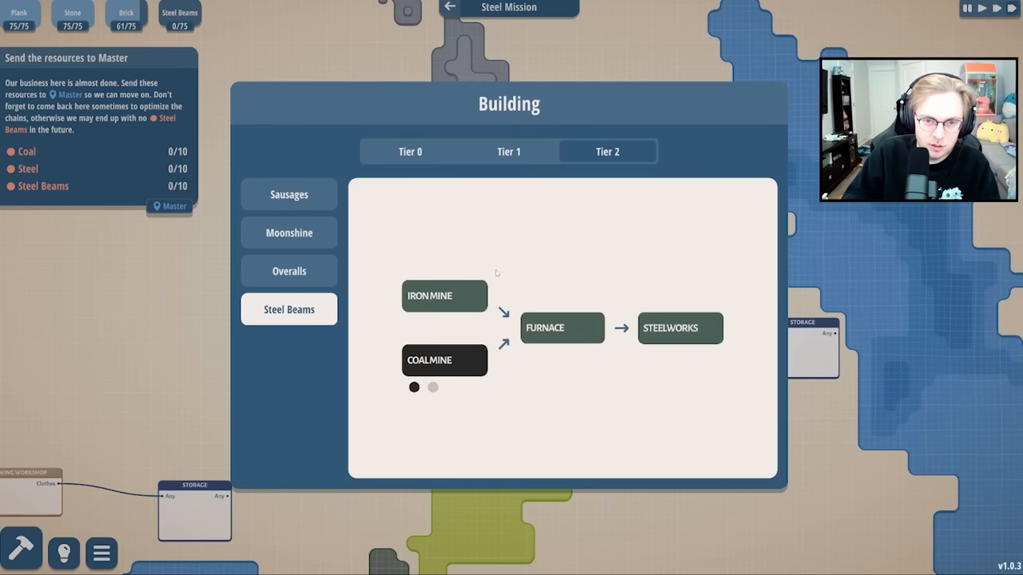
Close the catalogue and place a Lumber Camp in the forest.
left_click(410, 151)
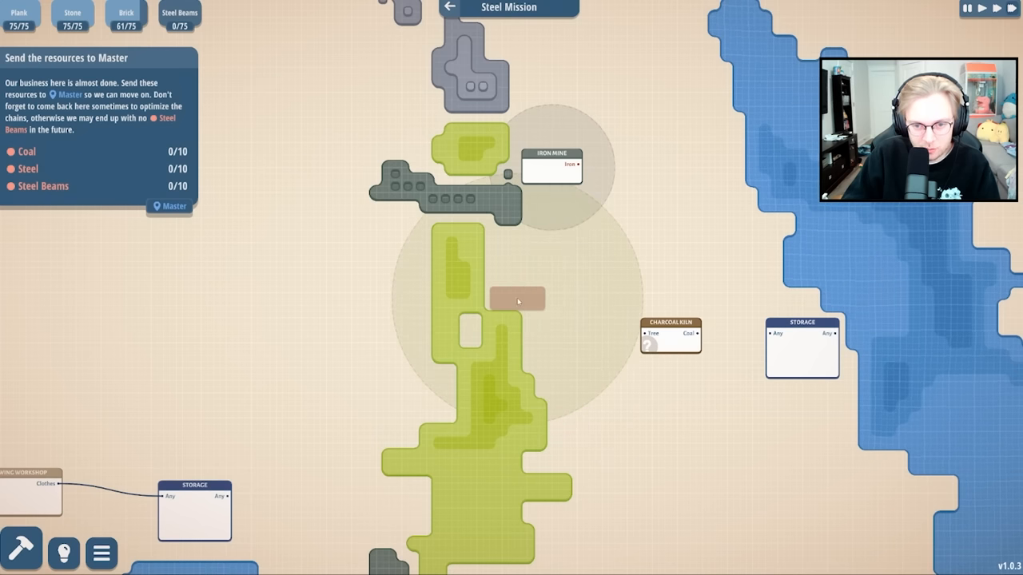
left_click(517, 299)
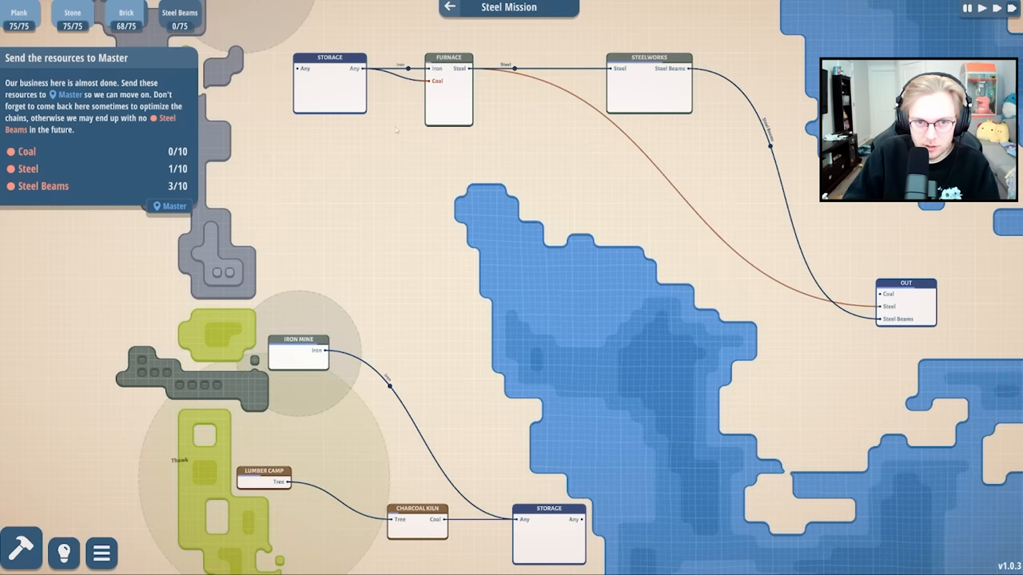
Drag the map to the sheep farm chain and open the Sewing Workshop details.
left_click_drag(330, 84, 291, 164)
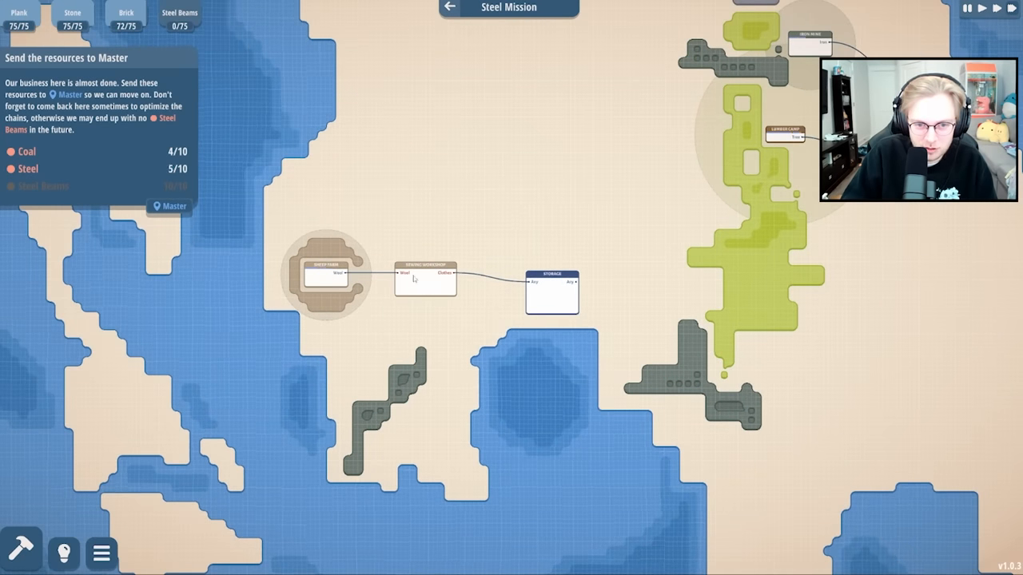
left_click(425, 284)
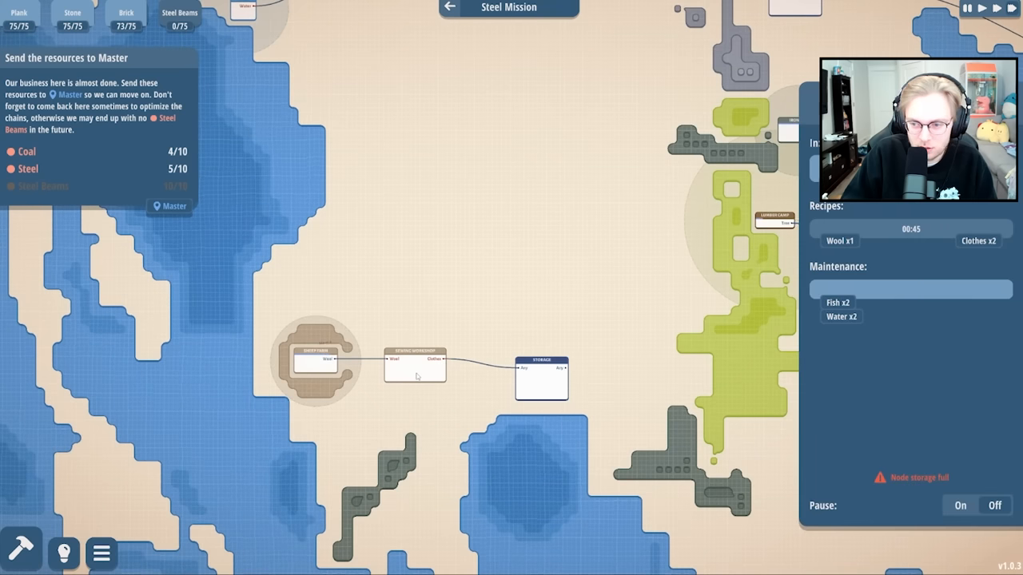